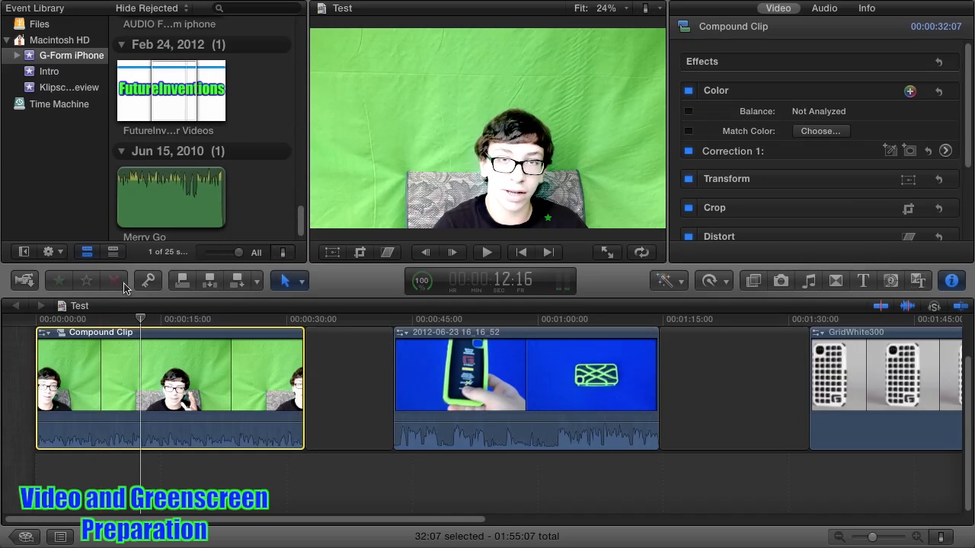
Apply the Keyer effect from the Keying category to the green-screen speaker compound clip.
left_click(200, 380)
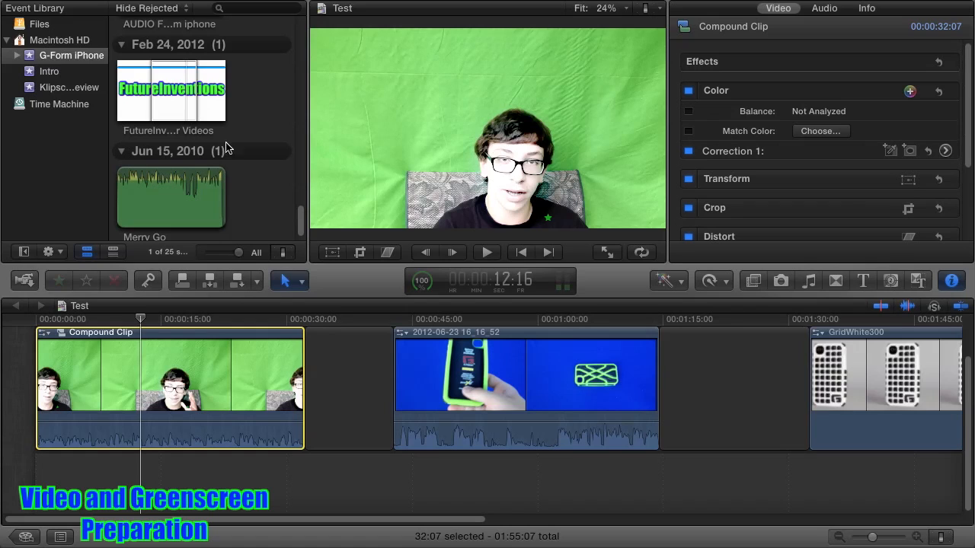
mouse_move(402, 90)
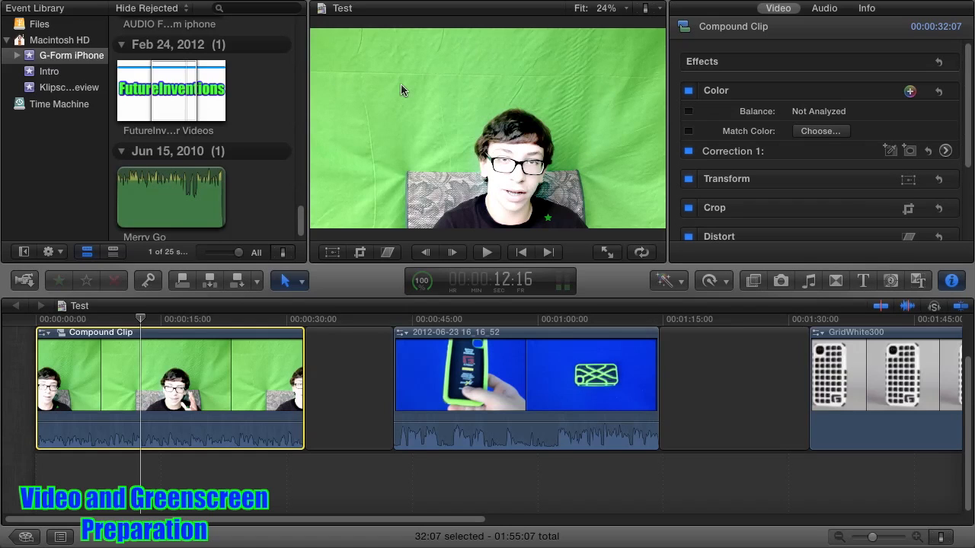
mouse_move(411, 96)
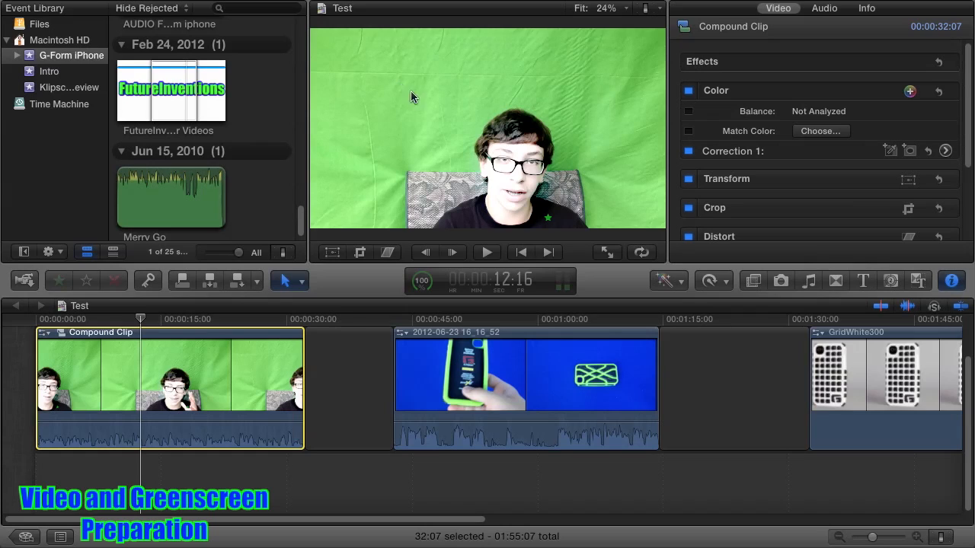
mouse_move(598, 171)
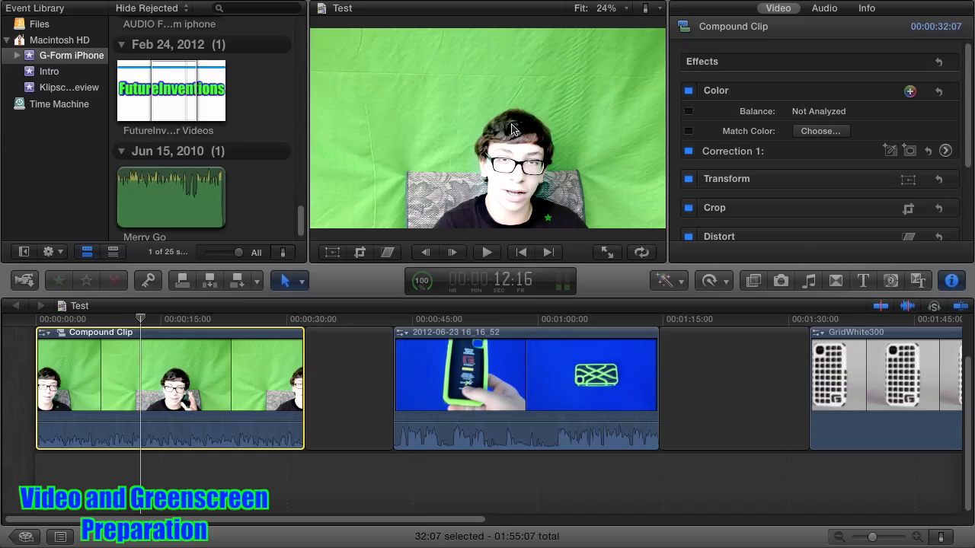
mouse_move(565, 205)
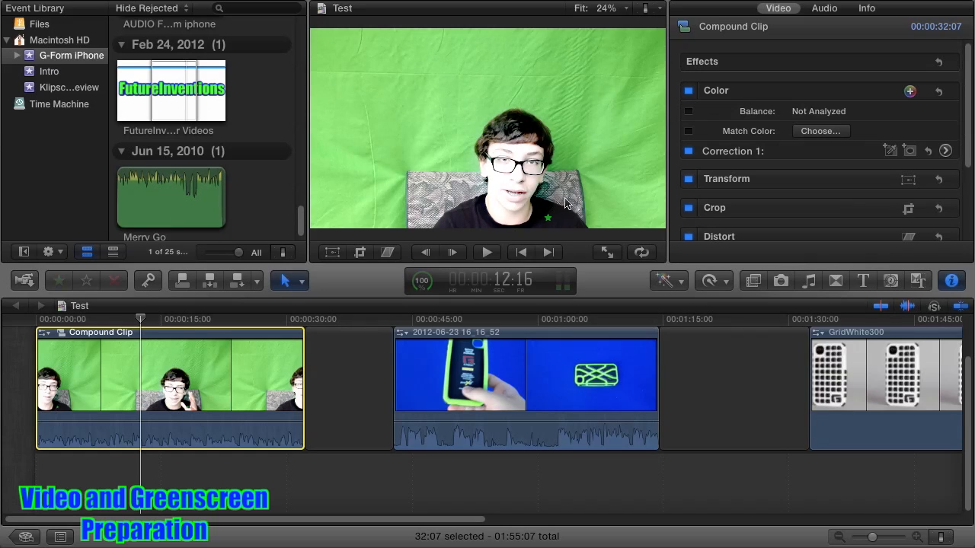
mouse_move(342, 148)
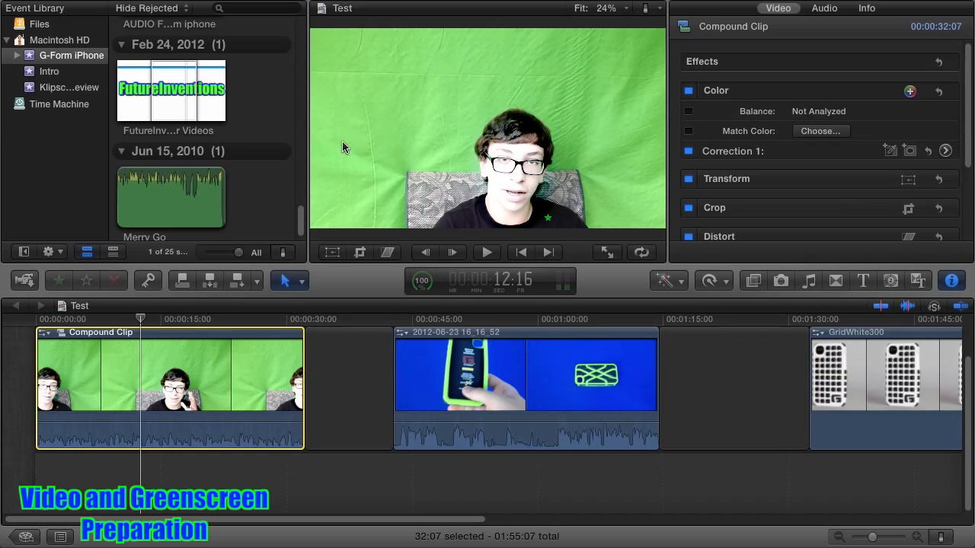
mouse_move(459, 49)
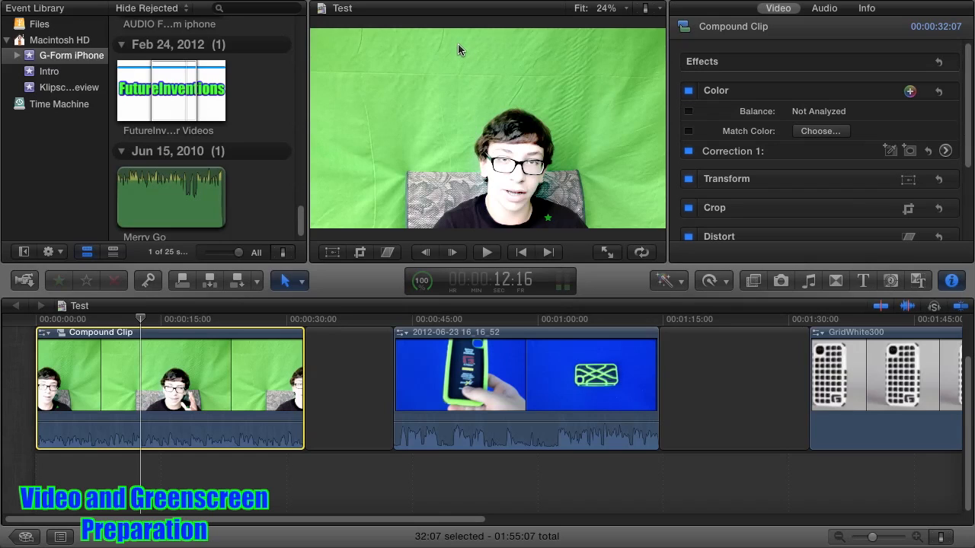
mouse_move(537, 71)
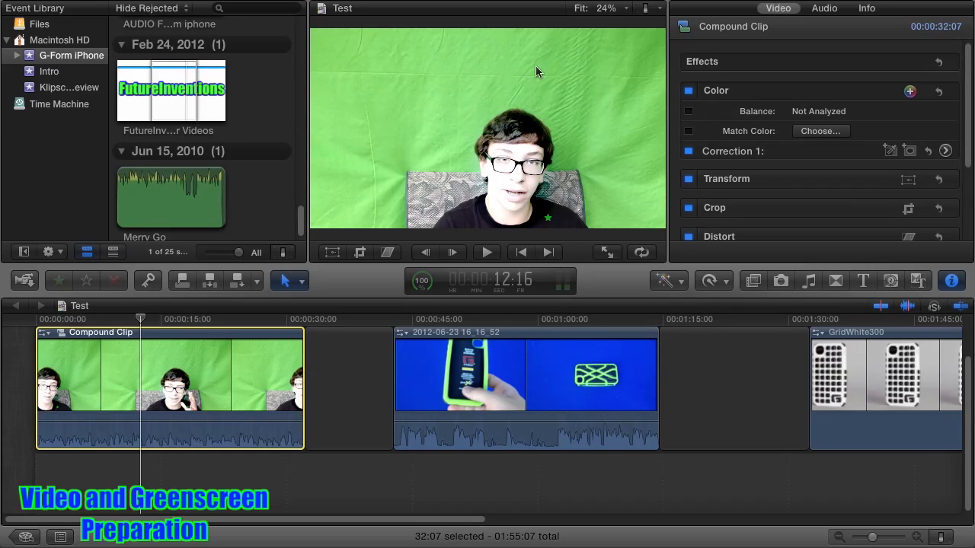
mouse_move(616, 146)
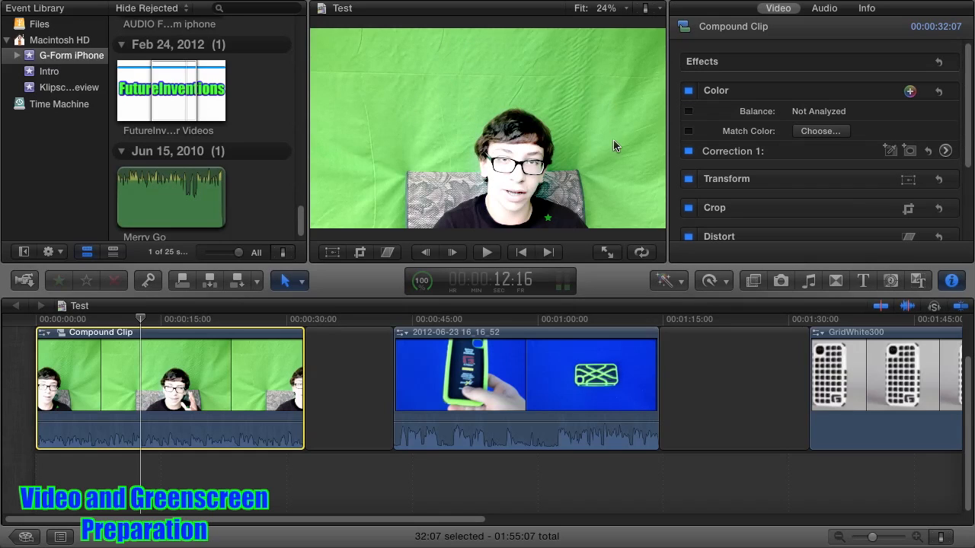
mouse_move(441, 138)
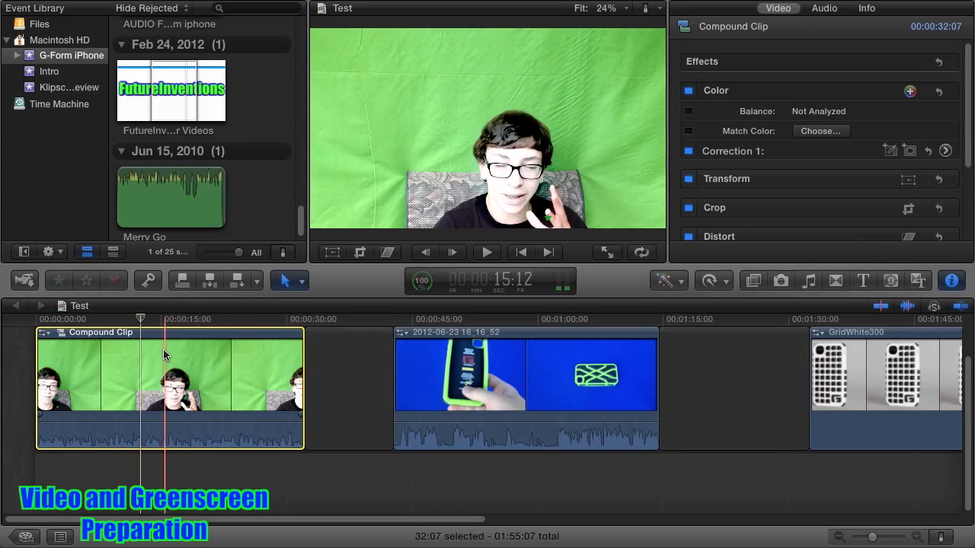
left_click(218, 346)
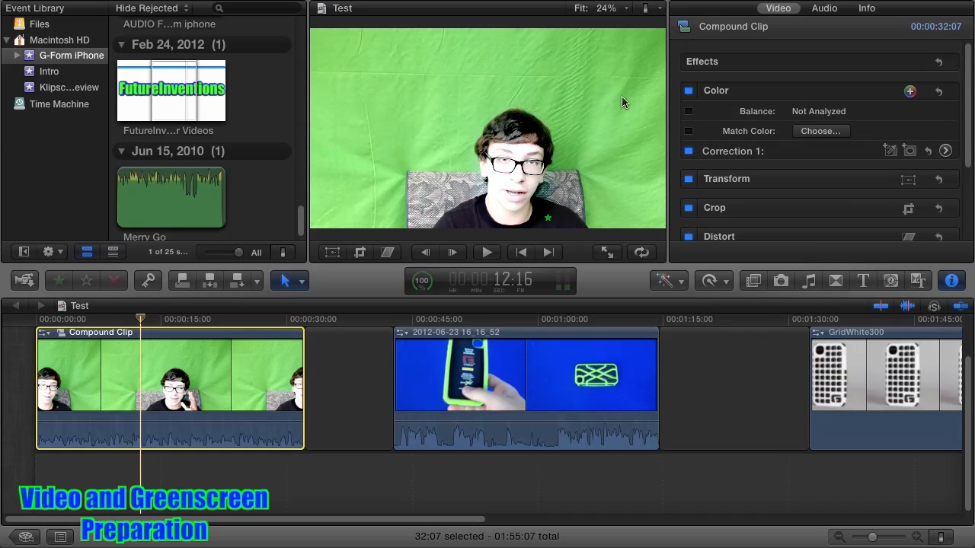
mouse_move(600, 86)
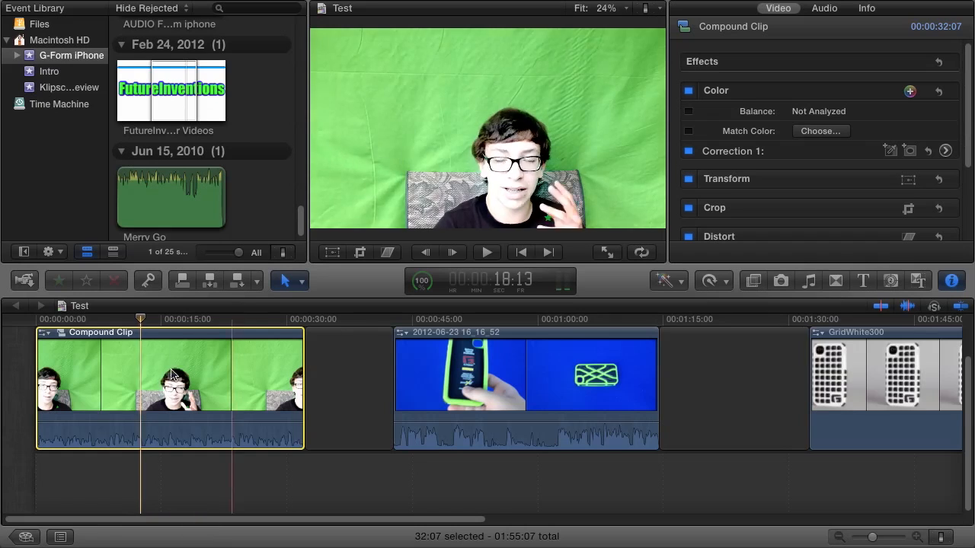
left_click(163, 343)
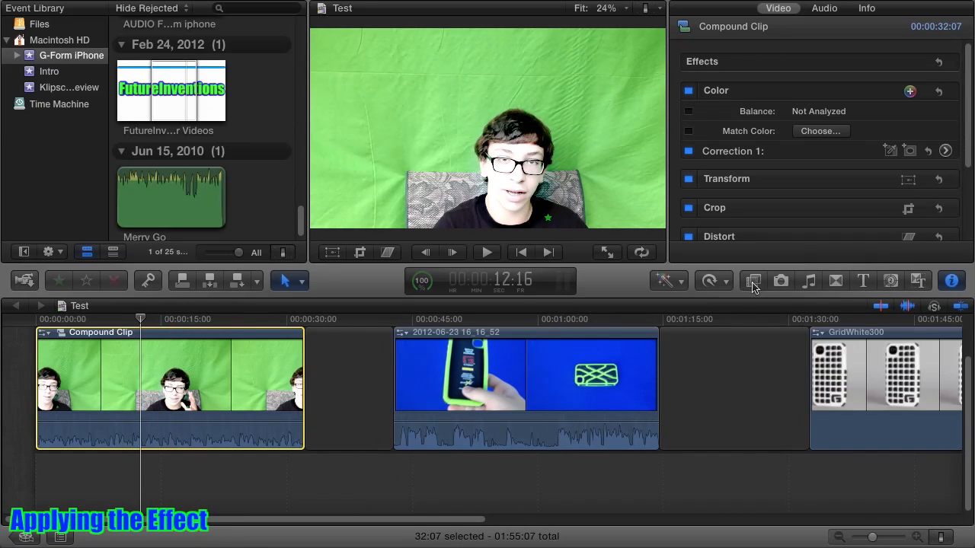
left_click(753, 281)
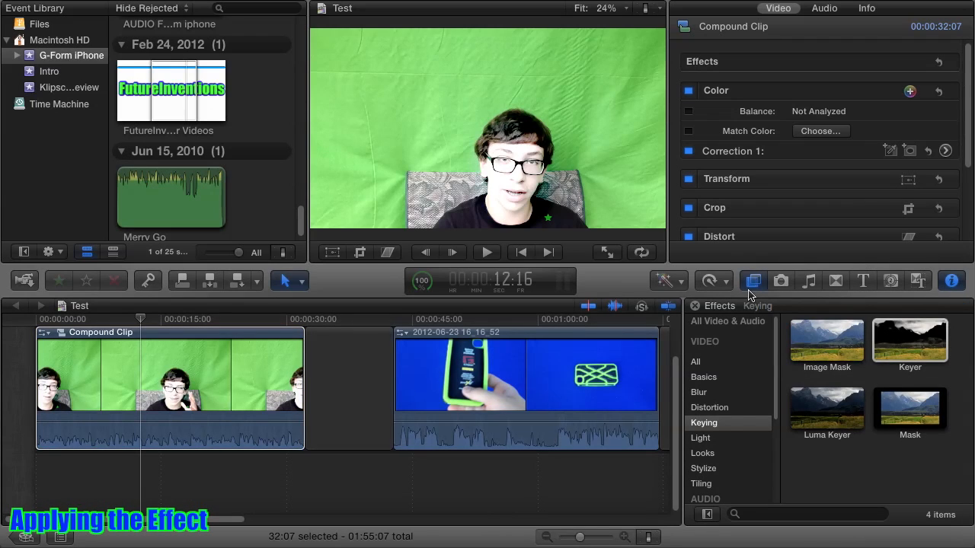
left_click(696, 362)
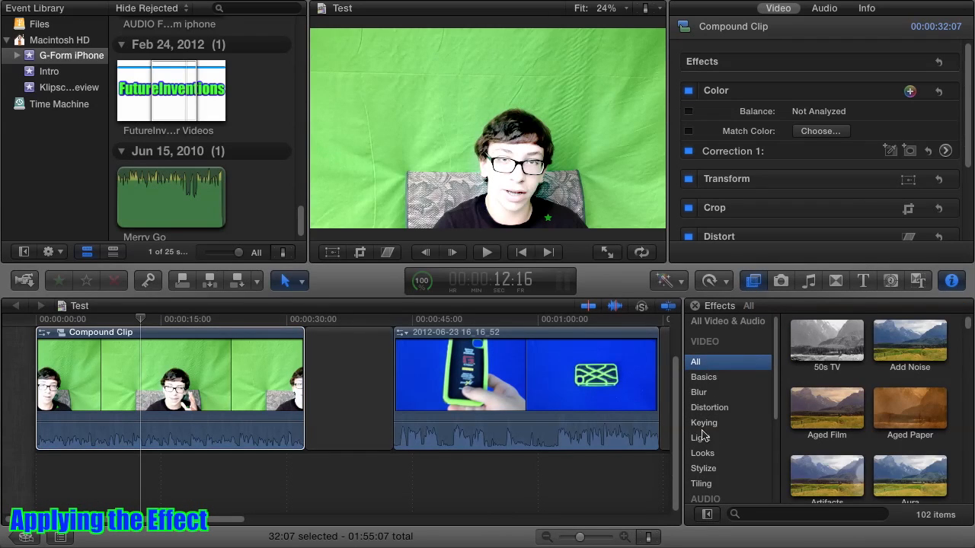
left_click(703, 423)
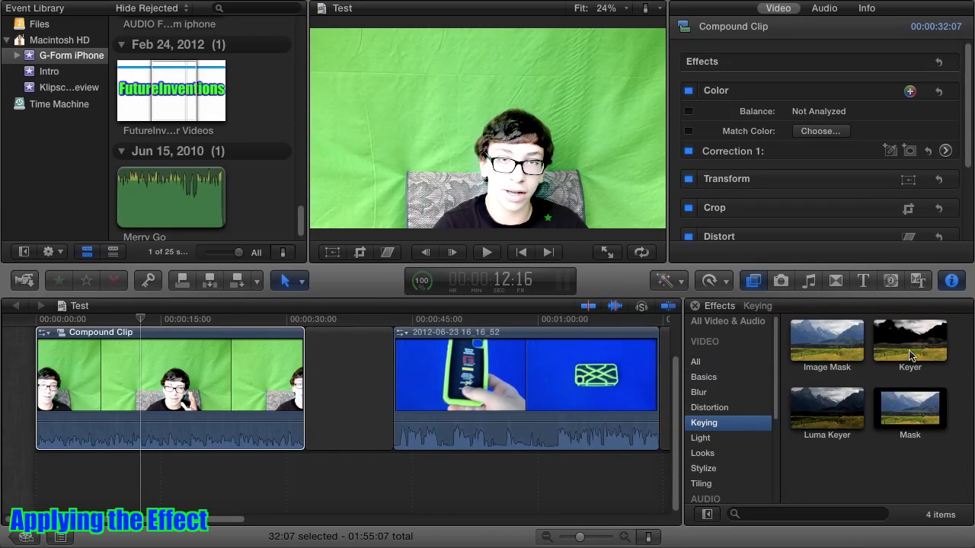
left_click(910, 340)
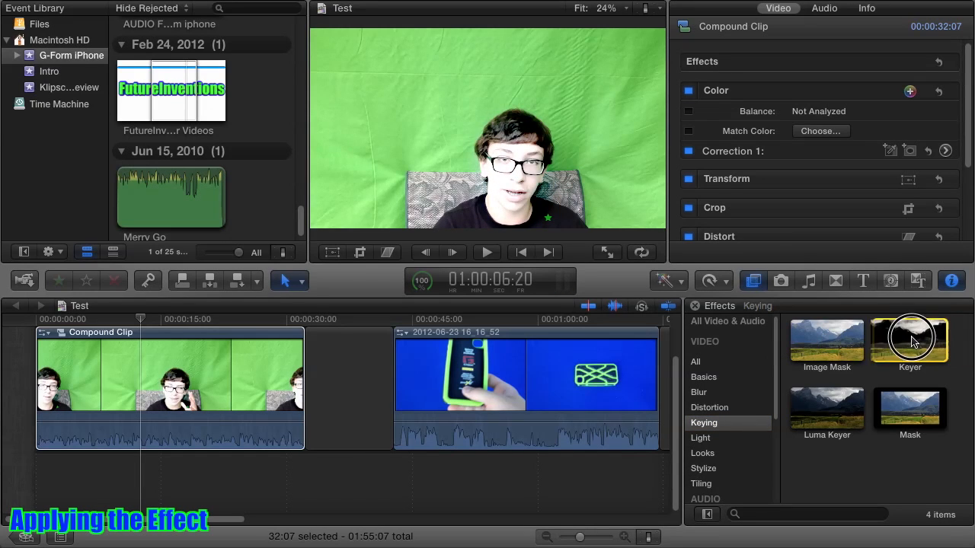
double_click(910, 339)
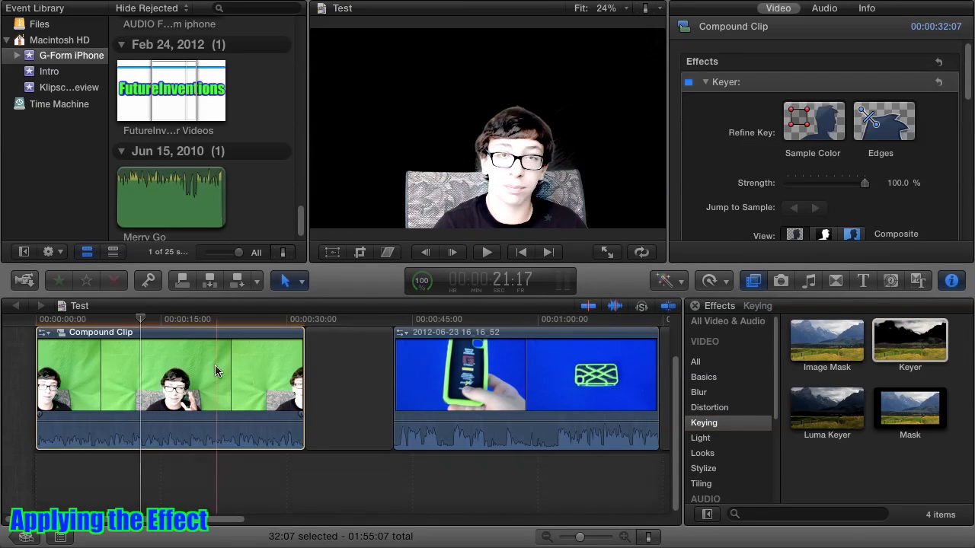
left_click(141, 373)
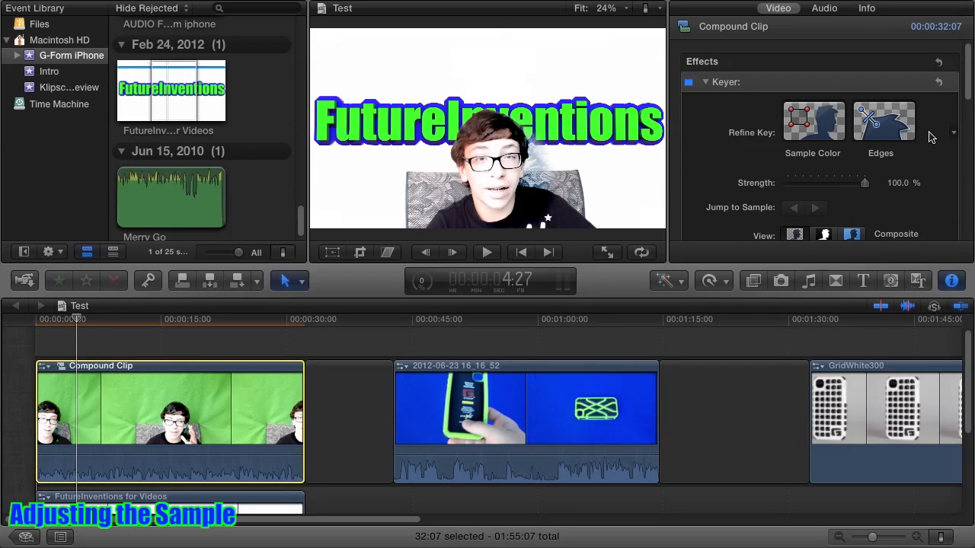
mouse_move(885, 169)
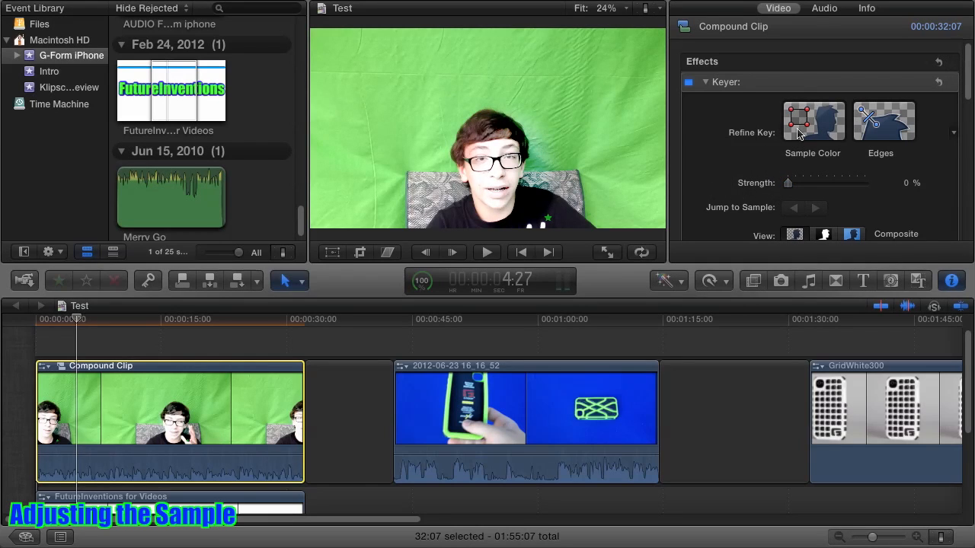
Sample the green background right of the speaker and at the frame's upper left.
left_click(812, 121)
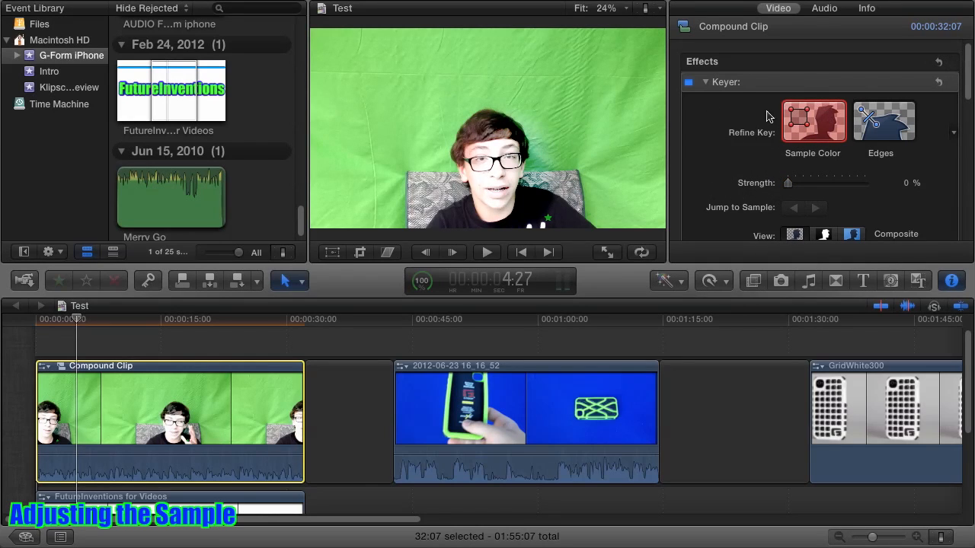
left_click(814, 121)
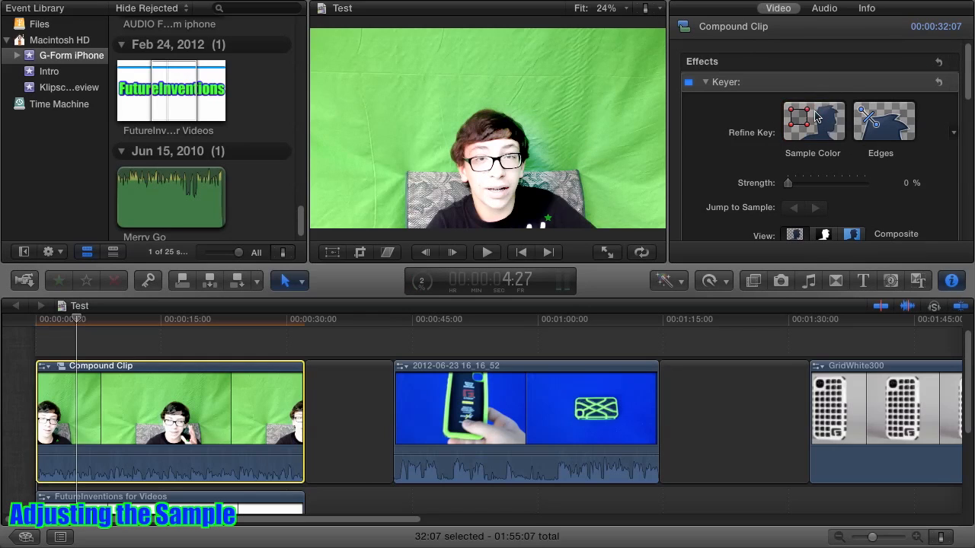
left_click(812, 120)
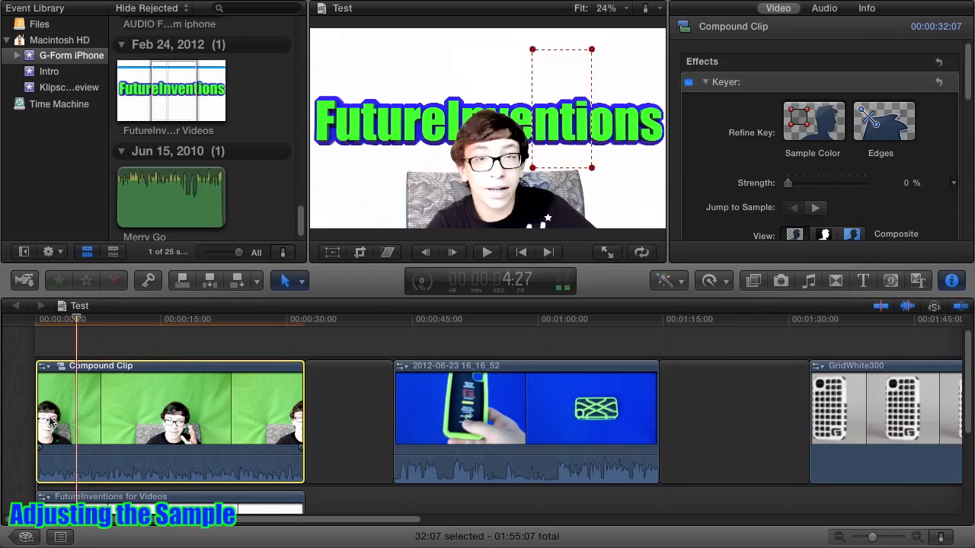
left_click(248, 320)
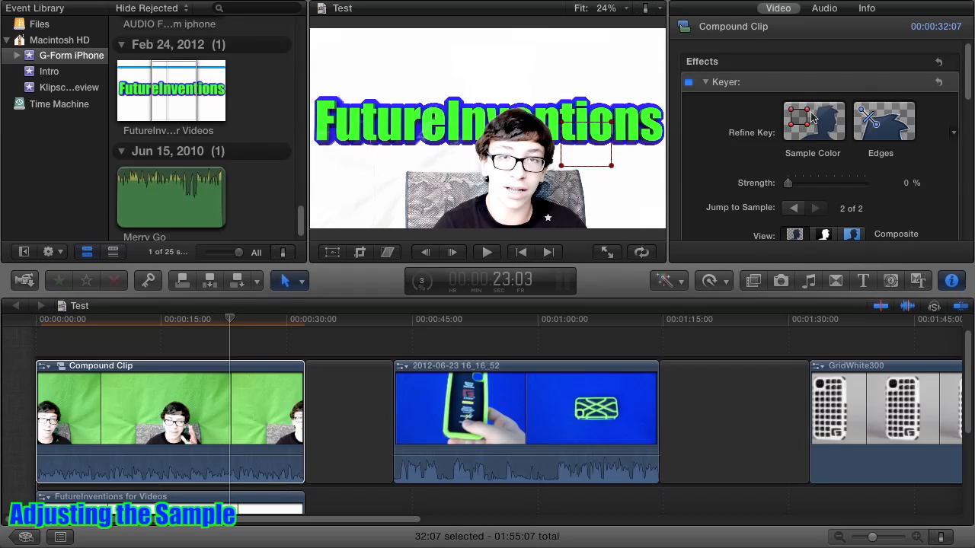
left_click(812, 122)
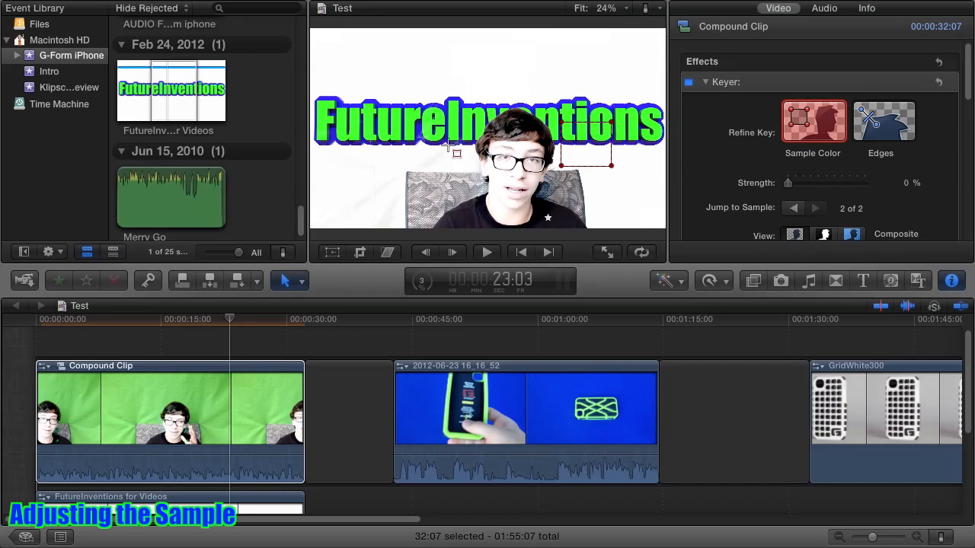
left_click(813, 119)
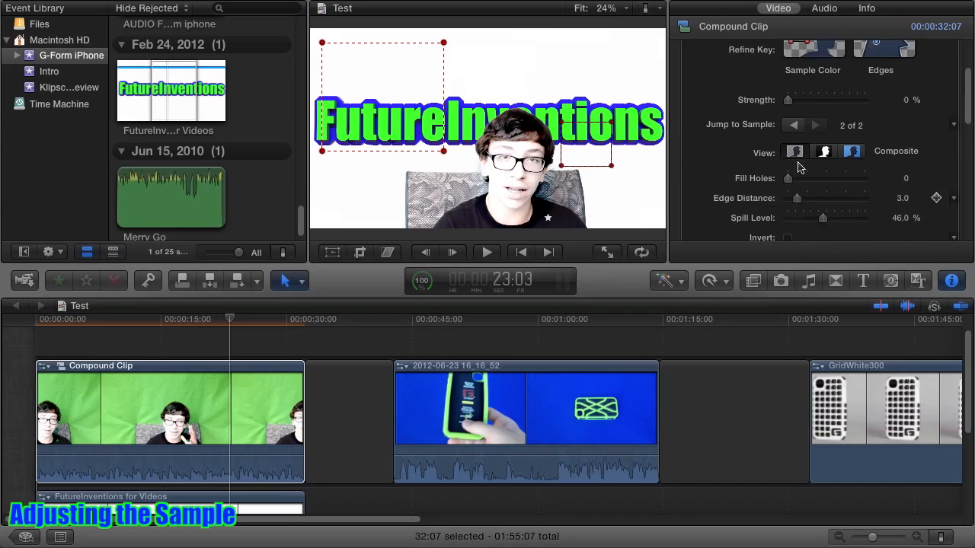
Move the playhead back near the project start and bring up the main Keyer controls.
scroll("down", 3)
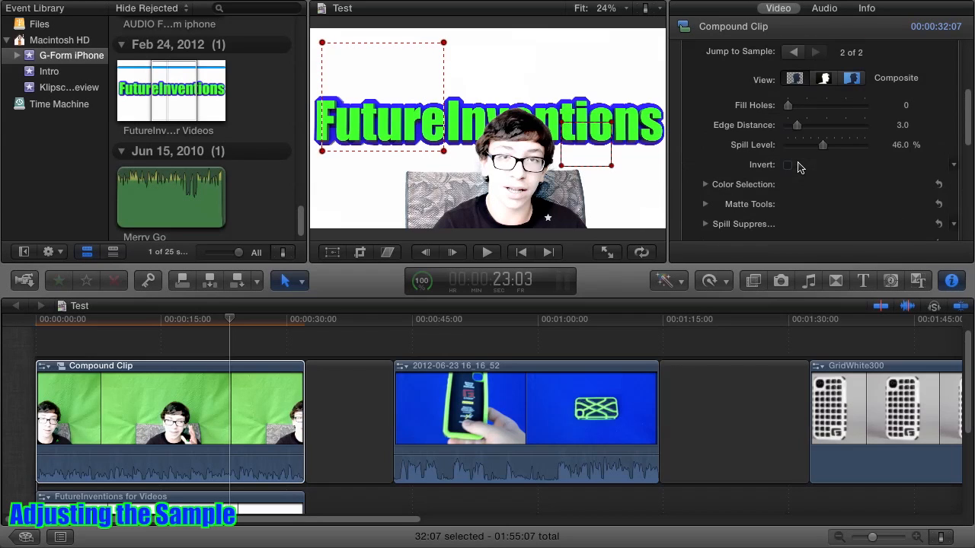
left_click(705, 184)
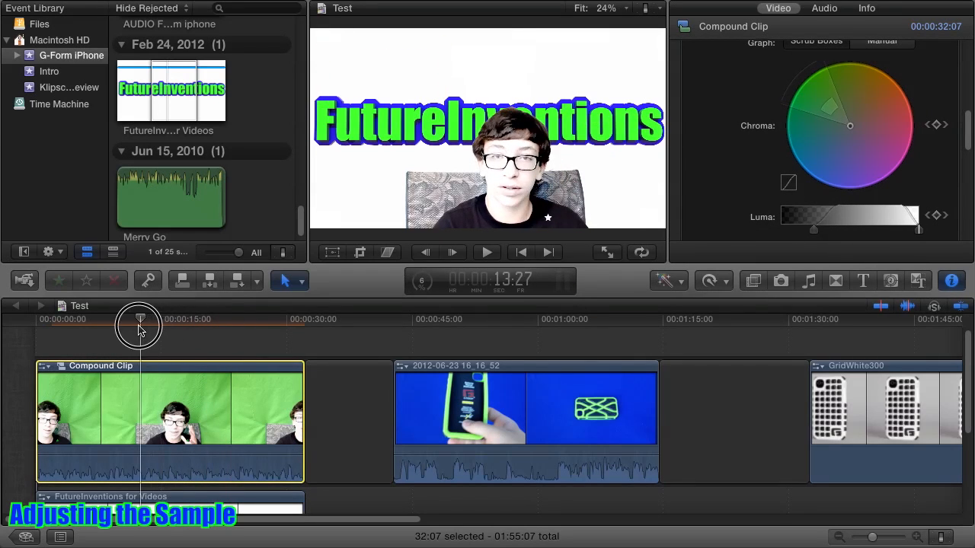
left_click_drag(140, 324, 145, 324)
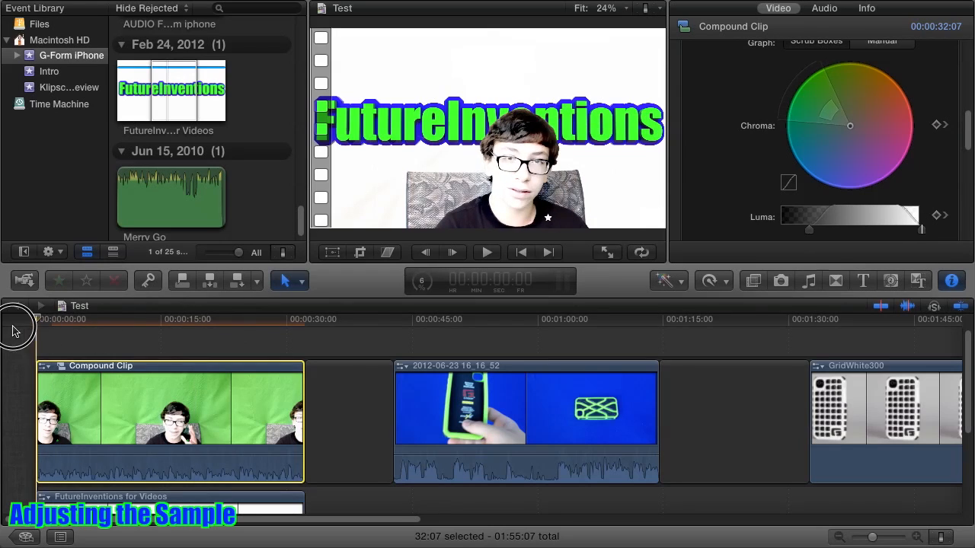
left_click(65, 319)
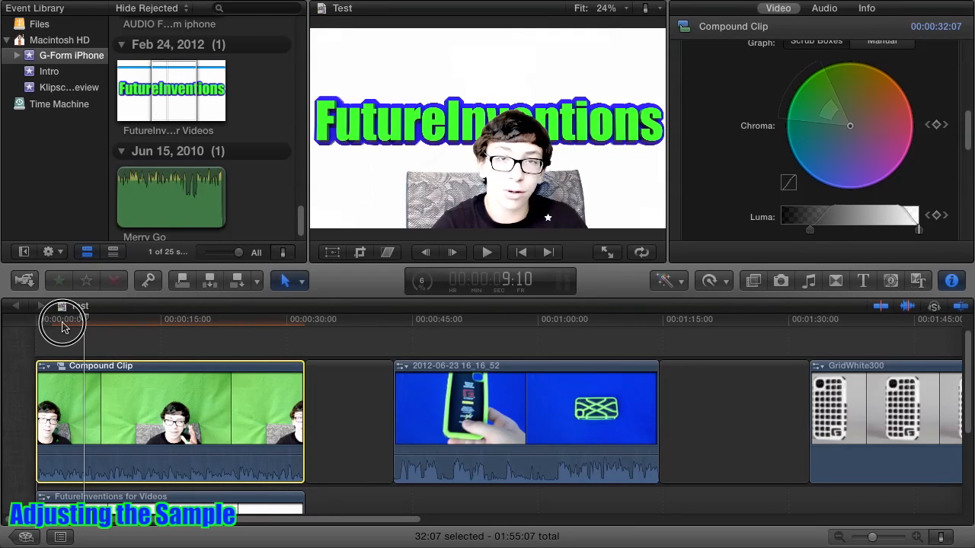
left_click(63, 318)
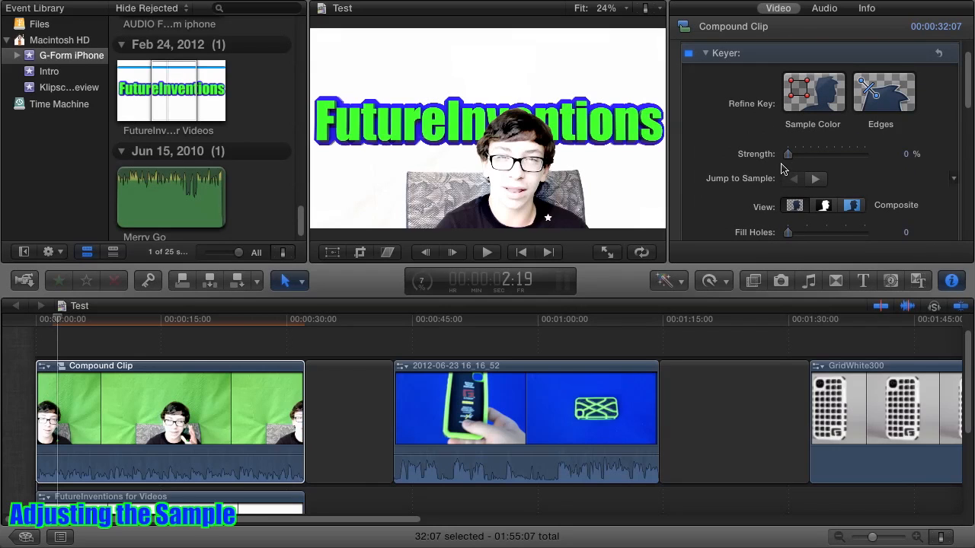
Draw an edge sample outward from the speaker's head and raise key strength to 100%.
left_click(883, 92)
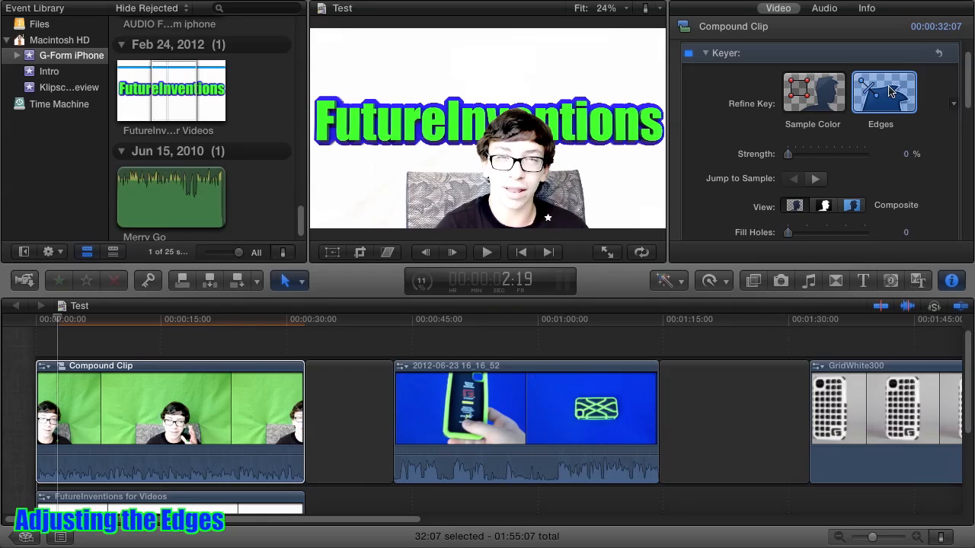
left_click(884, 92)
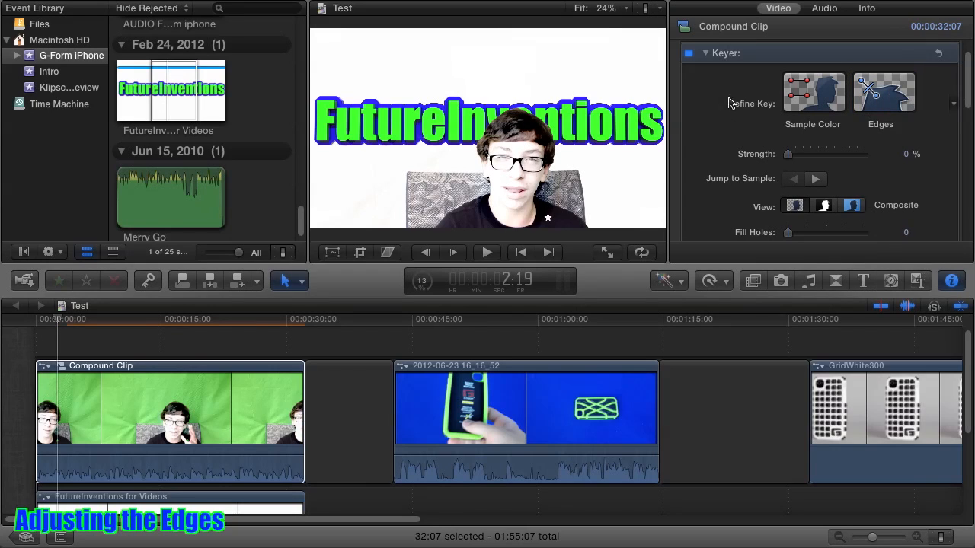
left_click(884, 93)
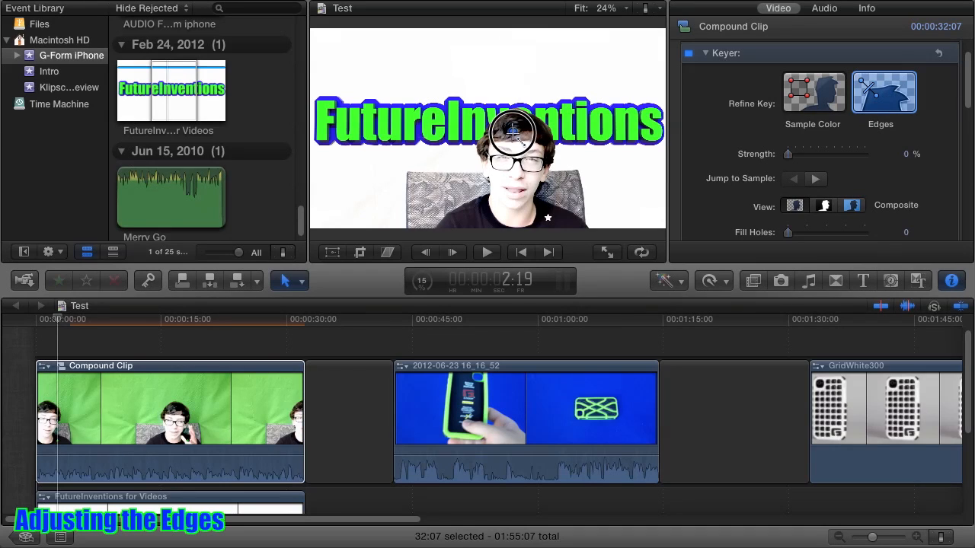
left_click_drag(512, 131, 577, 71)
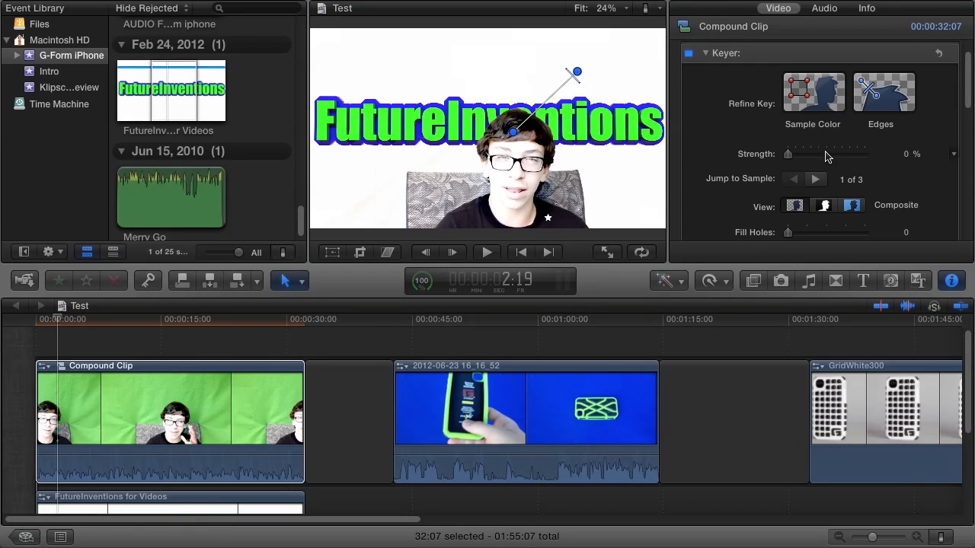
left_click_drag(789, 153, 865, 153)
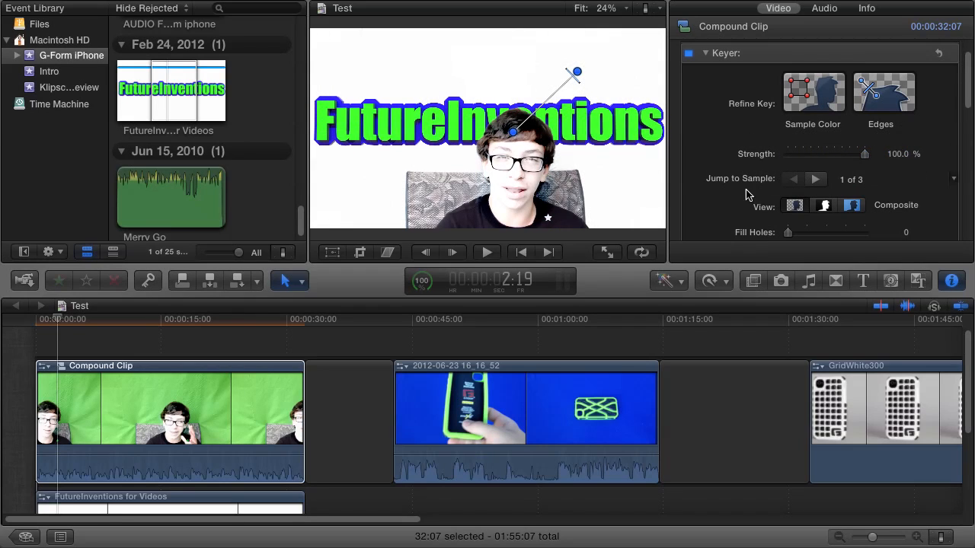
left_click_drag(865, 154, 792, 154)
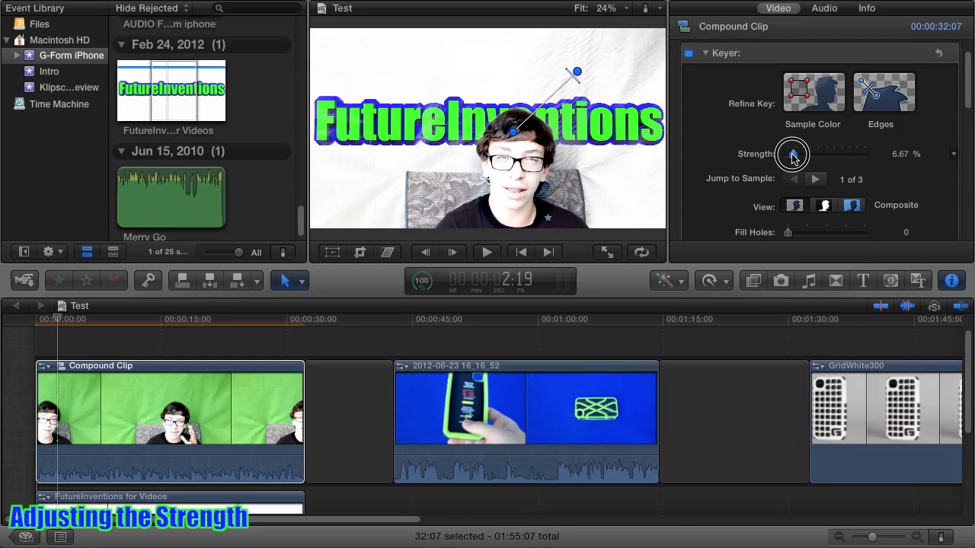
left_click_drag(792, 154, 800, 153)
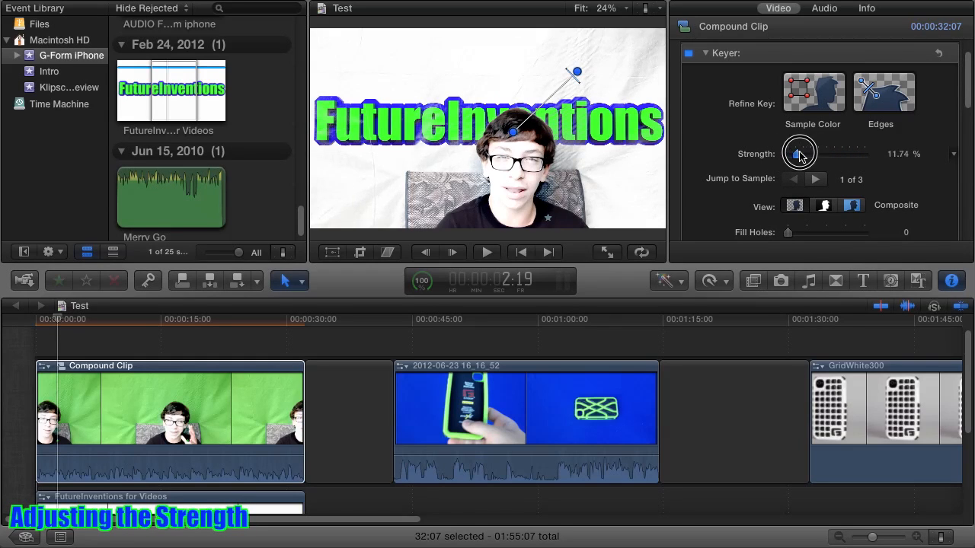
left_click_drag(800, 153, 865, 154)
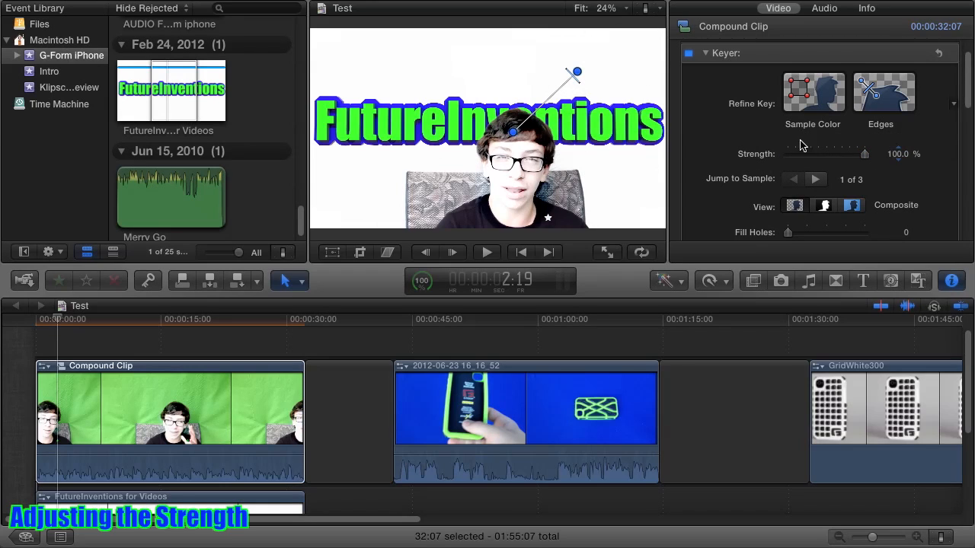
scroll("down", 3)
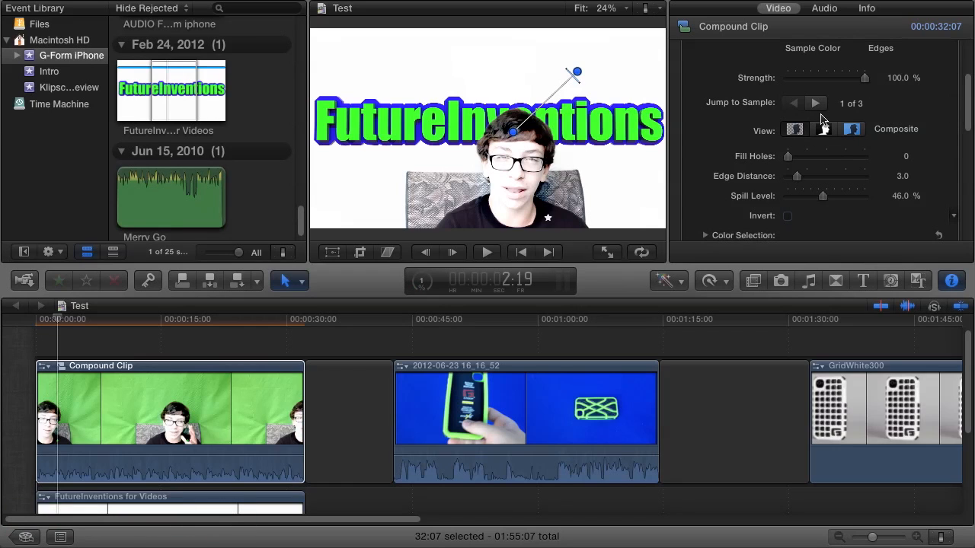
left_click(816, 103)
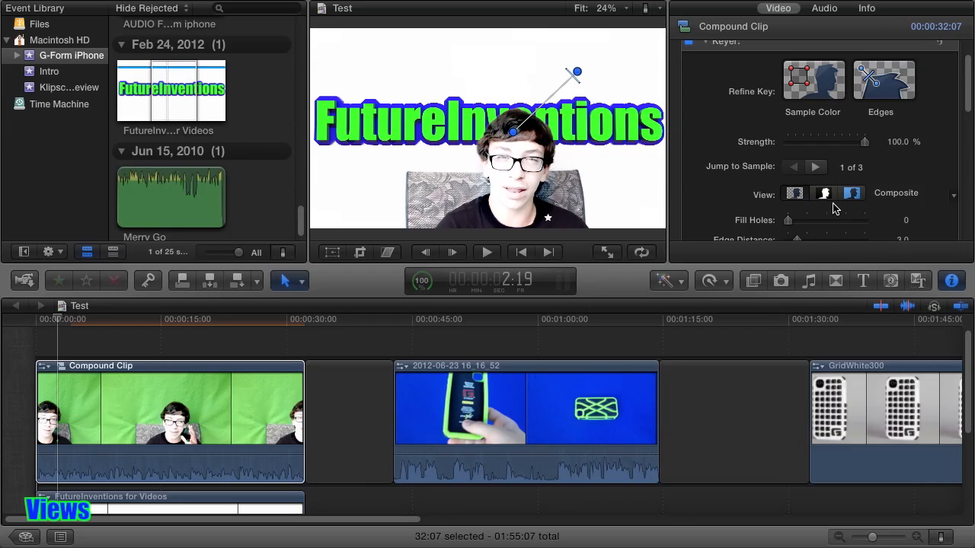
left_click(824, 193)
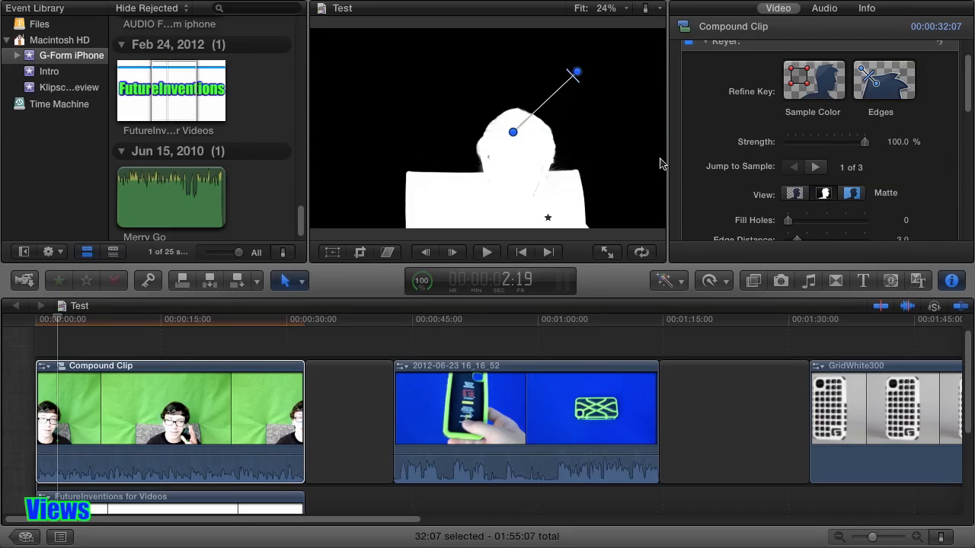
mouse_move(623, 126)
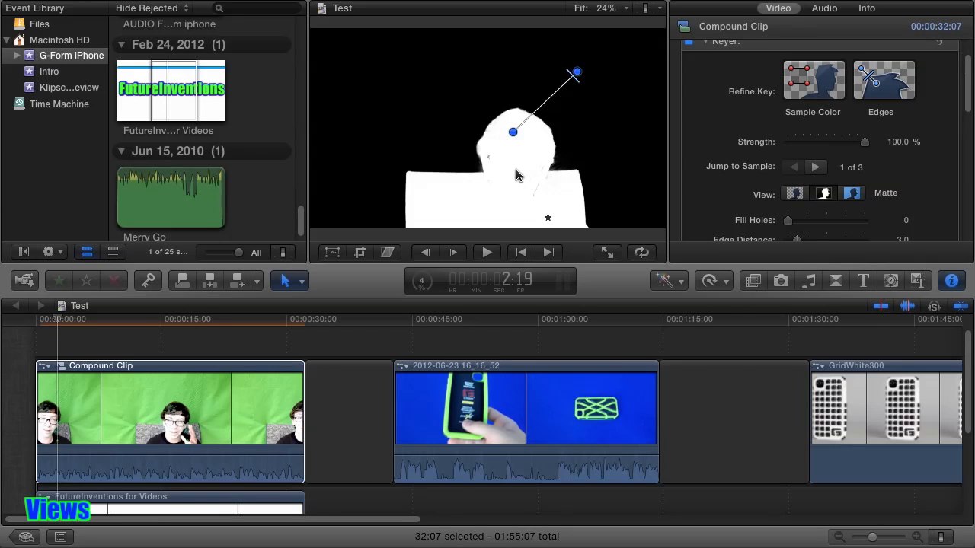
mouse_move(477, 176)
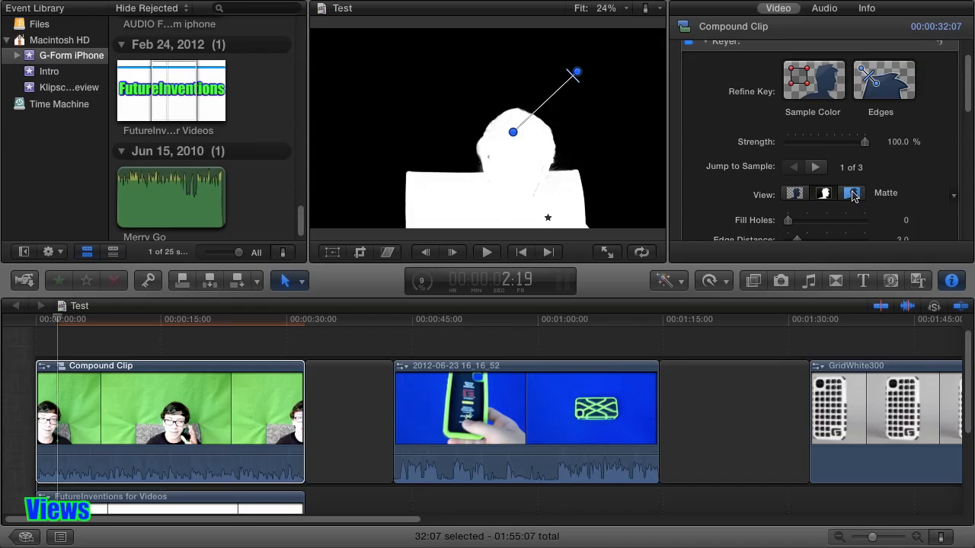
left_click(852, 193)
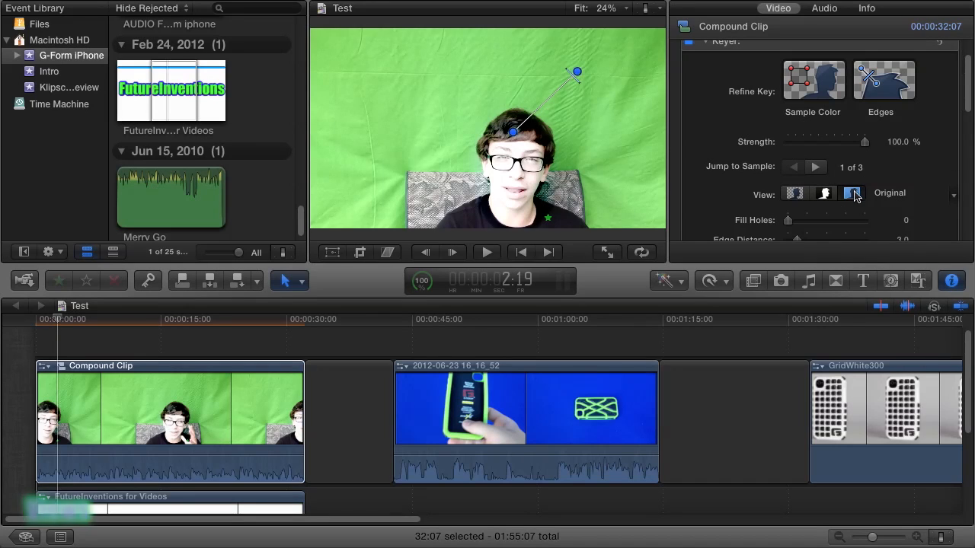
left_click(852, 193)
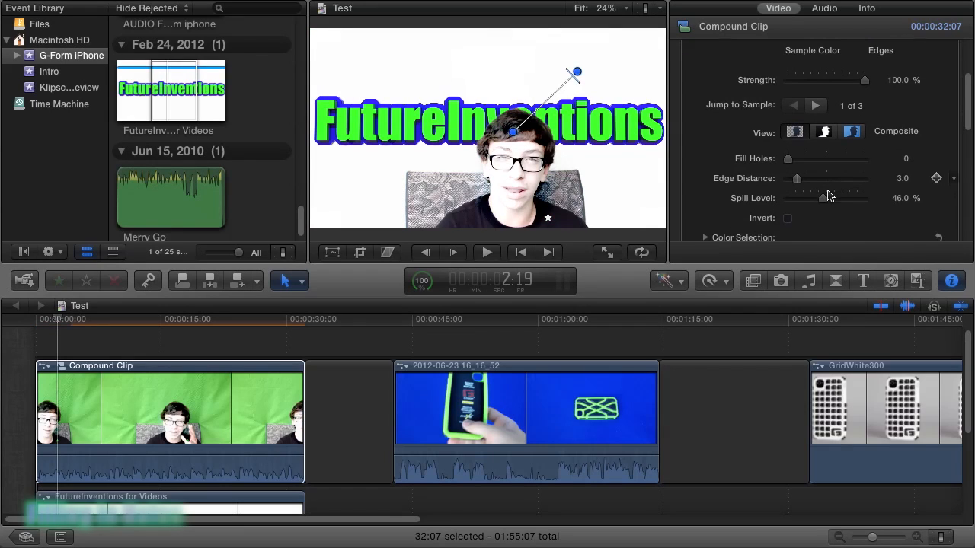
Try Fill Holes values, check the Original and Matte views, and settle near 3.85.
left_click_drag(788, 157, 796, 157)
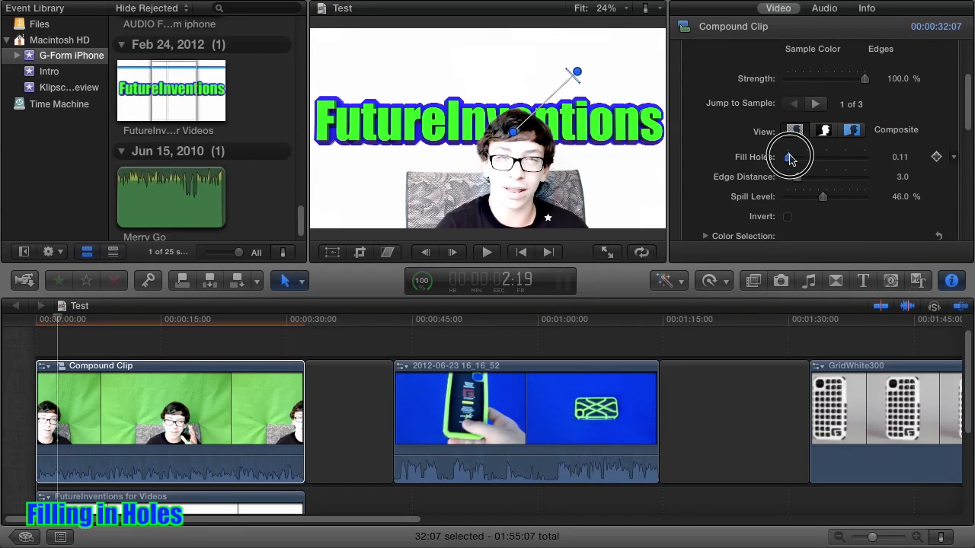
left_click_drag(785, 157, 800, 156)
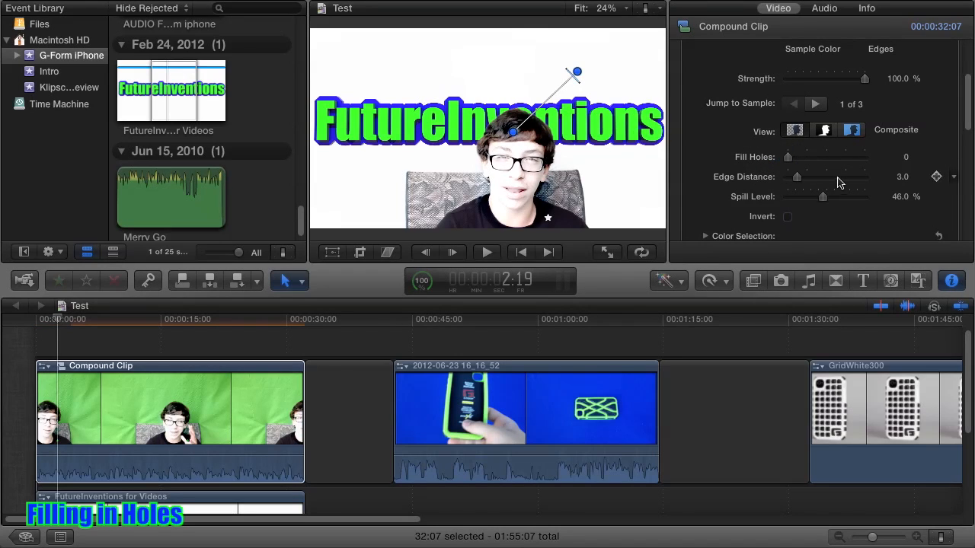
left_click_drag(787, 156, 797, 157)
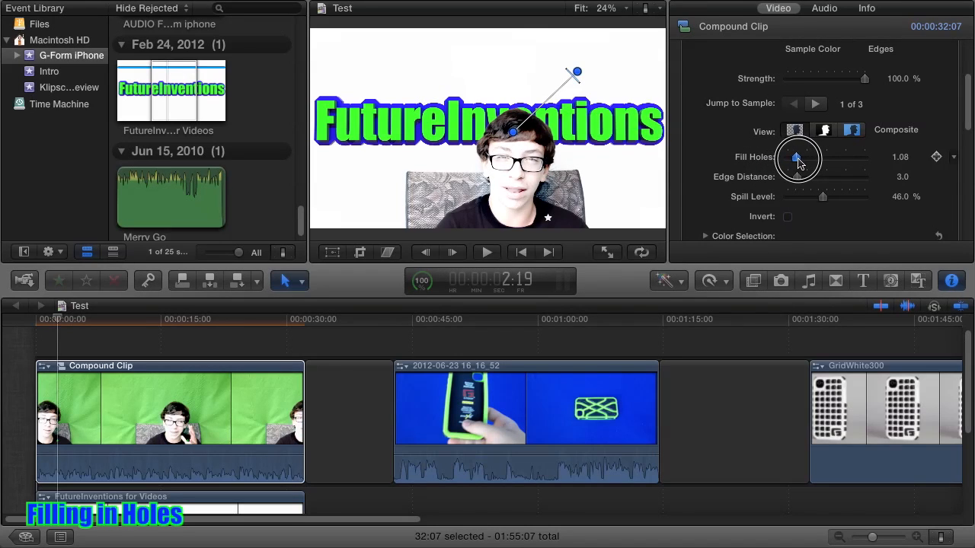
left_click_drag(798, 159, 803, 161)
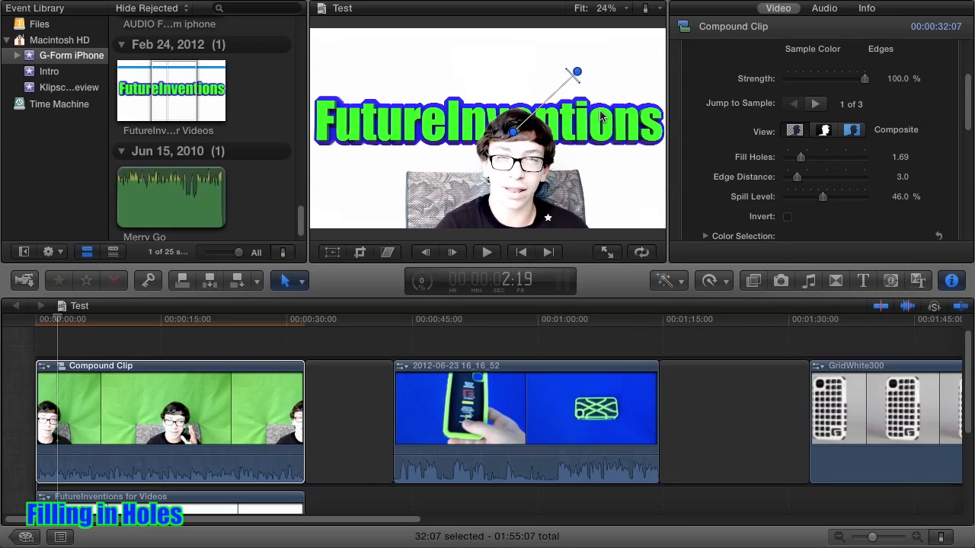
left_click(852, 130)
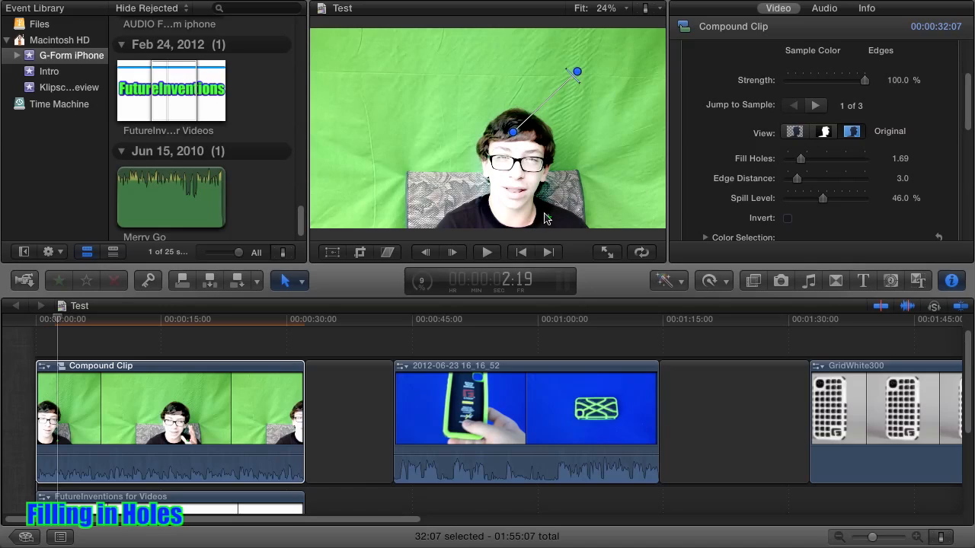
left_click(851, 131)
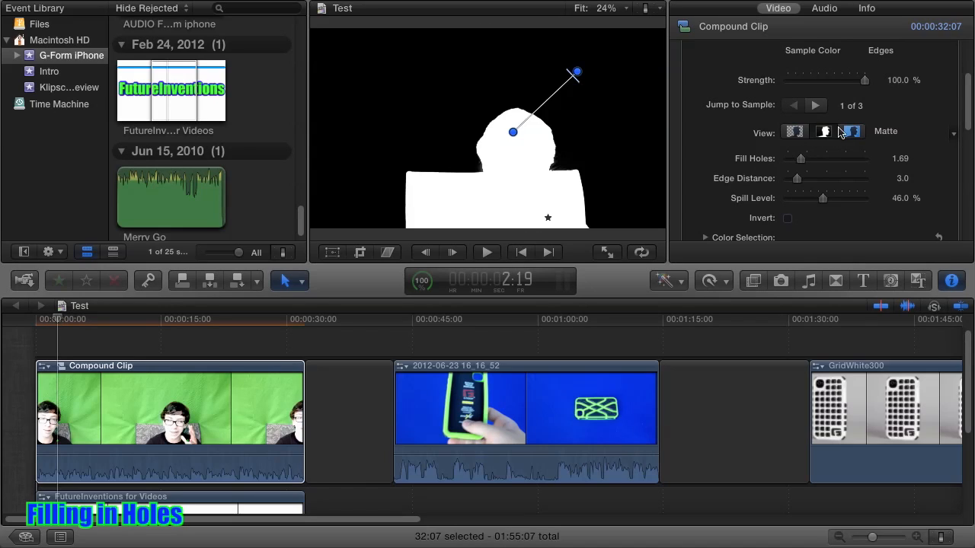
left_click(852, 131)
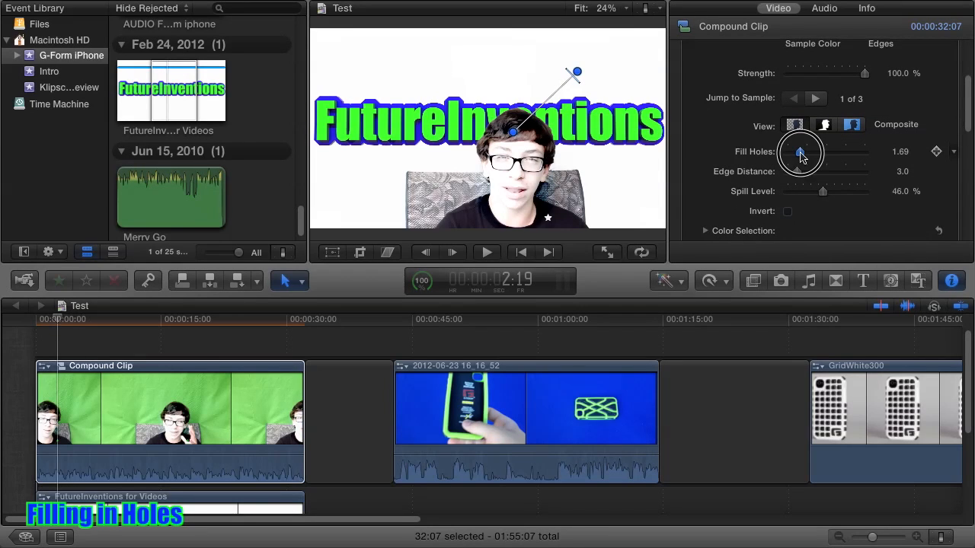
left_click_drag(800, 152, 816, 152)
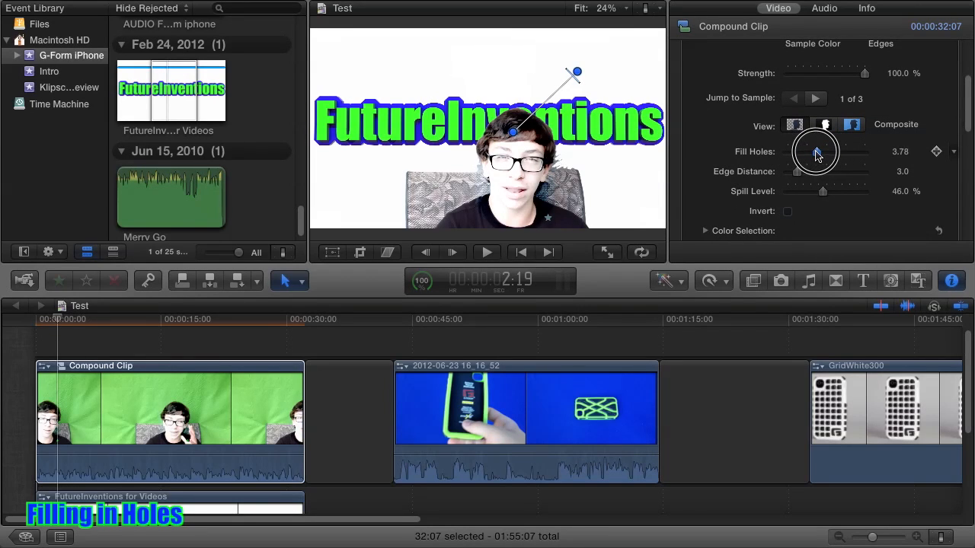
left_click_drag(816, 151, 813, 152)
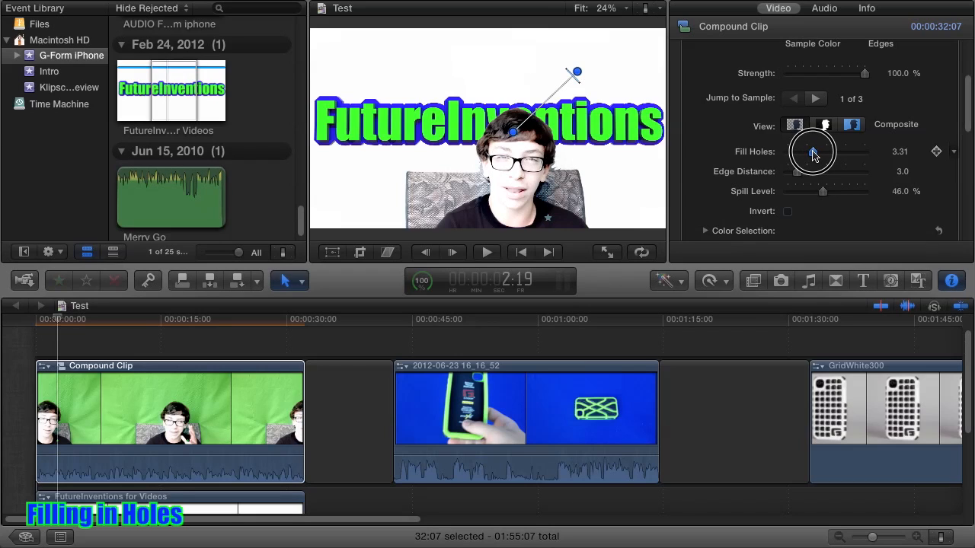
left_click_drag(812, 151, 819, 148)
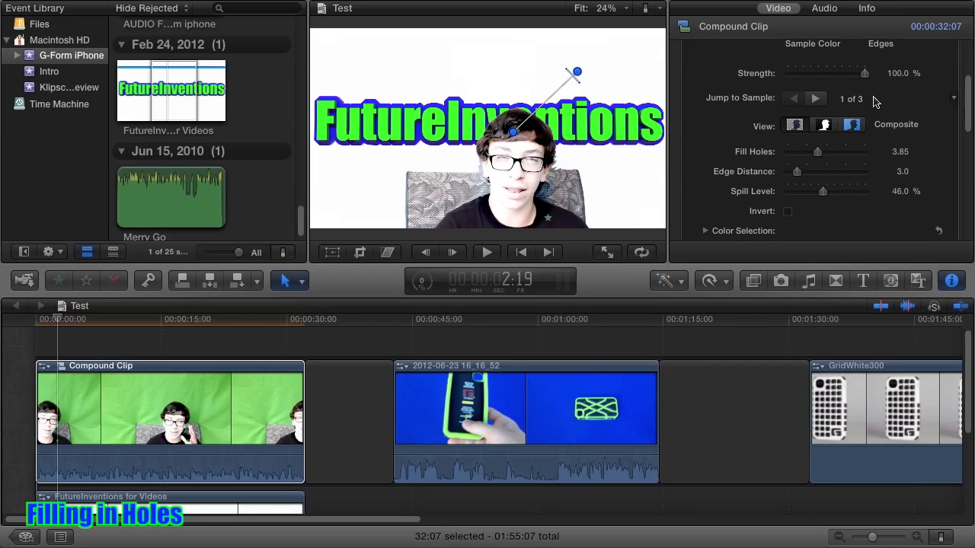
Push Edge Distance up to about 25, then ease it back to around 24.
left_click_drag(797, 171, 810, 171)
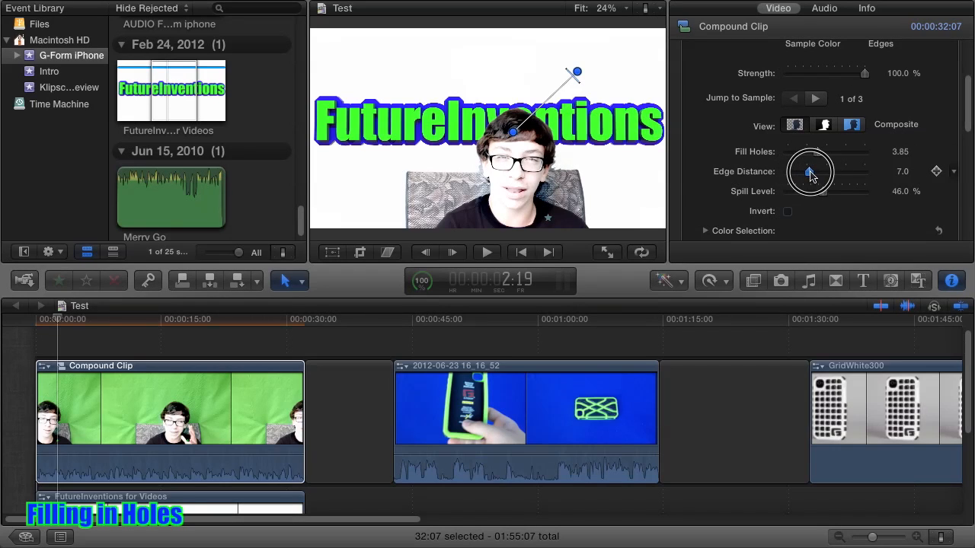
left_click_drag(810, 171, 842, 171)
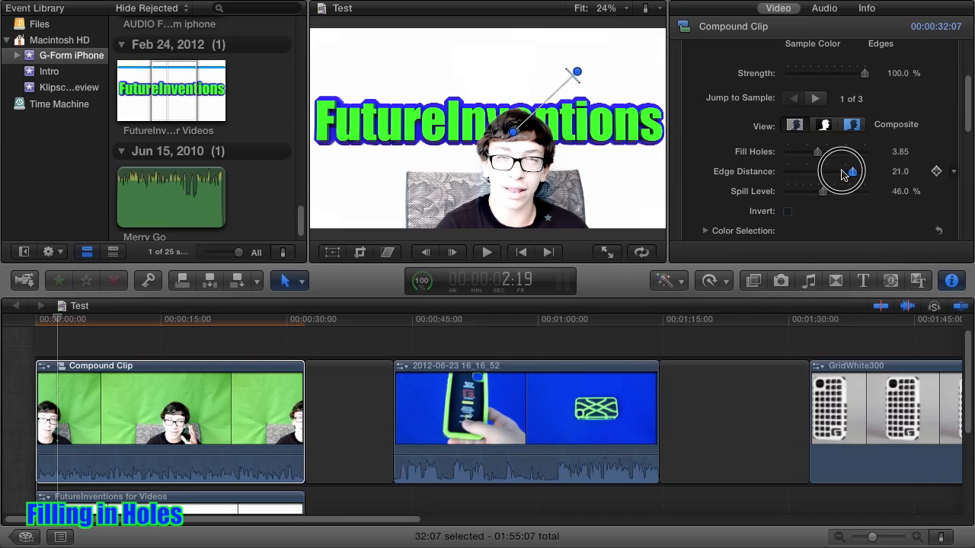
left_click_drag(842, 172, 866, 172)
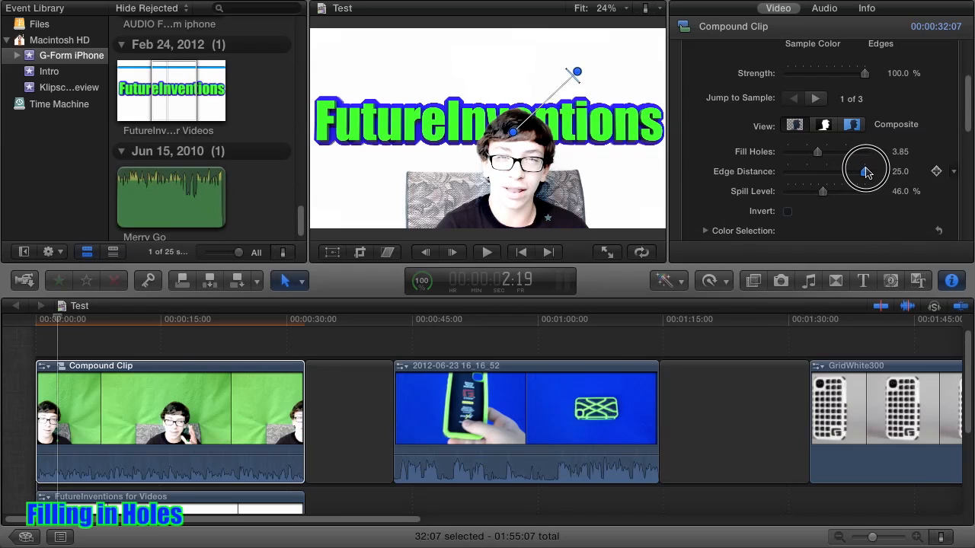
left_click_drag(869, 172, 861, 171)
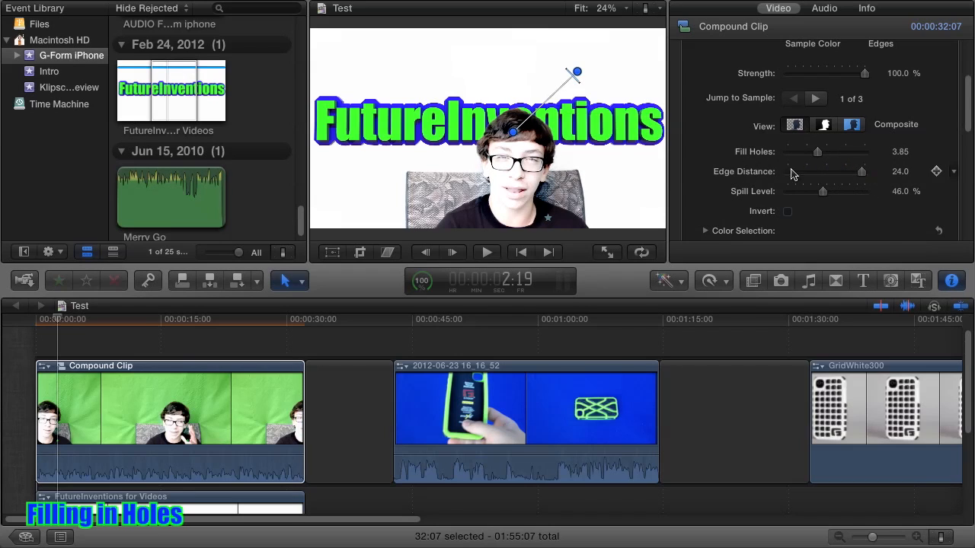
left_click_drag(862, 171, 856, 171)
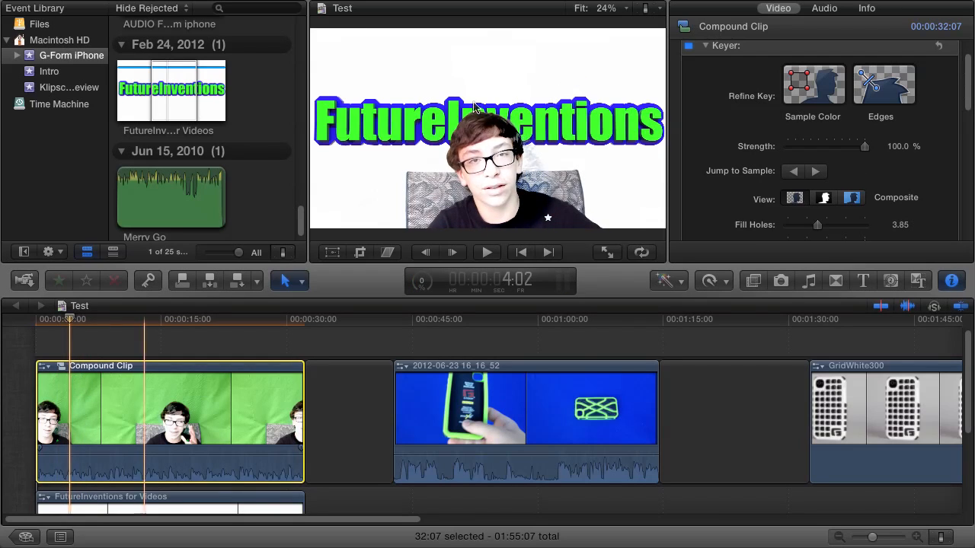
Add a colour sample beside the speaker's head and raise Fill Holes to 10.
left_click(813, 84)
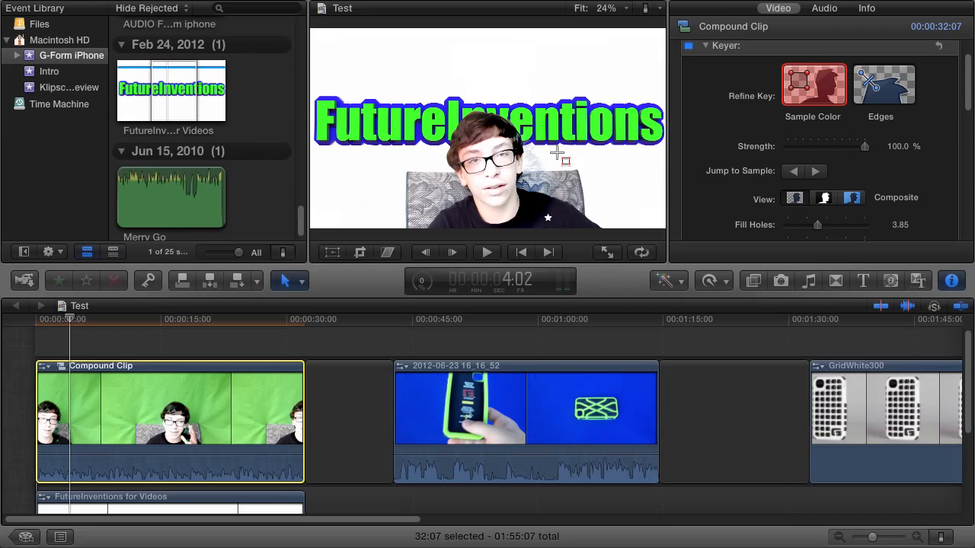
left_click(816, 170)
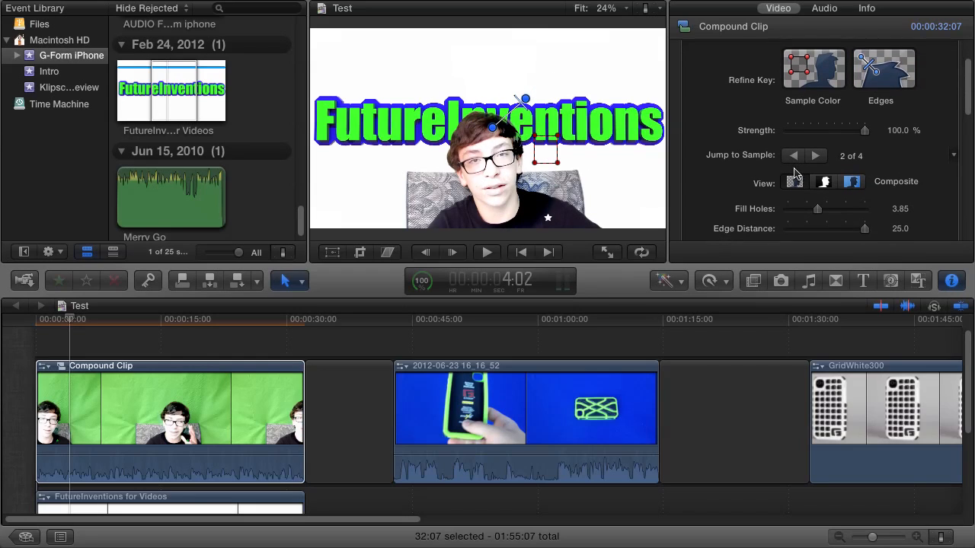
scroll("down", 3)
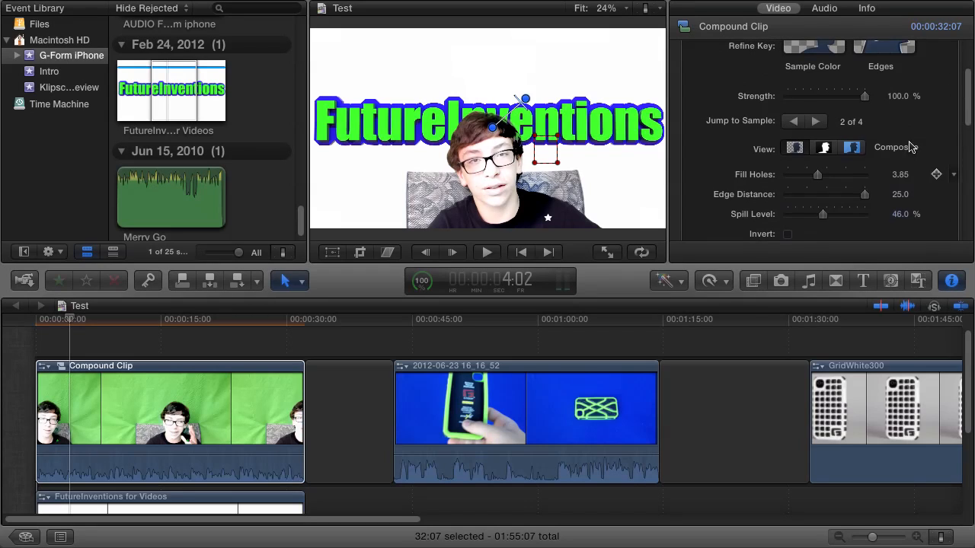
left_click_drag(827, 174, 817, 175)
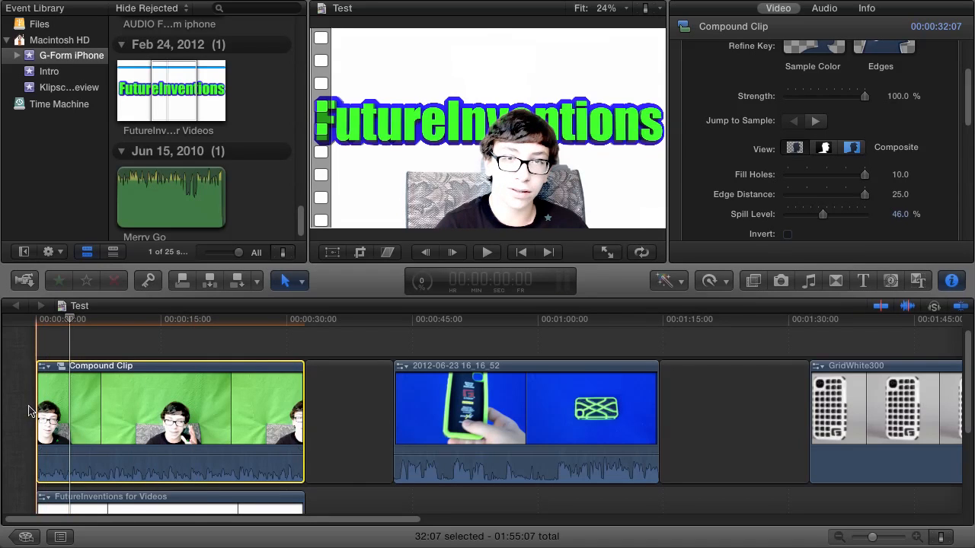
Toggle the viewer between the original green-screen footage and the composite.
left_click(815, 121)
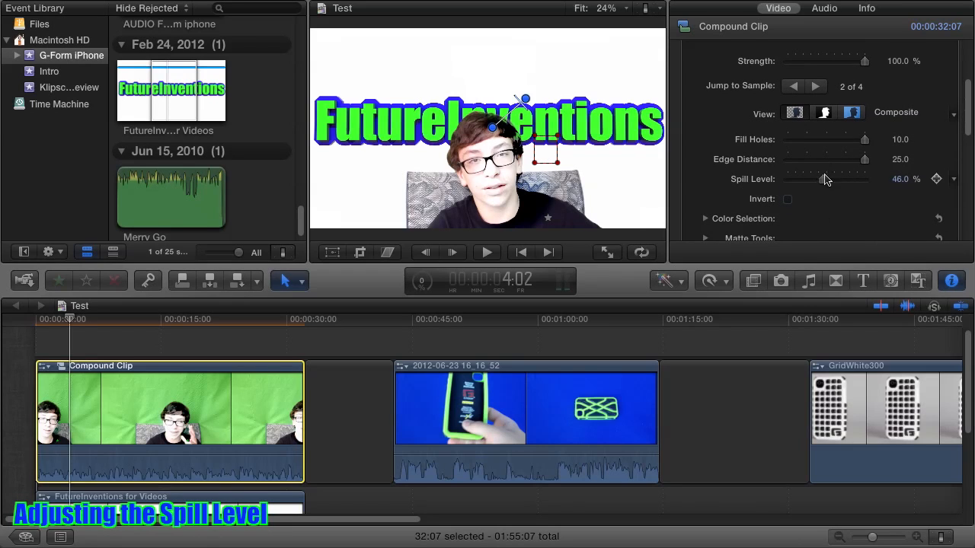
left_click(852, 113)
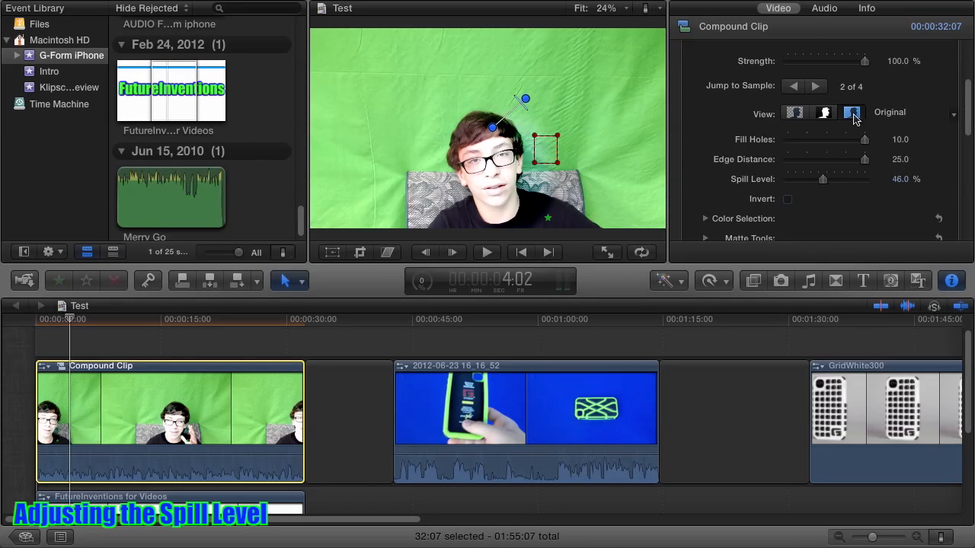
left_click(852, 112)
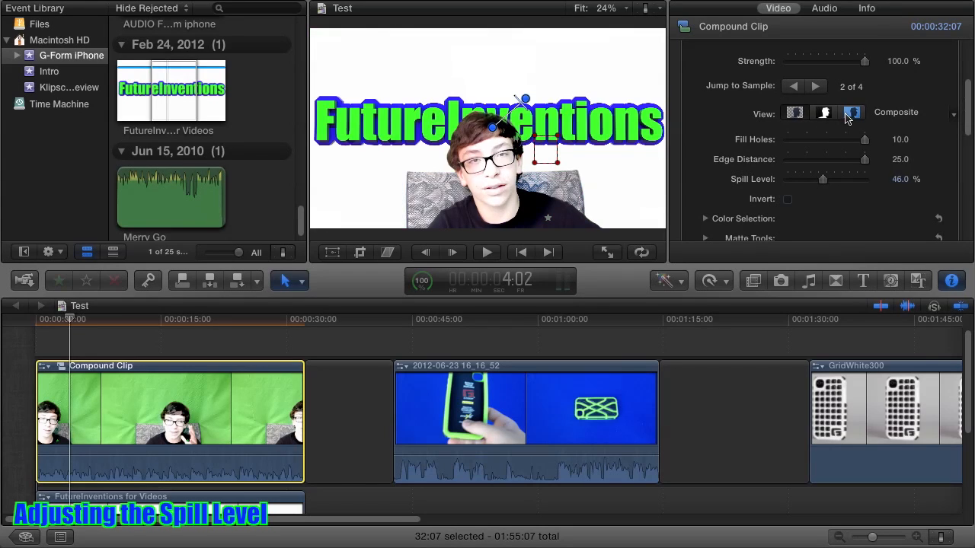
left_click(853, 112)
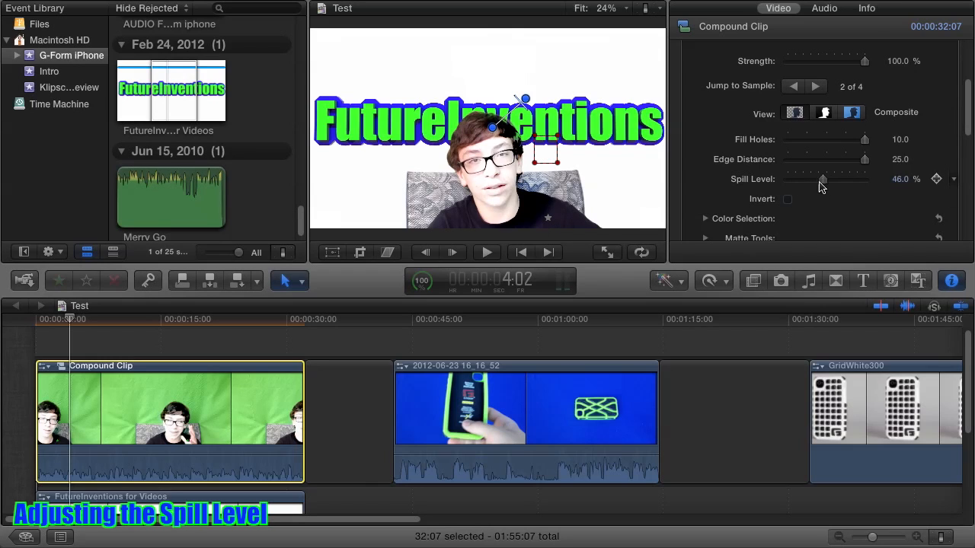
Try several Spill Level values from 0 to 61%, leaving it at 31.18%.
left_click_drag(822, 179, 787, 178)
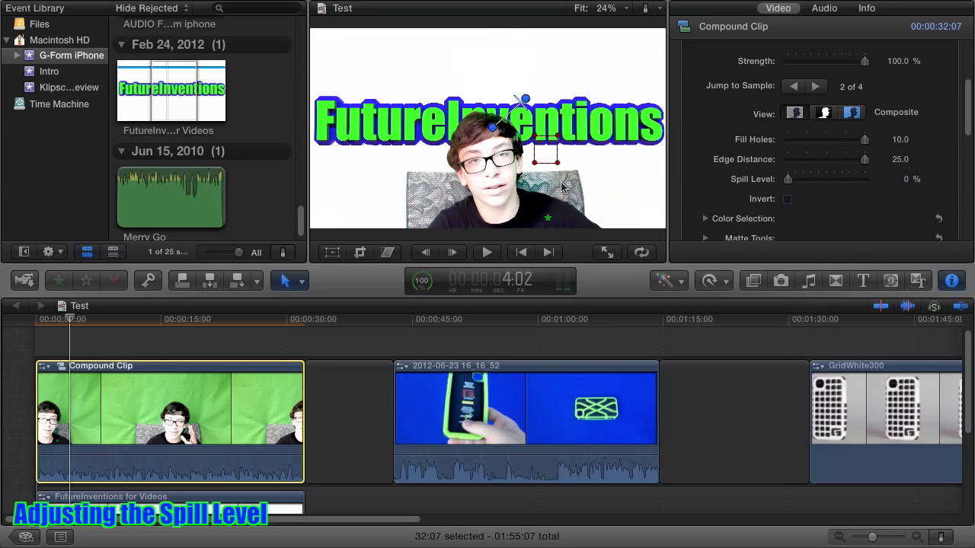
mouse_move(567, 169)
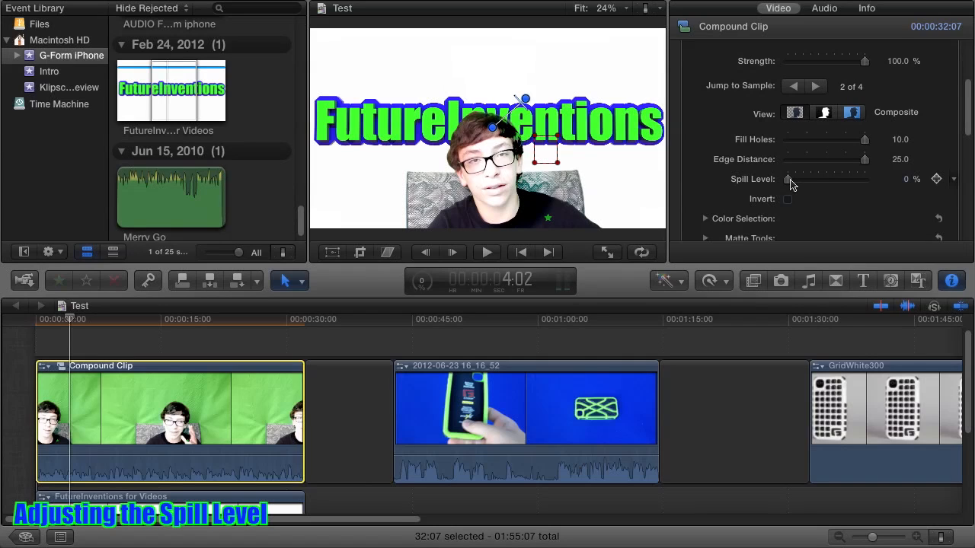
left_click_drag(789, 179, 818, 179)
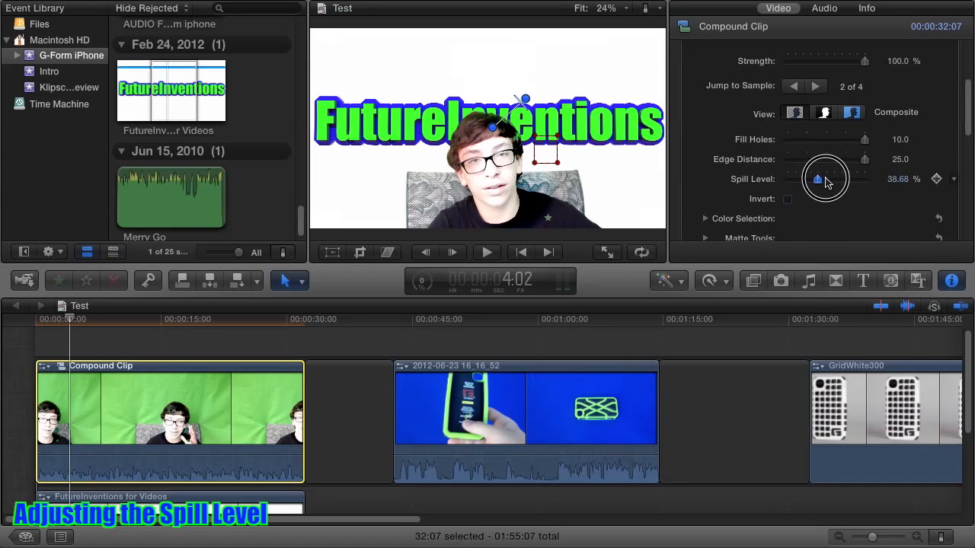
left_click_drag(818, 179, 790, 179)
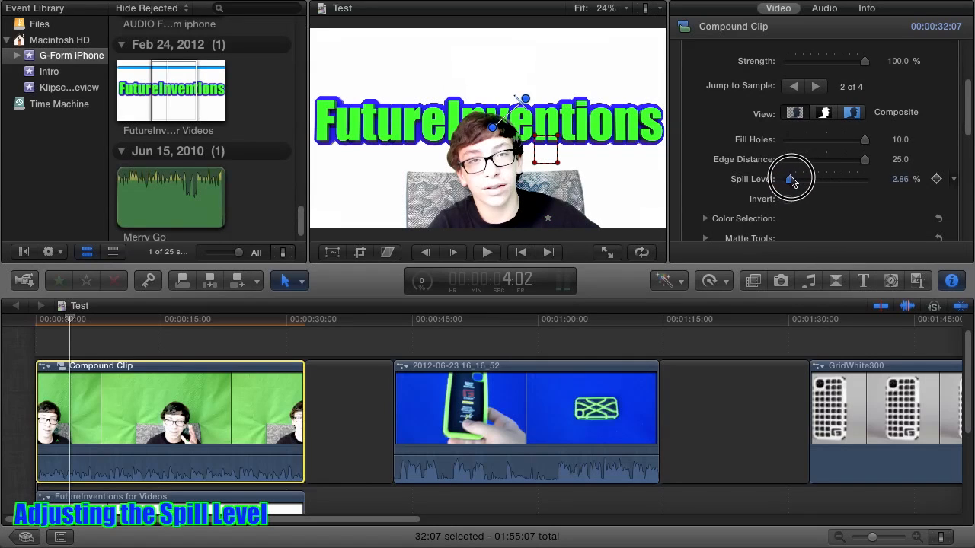
left_click_drag(791, 179, 817, 179)
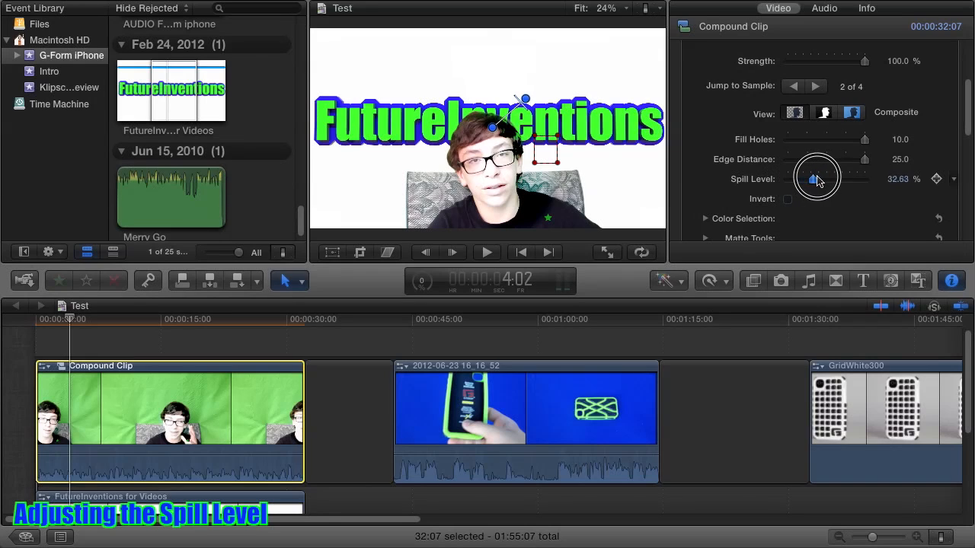
left_click_drag(817, 179, 829, 178)
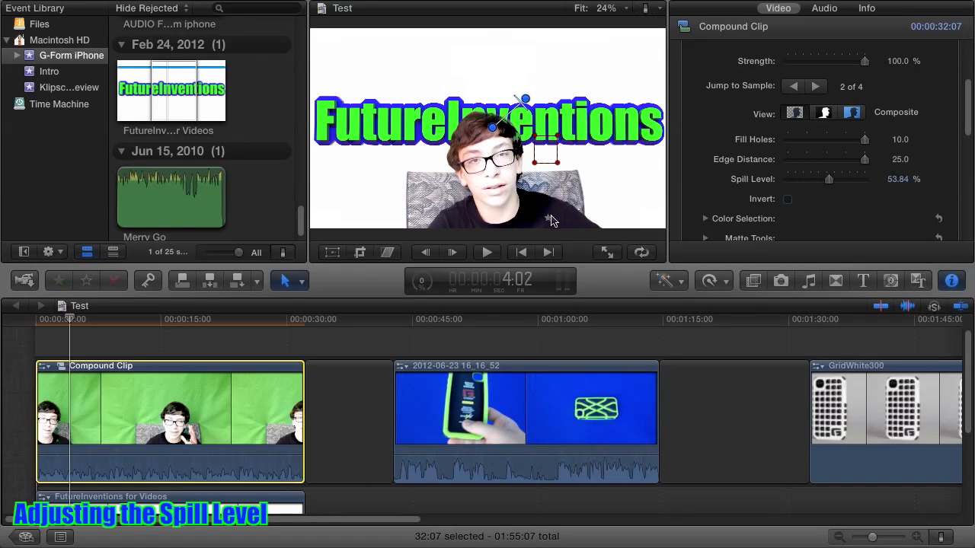
left_click_drag(828, 179, 788, 179)
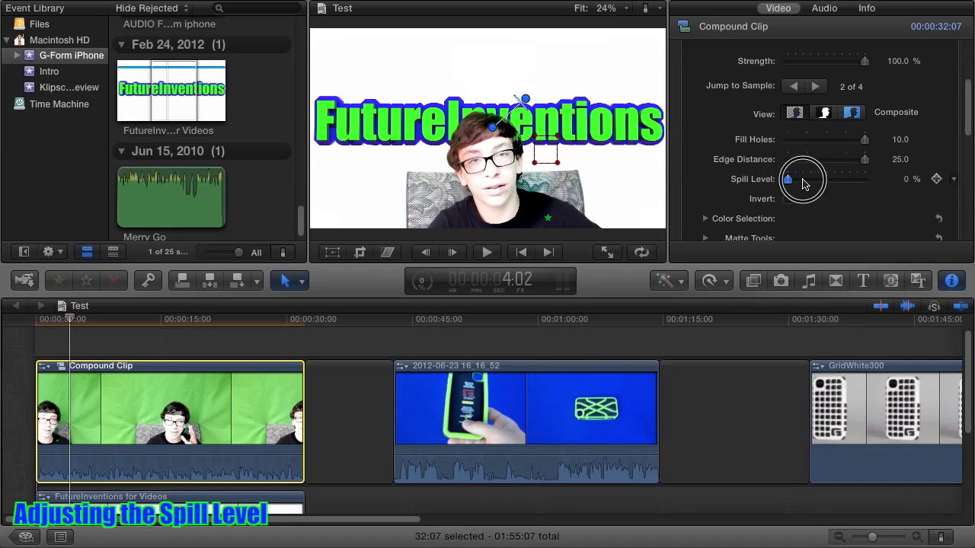
left_click_drag(787, 179, 823, 179)
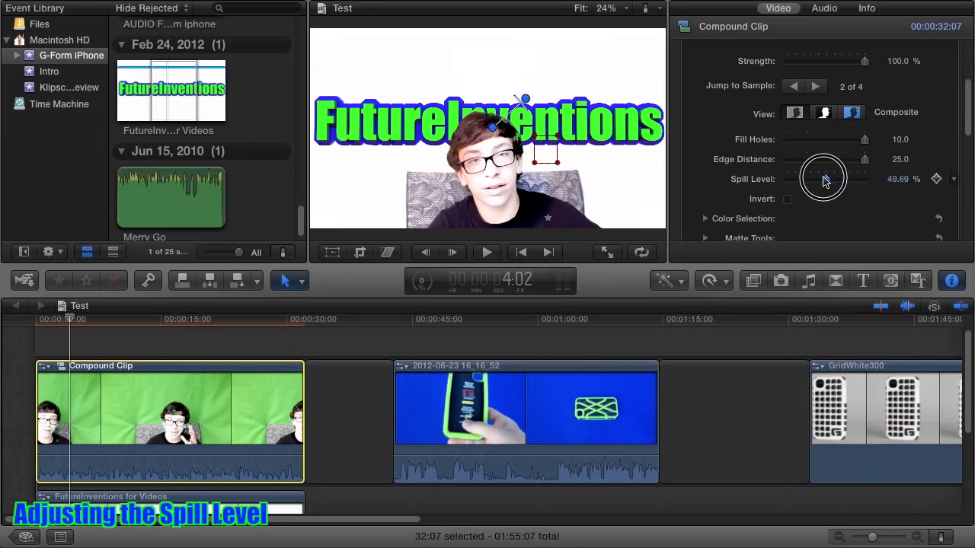
left_click_drag(822, 178, 832, 178)
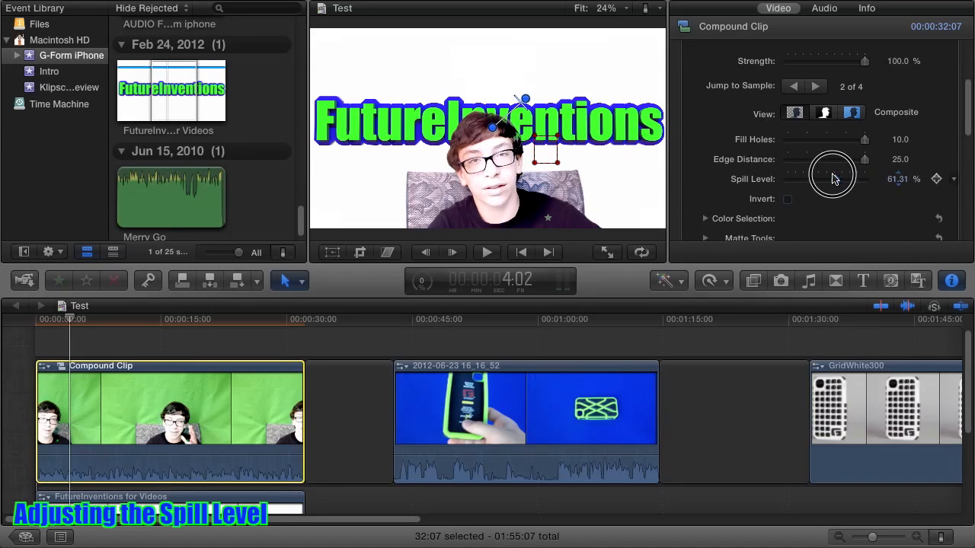
left_click_drag(833, 178, 811, 178)
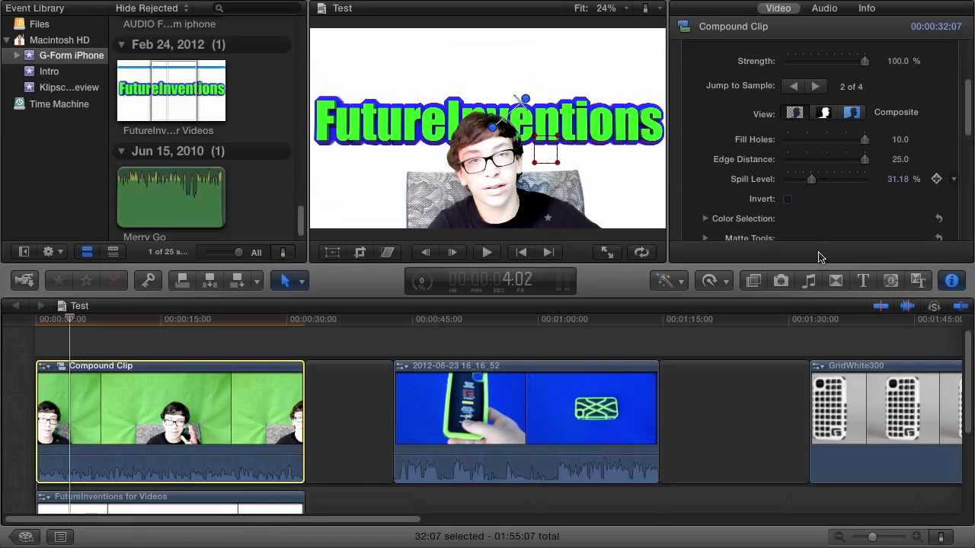
left_click(788, 198)
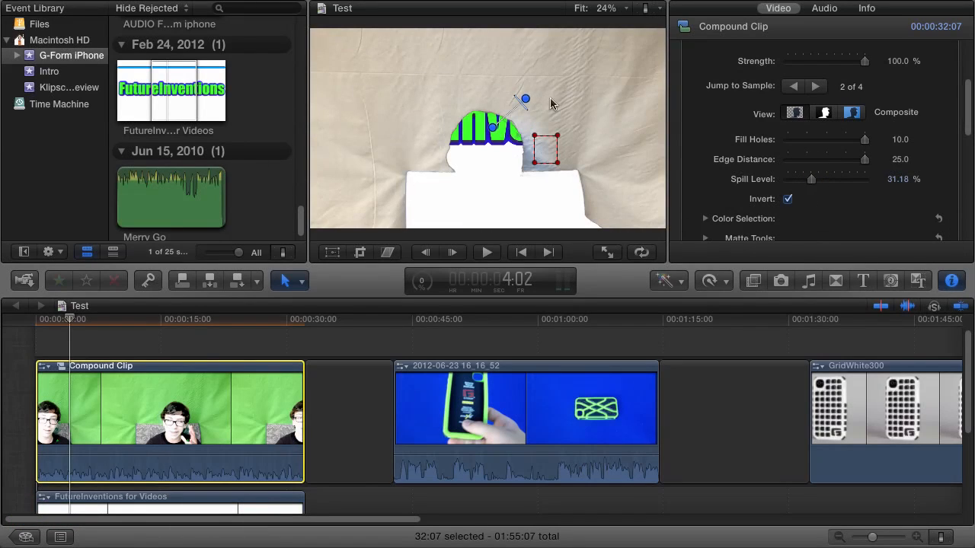
mouse_move(541, 180)
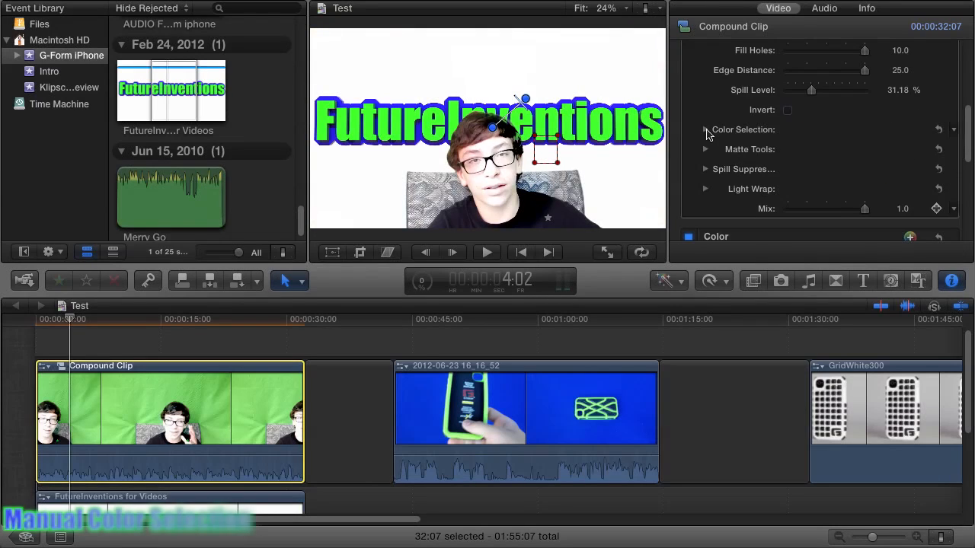
Expand Color Selection and drag the chroma wheel handles through greens, yellow, magenta and orange.
left_click(705, 129)
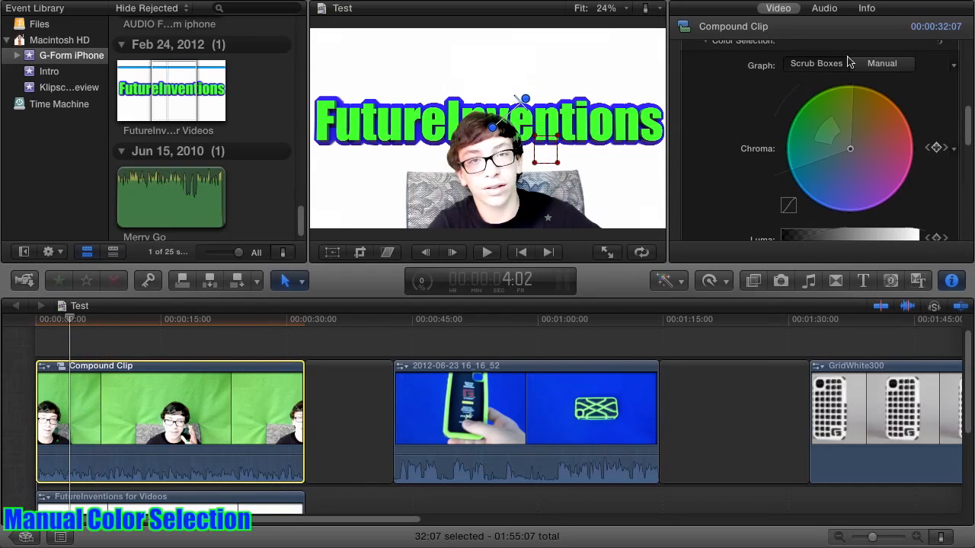
left_click_drag(850, 148, 804, 122)
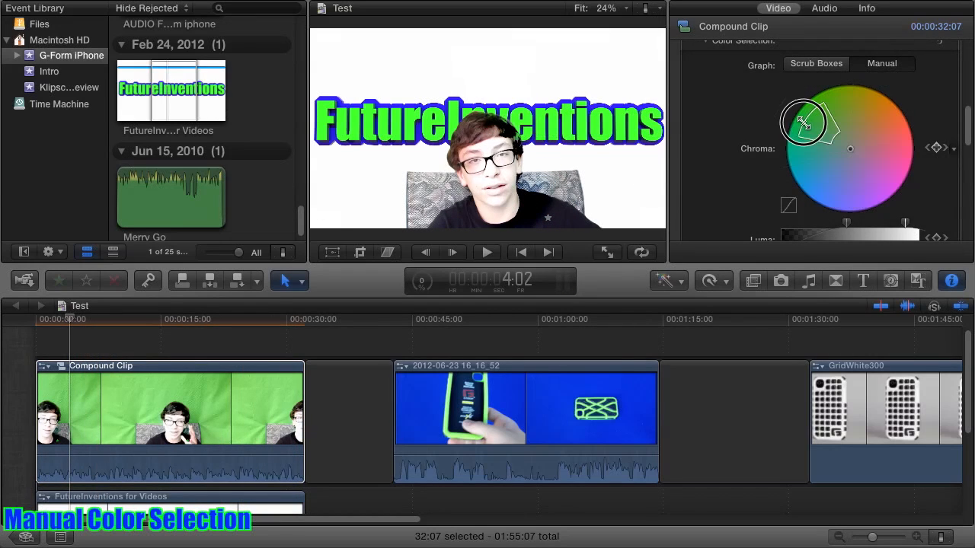
left_click_drag(803, 121, 812, 126)
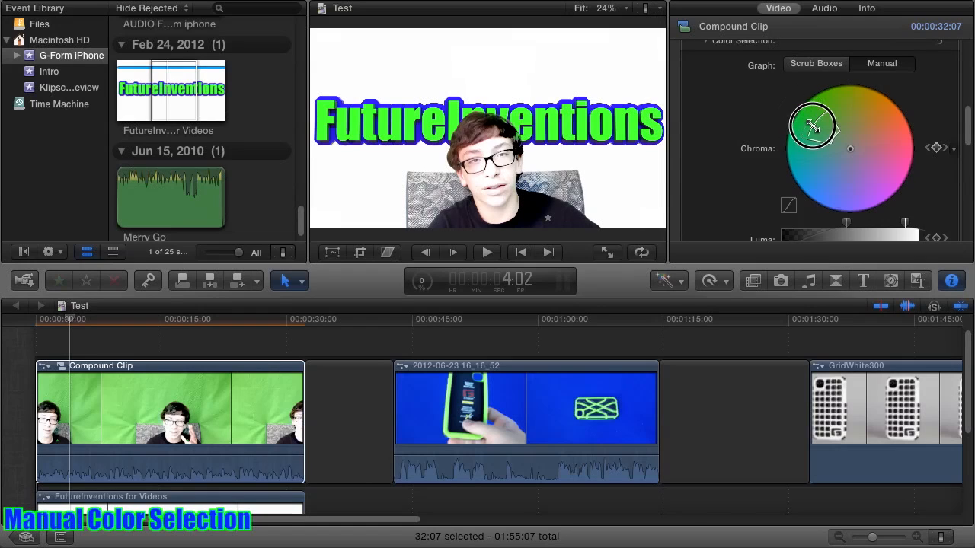
left_click_drag(813, 126, 853, 120)
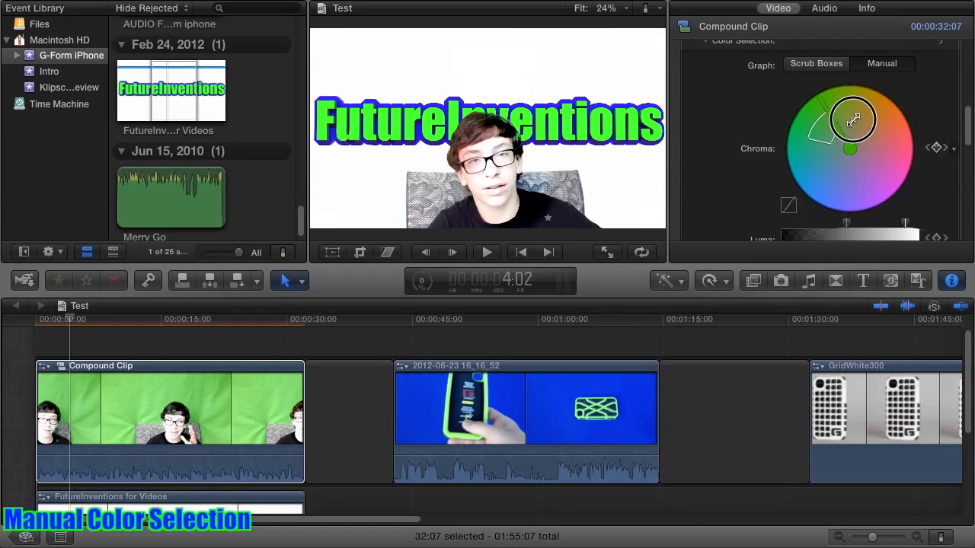
left_click_drag(853, 119, 831, 117)
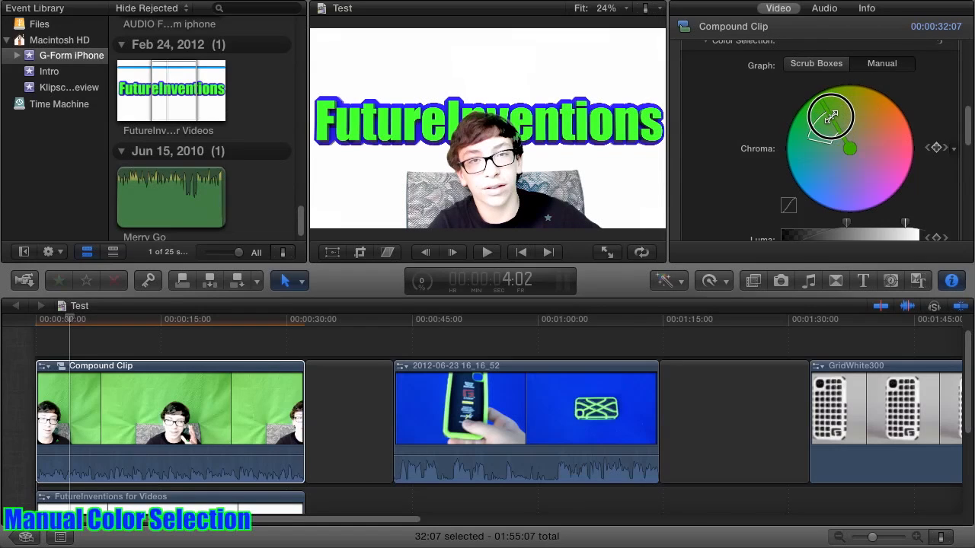
left_click_drag(831, 118, 903, 157)
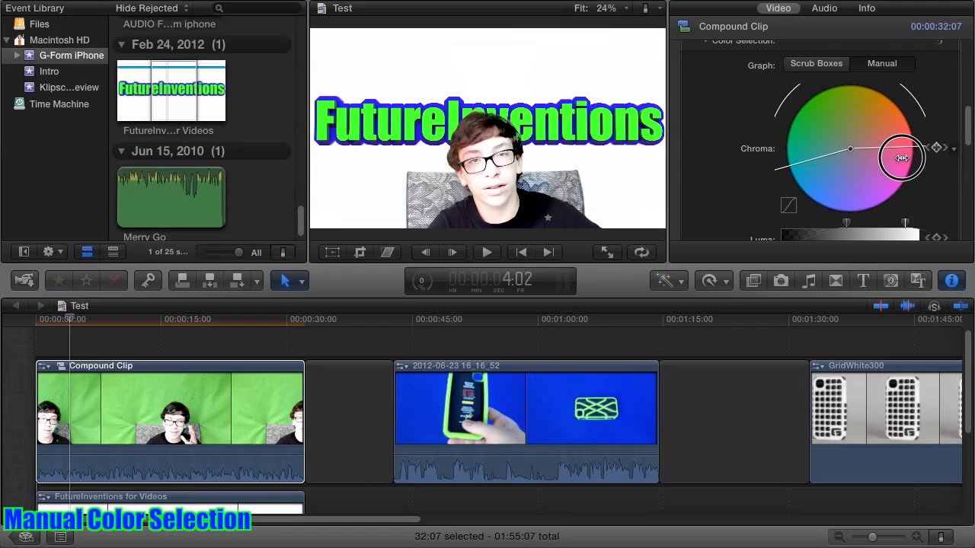
left_click_drag(903, 158, 891, 128)
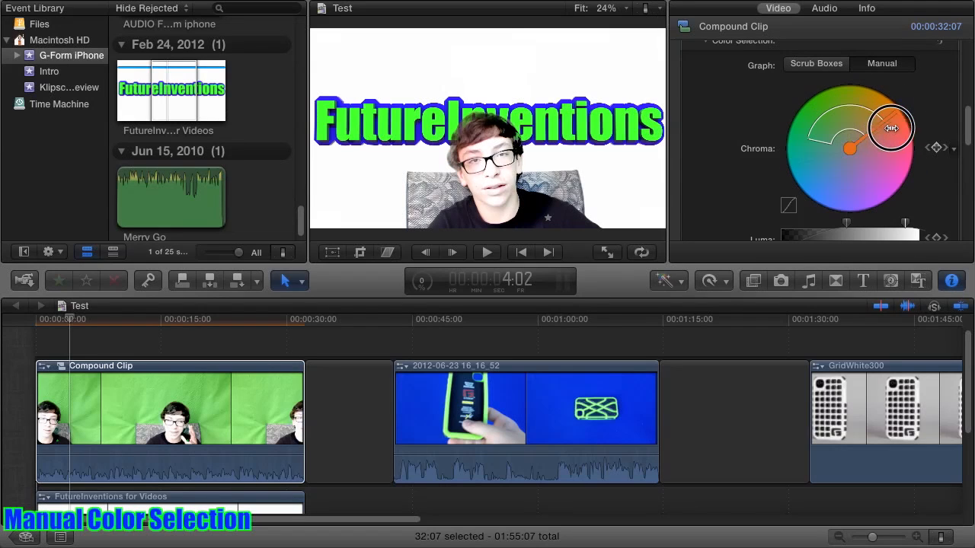
left_click_drag(891, 127, 895, 138)
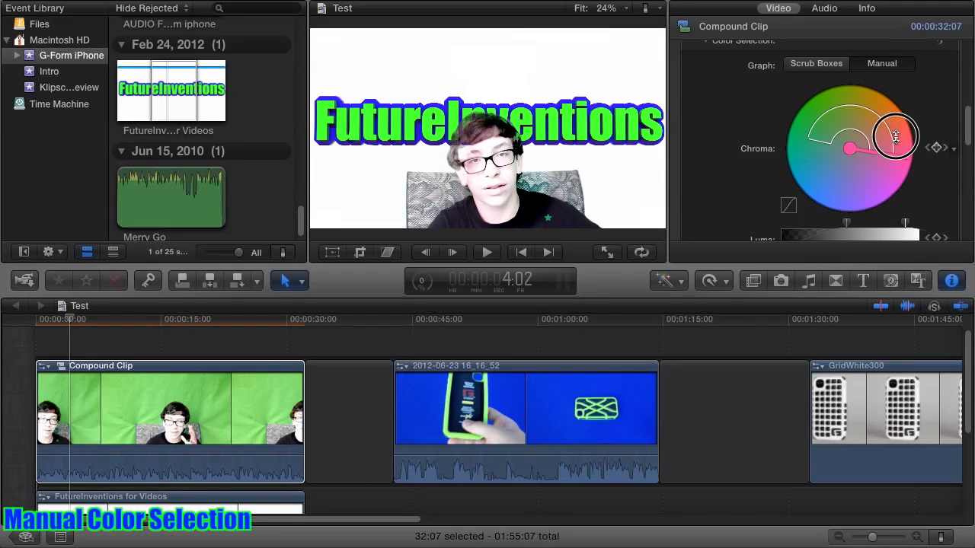
left_click_drag(895, 137, 848, 149)
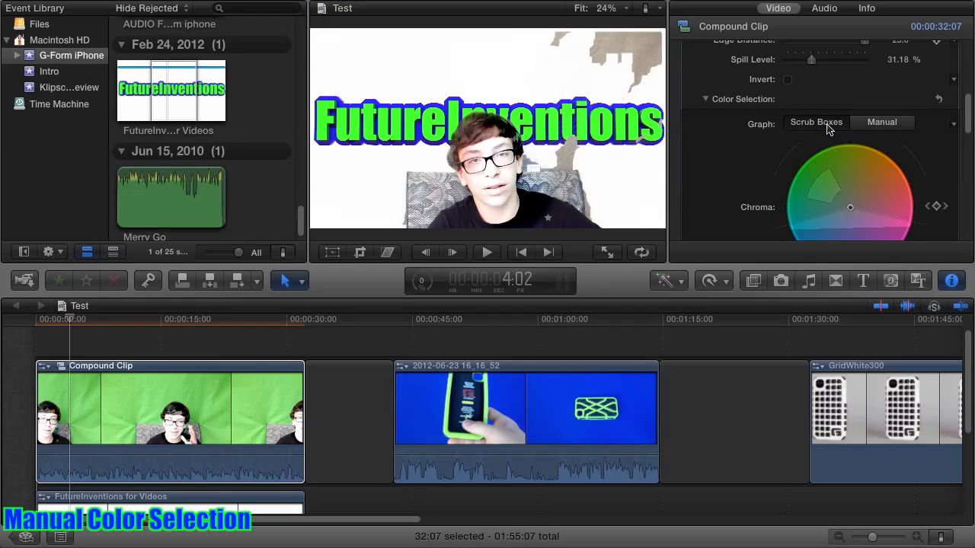
Switch the viewer to Matte view and jump to about 14 seconds into the clip.
scroll("down", 3)
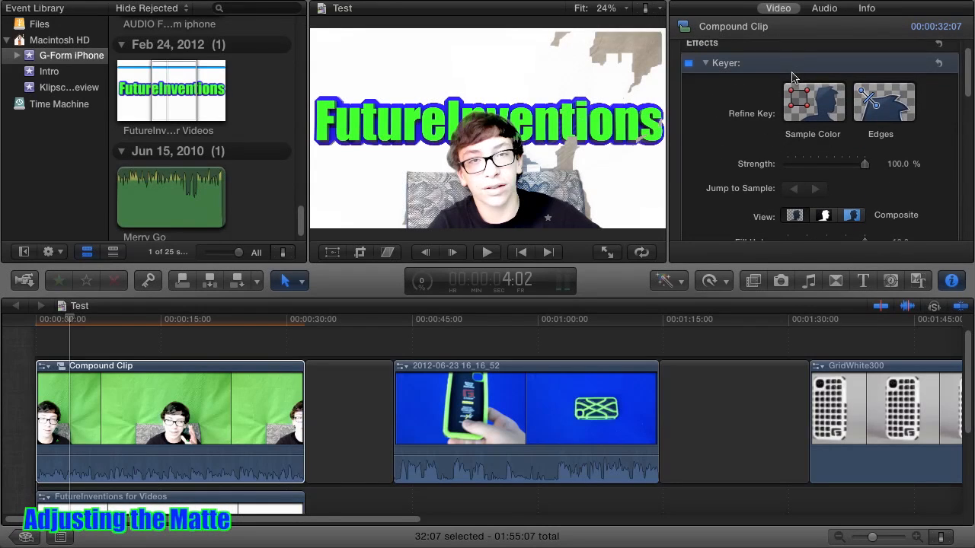
left_click(823, 201)
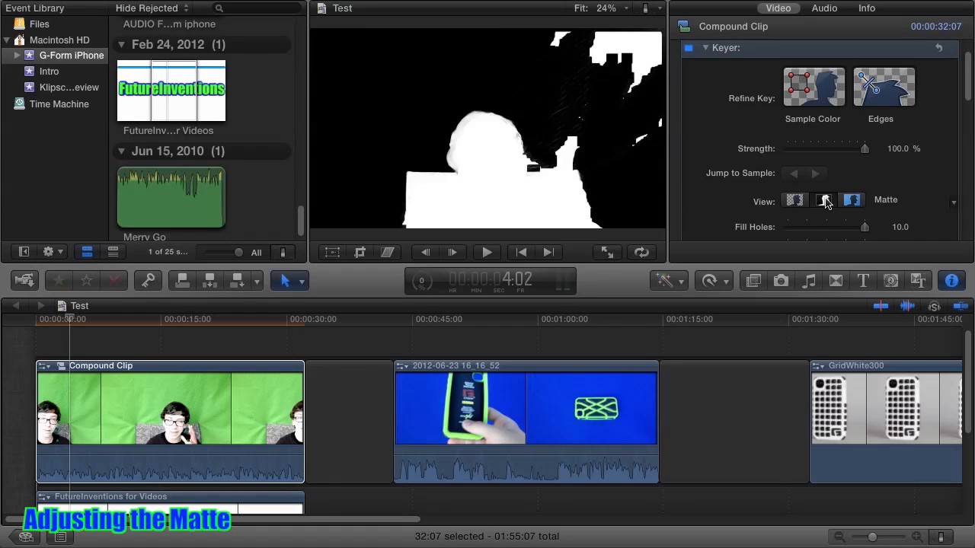
left_click(823, 199)
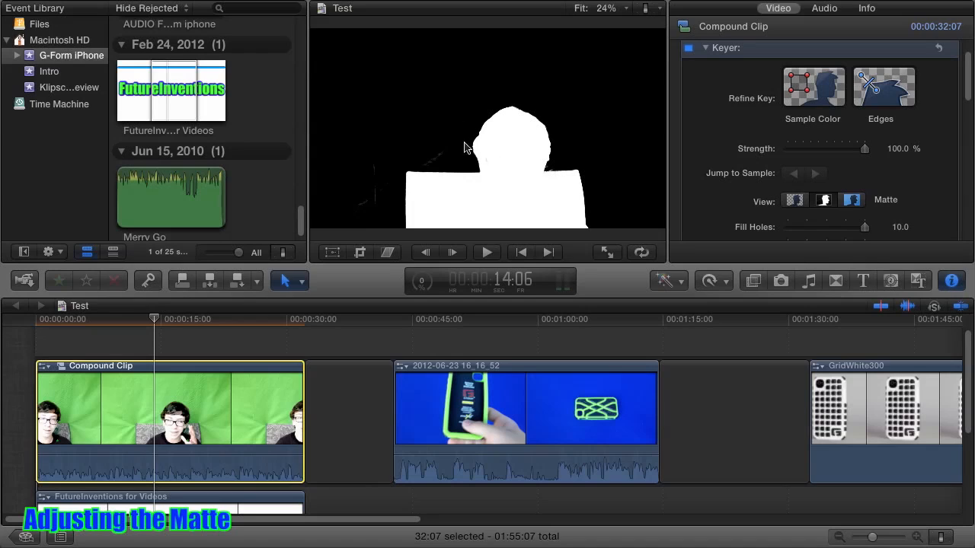
mouse_move(518, 158)
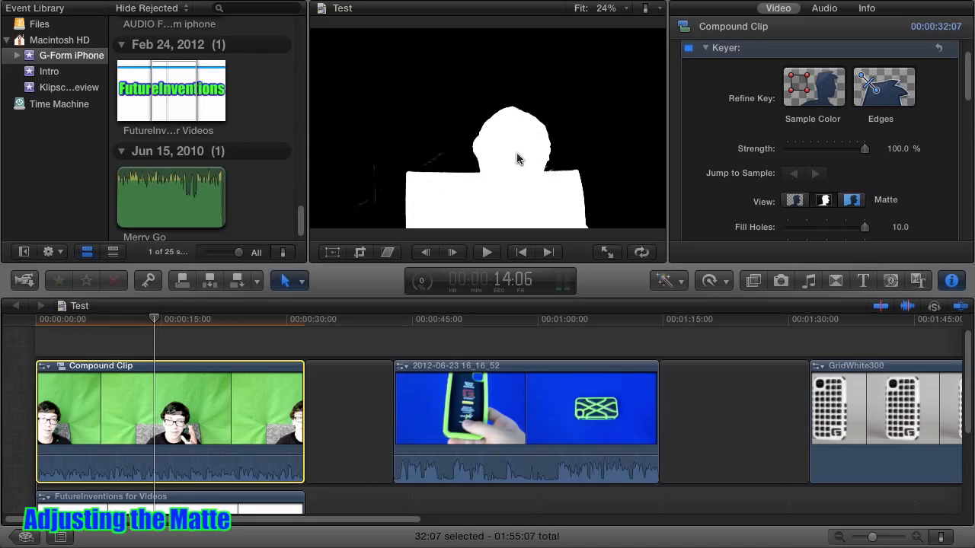
mouse_move(519, 208)
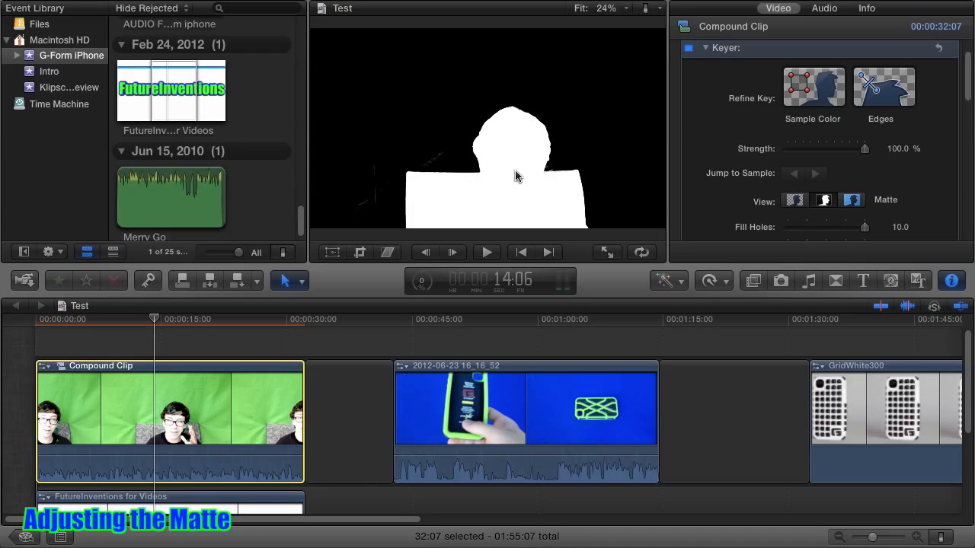
mouse_move(596, 122)
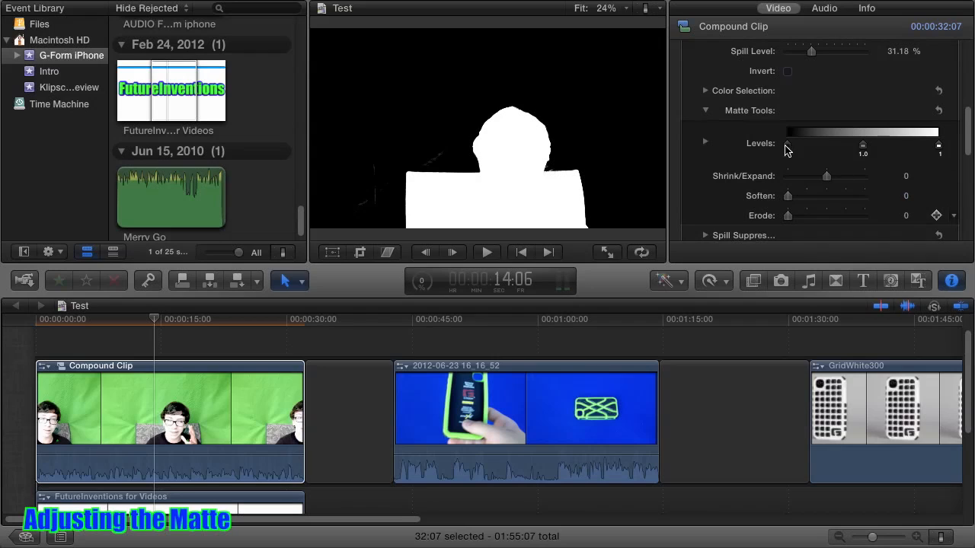
Set the matte gray level to 0.87, Shrink/Expand to -5, slight Erode, and view Composite.
left_click_drag(787, 145, 823, 145)
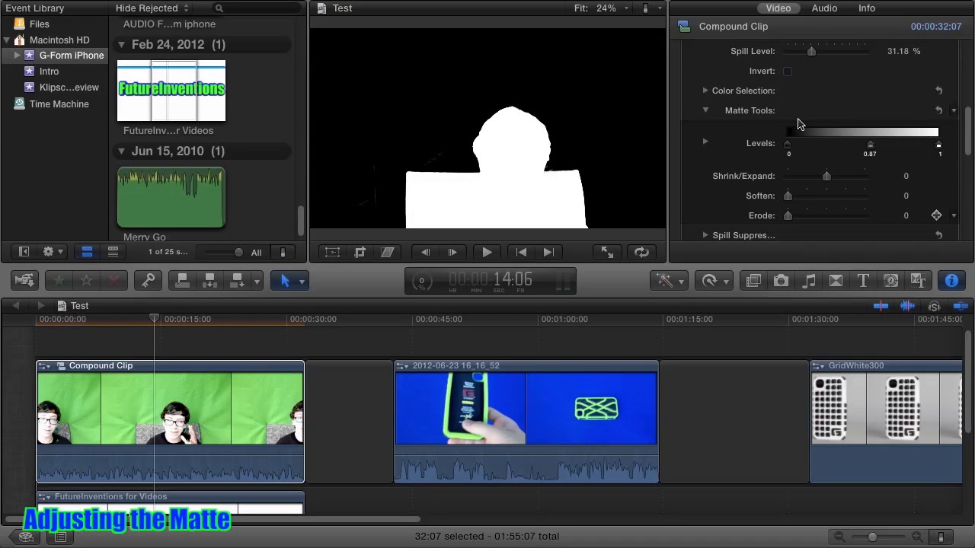
mouse_move(843, 119)
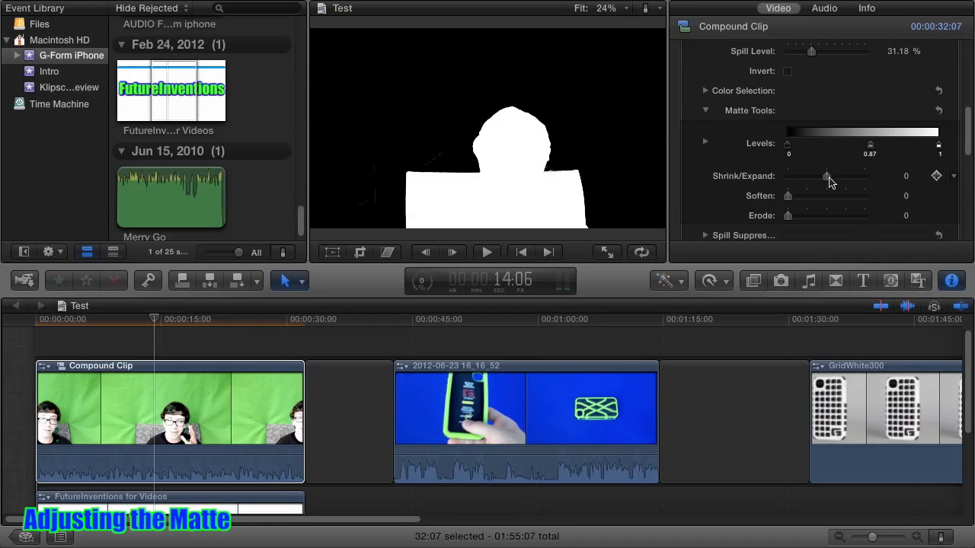
left_click_drag(826, 176, 795, 176)
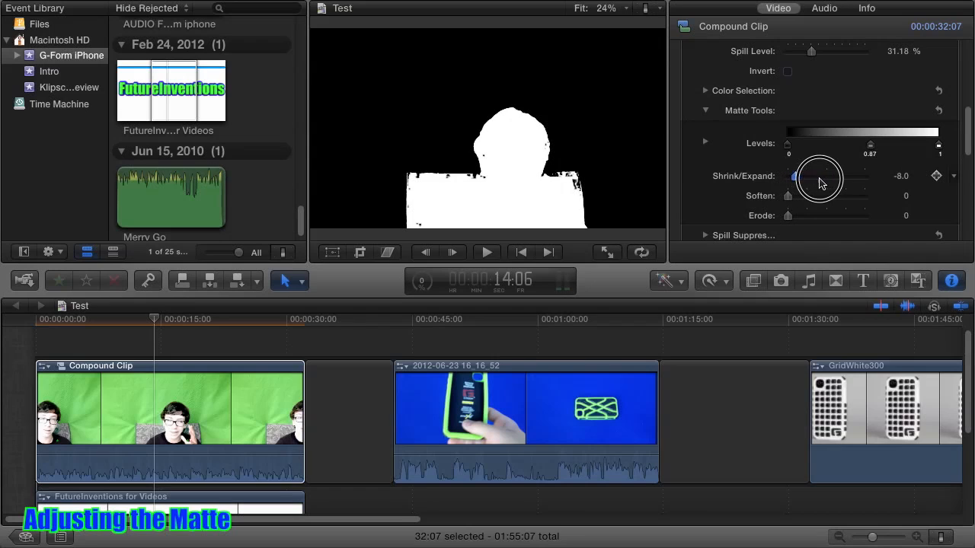
left_click_drag(795, 176, 850, 177)
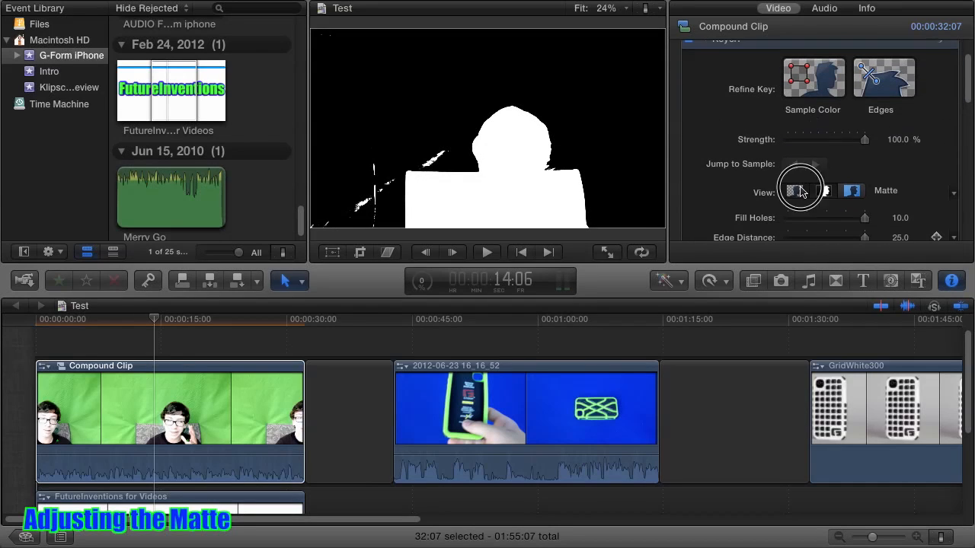
left_click(793, 191)
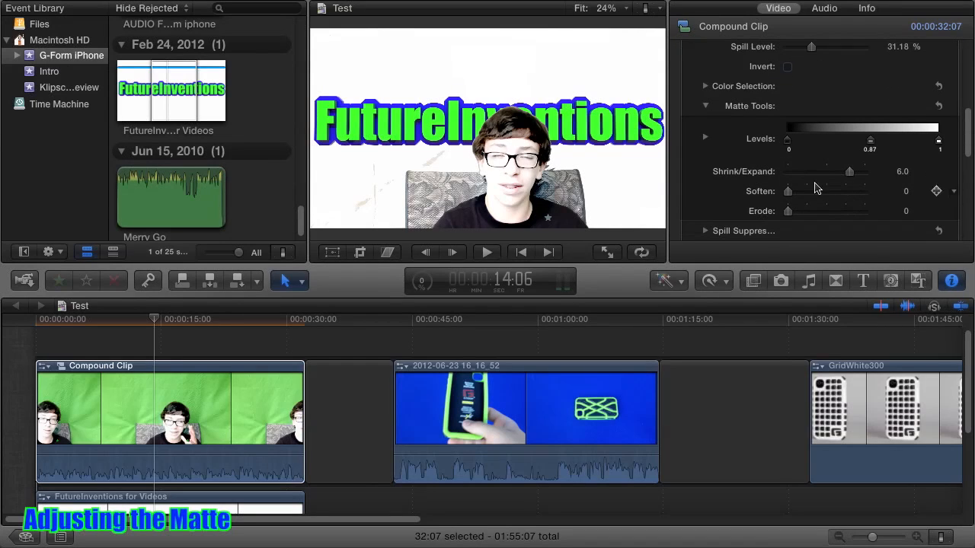
left_click_drag(850, 171, 814, 171)
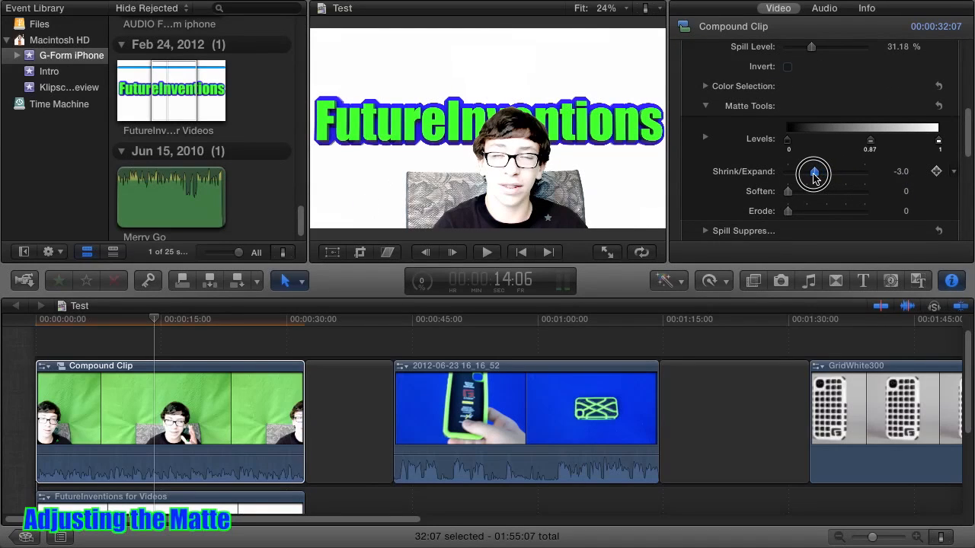
left_click_drag(813, 172, 860, 191)
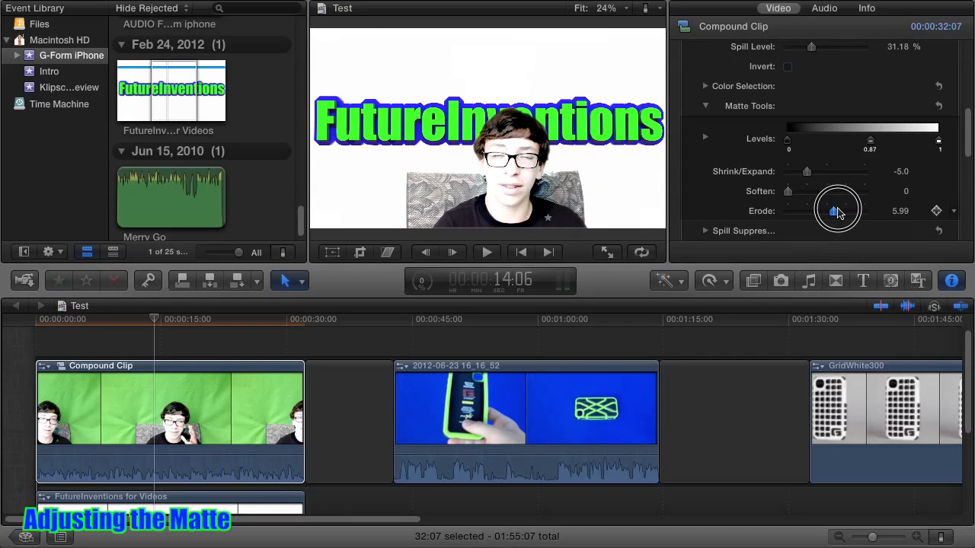
left_click_drag(834, 211, 787, 211)
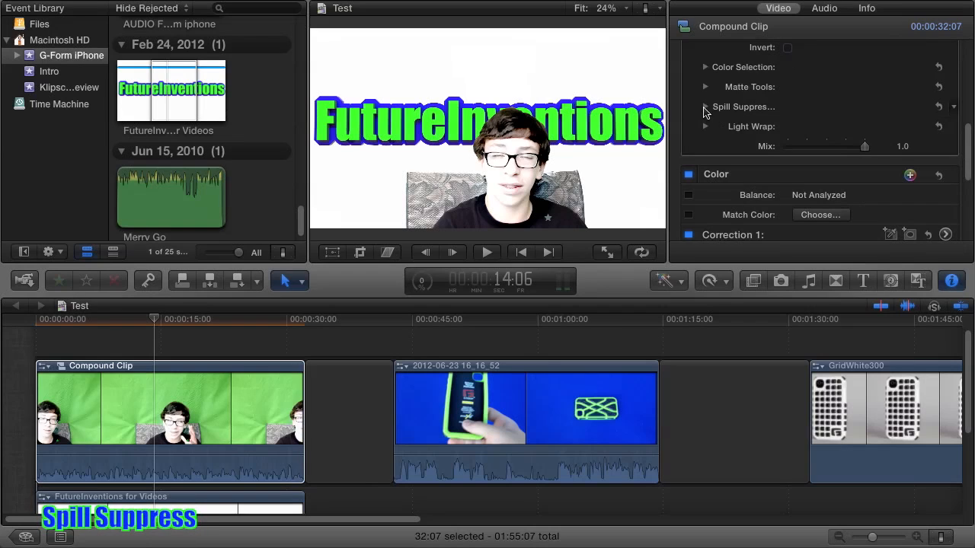
In Spill Suppression, try Spill Contrast and Tint, leaving contrast full and tint at zero.
left_click(704, 106)
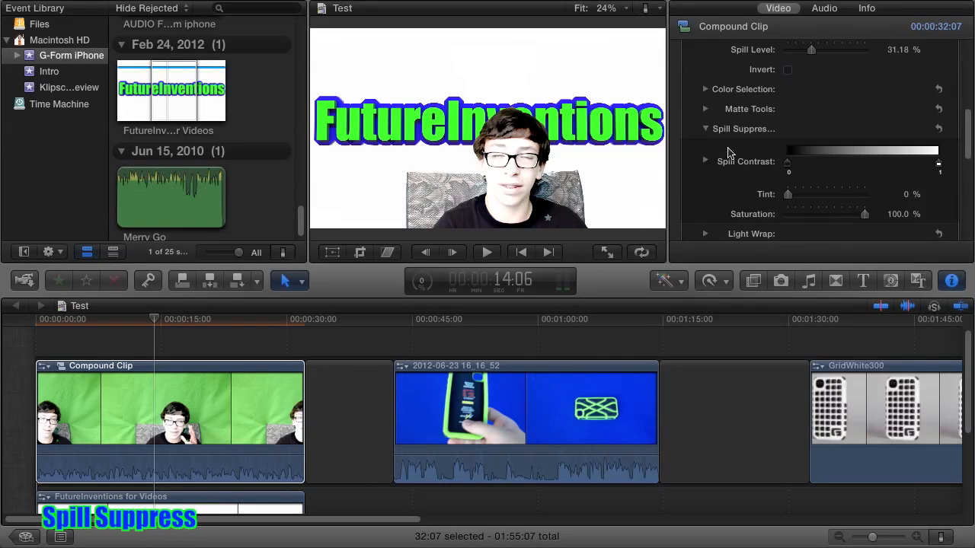
scroll("down", 3)
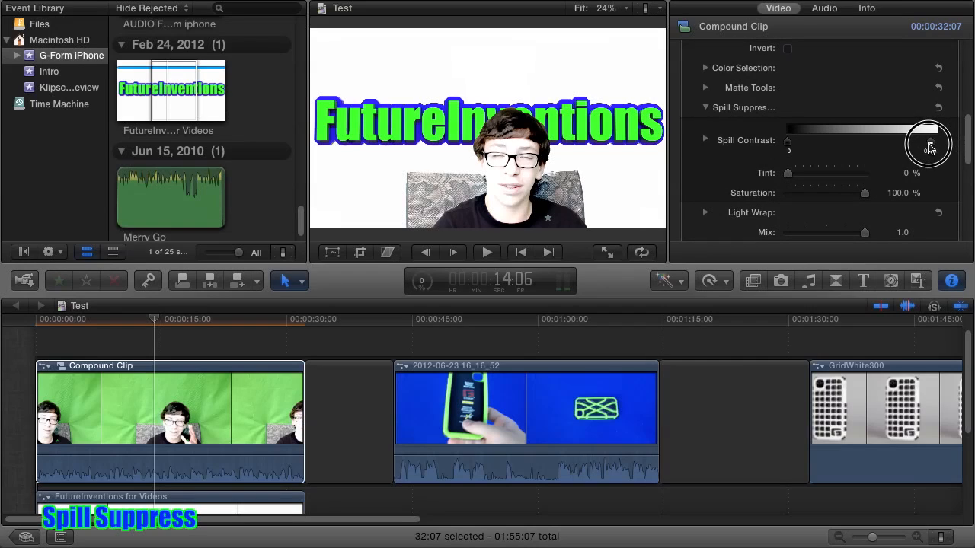
left_click_drag(933, 145, 845, 147)
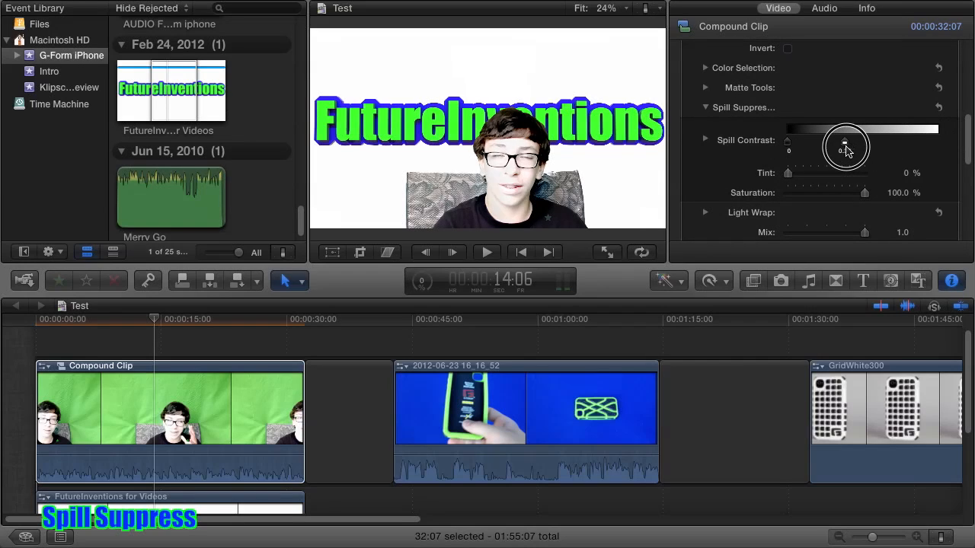
left_click_drag(845, 148, 868, 147)
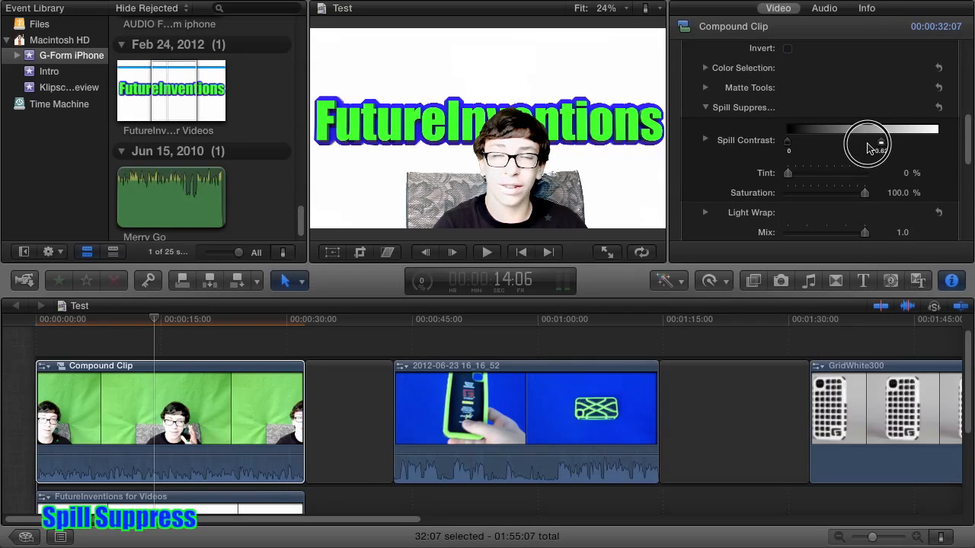
left_click_drag(869, 143, 944, 143)
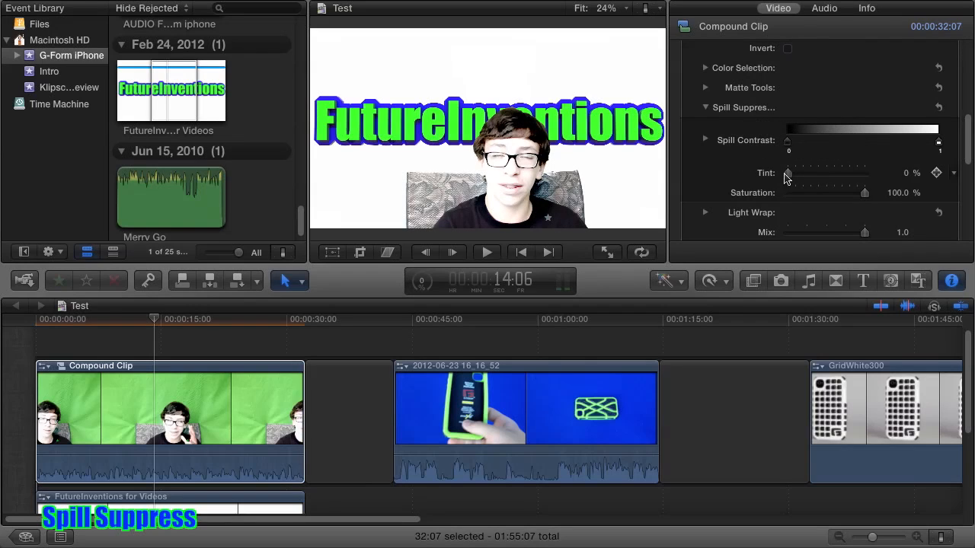
left_click_drag(788, 173, 841, 173)
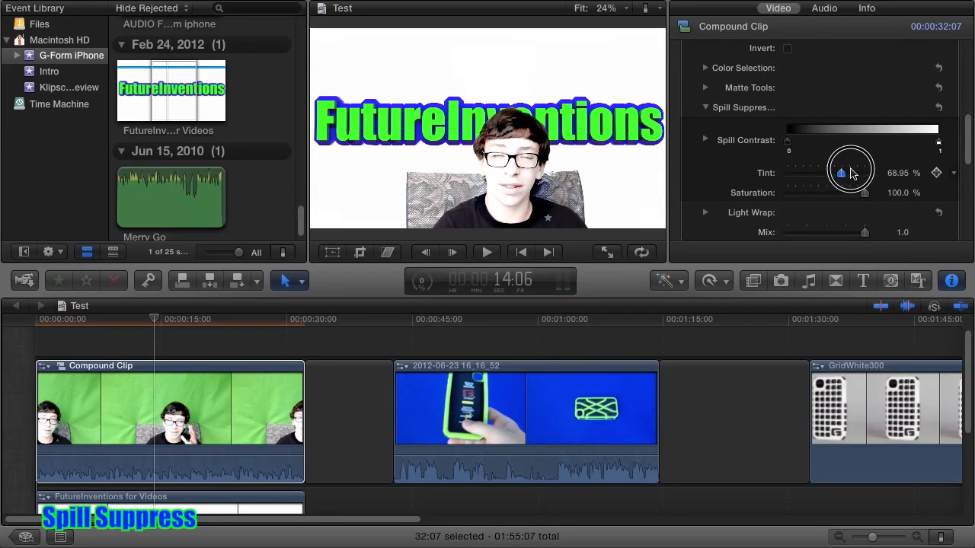
left_click_drag(840, 173, 863, 172)
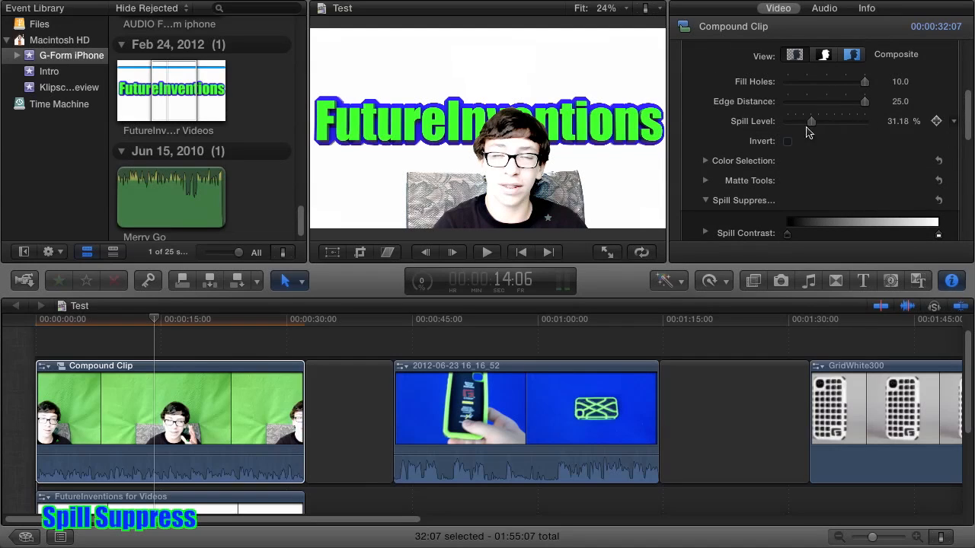
Drag Spill Saturation down to about 40%.
scroll("down", 3)
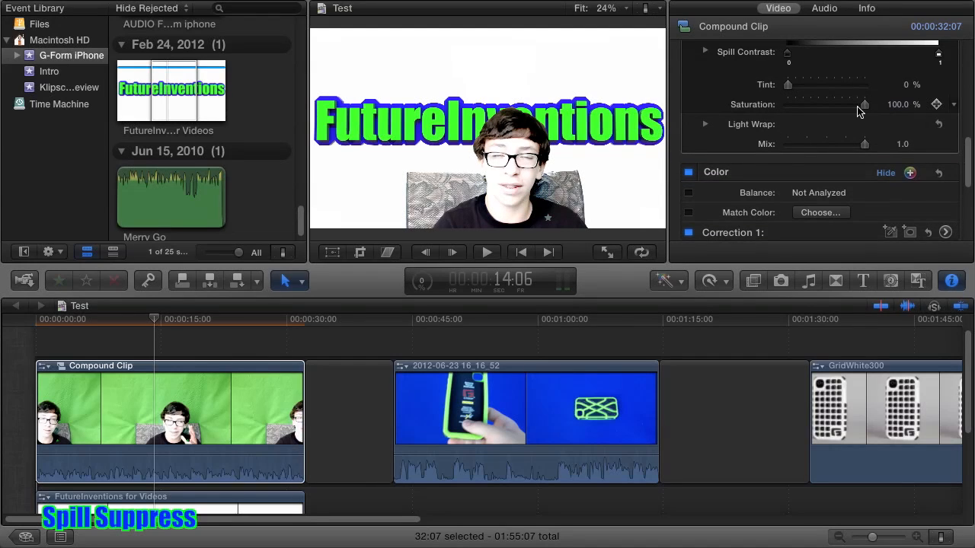
left_click_drag(864, 104, 819, 104)
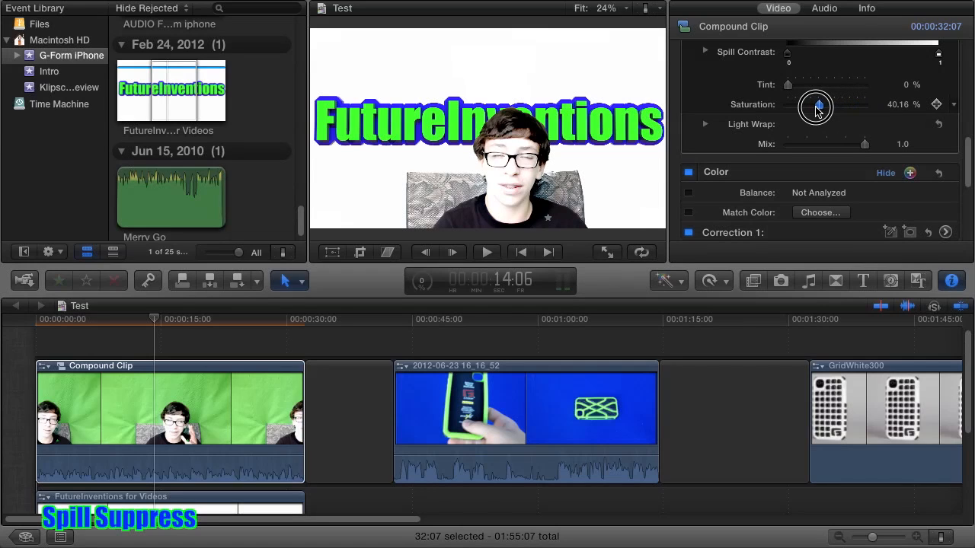
left_click_drag(817, 104, 864, 105)
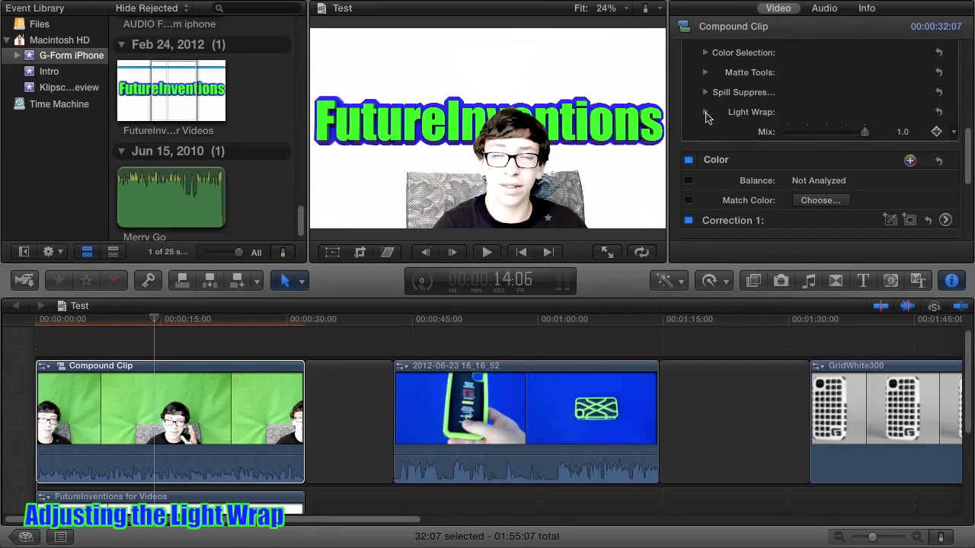
Expand Light Wrap, raise Amount to about 45 and lower Intensity to about 18%.
left_click(705, 112)
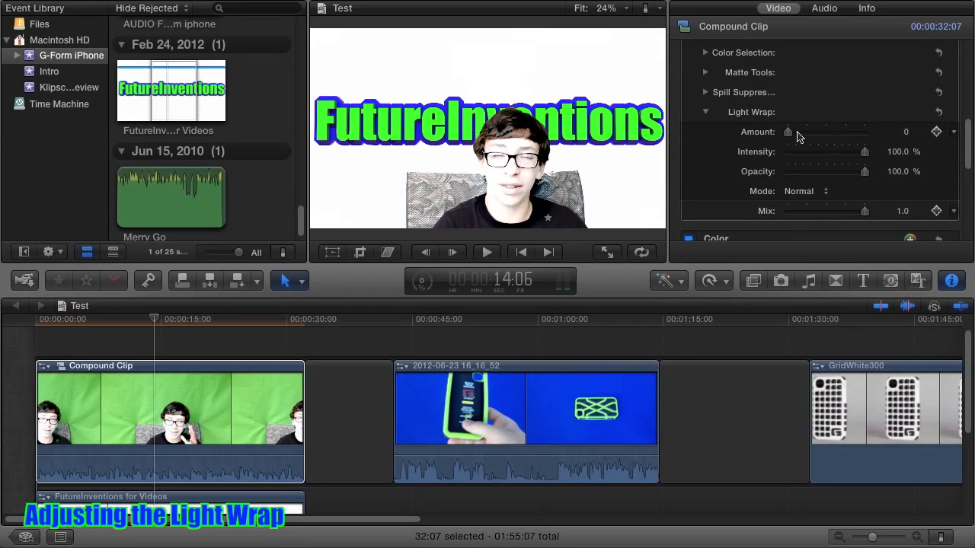
left_click_drag(789, 131, 803, 131)
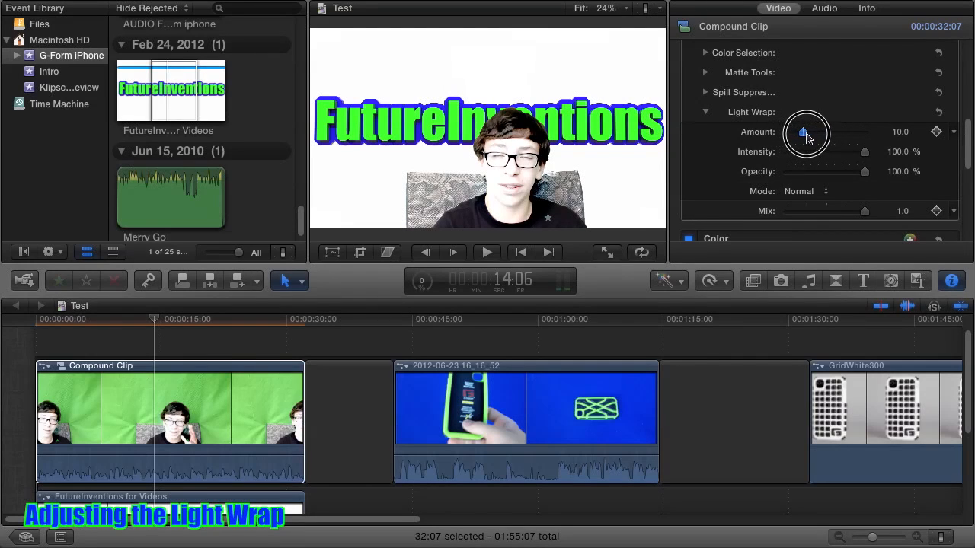
left_click_drag(806, 132, 848, 132)
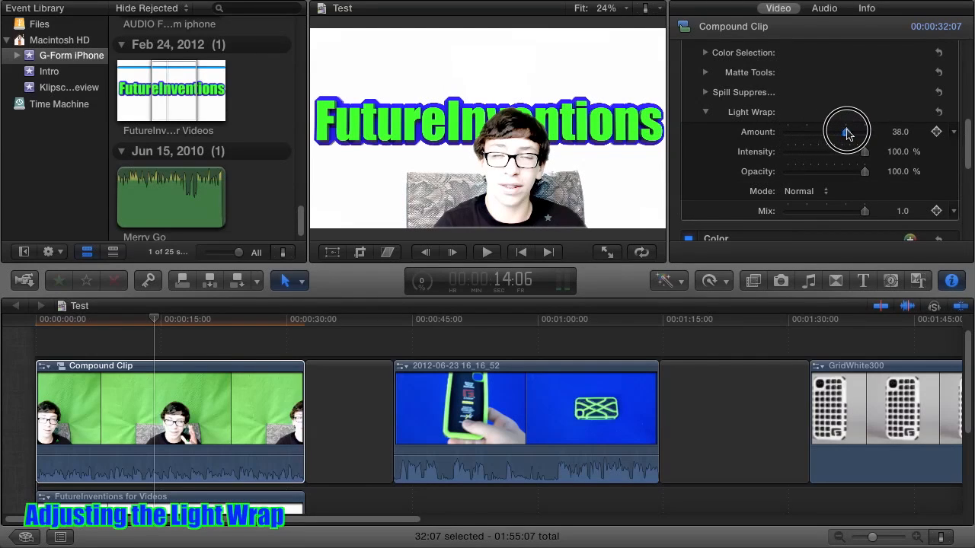
left_click_drag(838, 132, 851, 131)
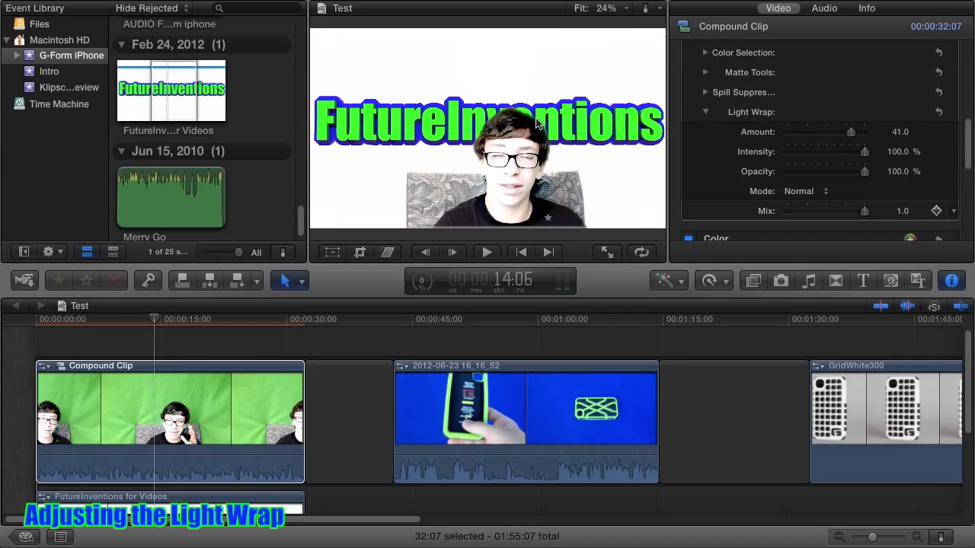
mouse_move(534, 141)
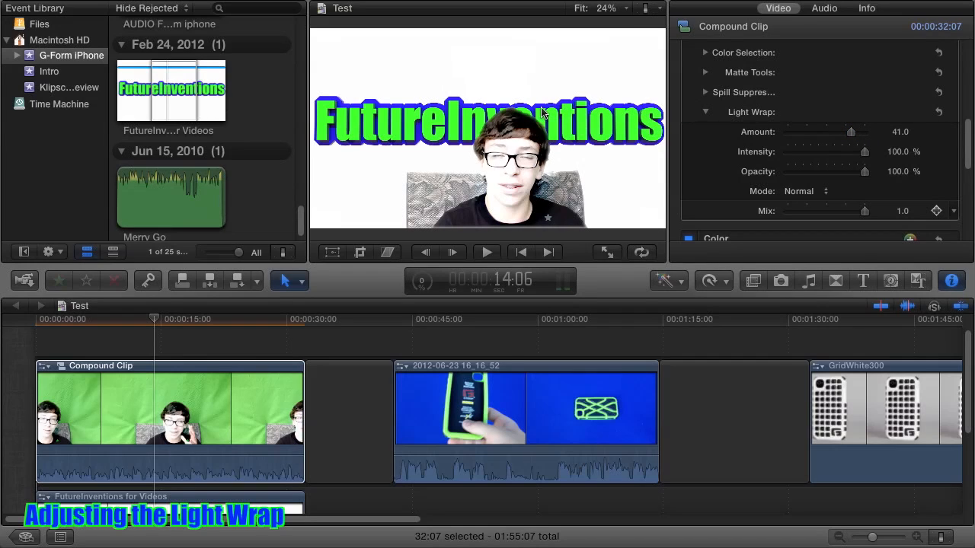
mouse_move(541, 129)
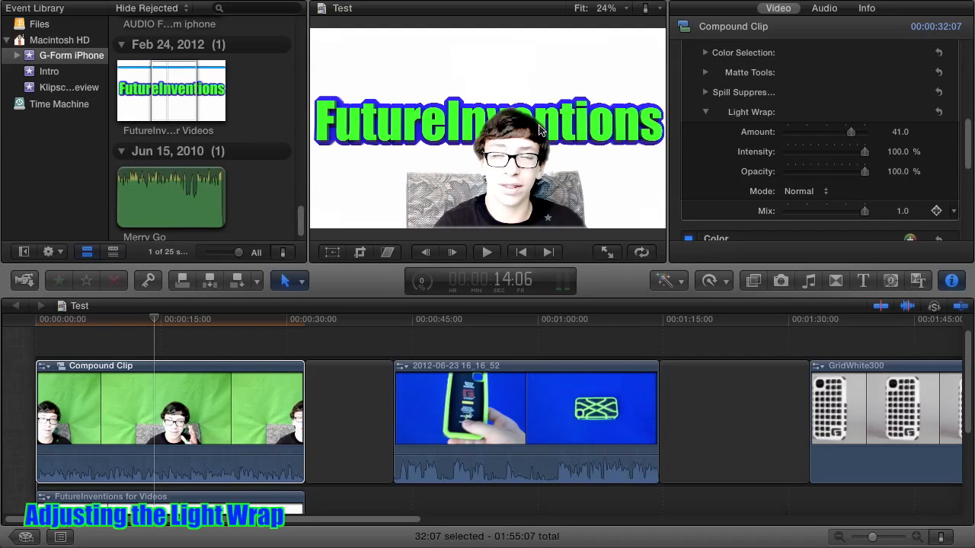
mouse_move(533, 116)
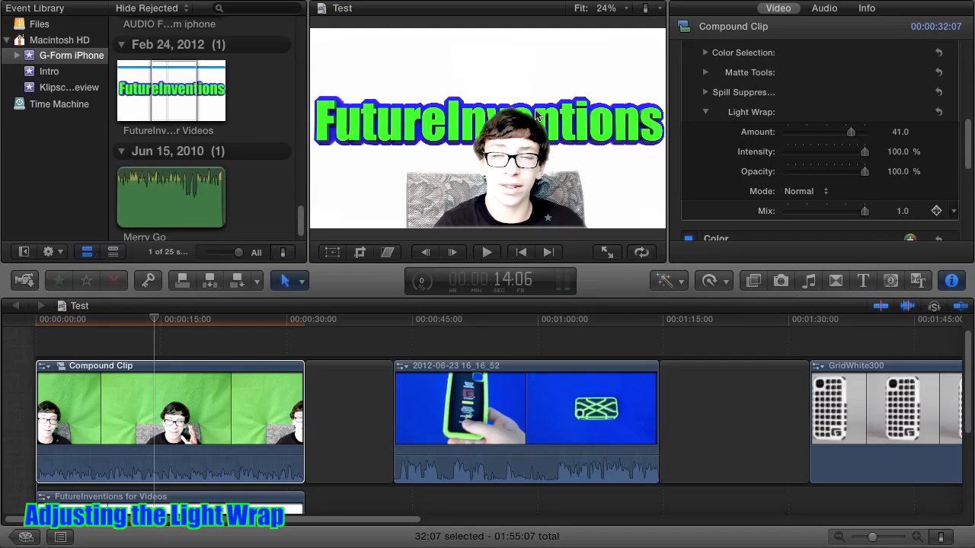
mouse_move(534, 126)
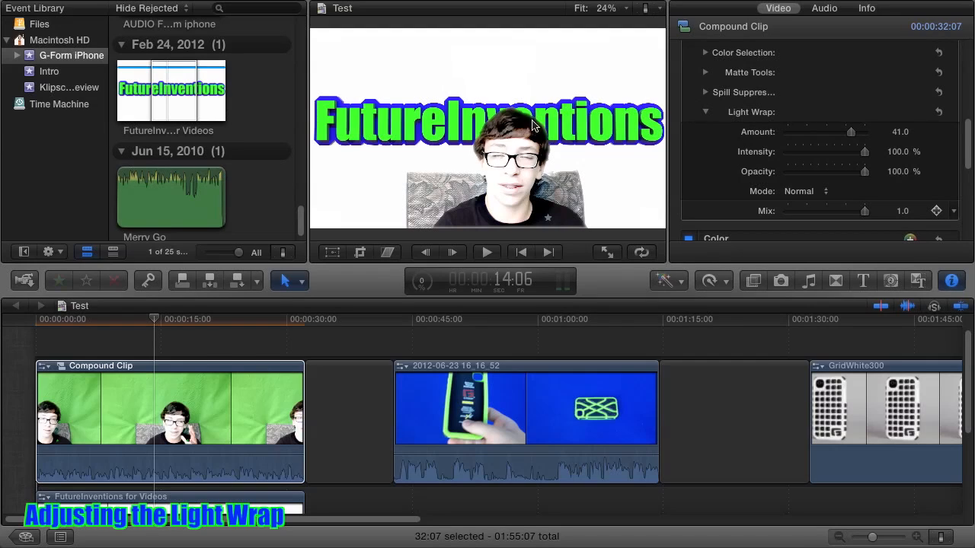
mouse_move(534, 122)
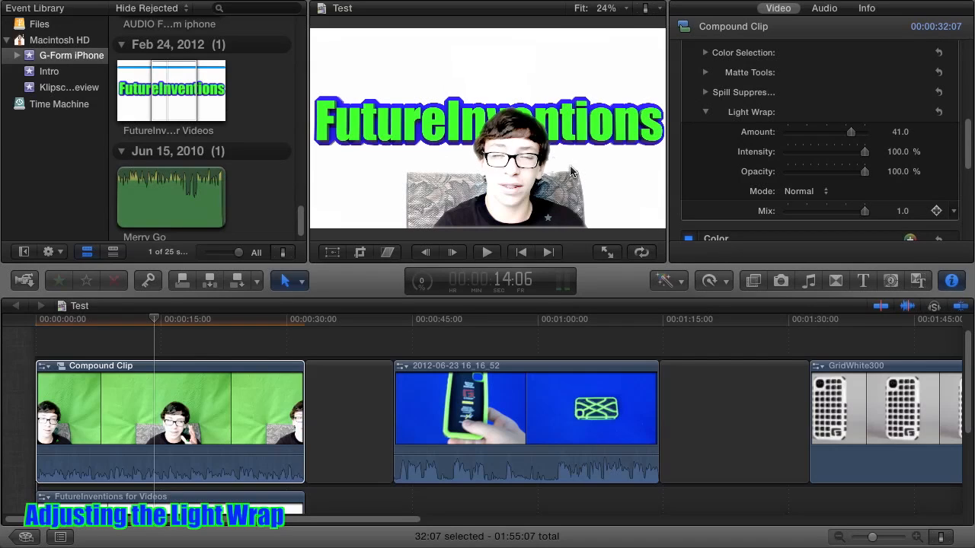
left_click_drag(849, 151, 826, 152)
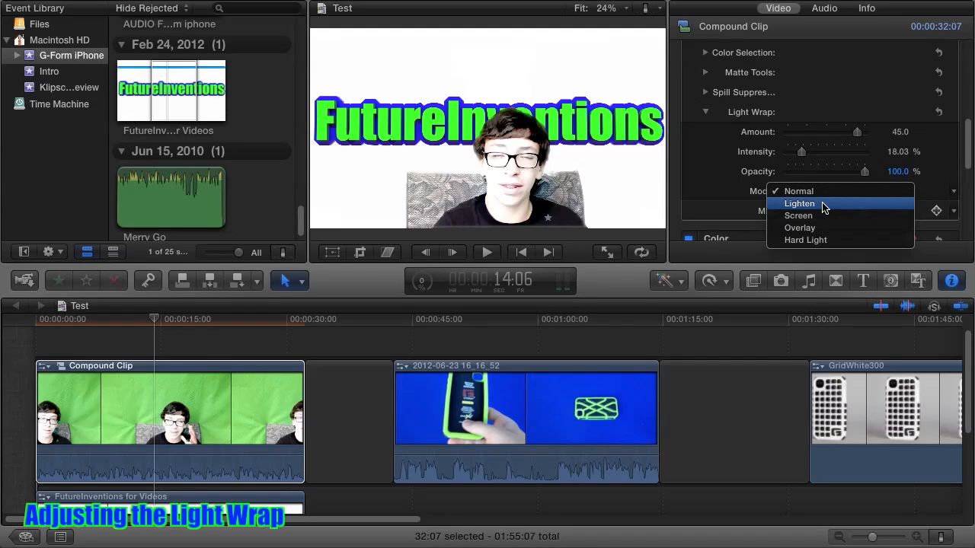
Try Lighten, Overlay and Hard Light light wrap modes, return to Normal, and collapse the section.
left_click(799, 203)
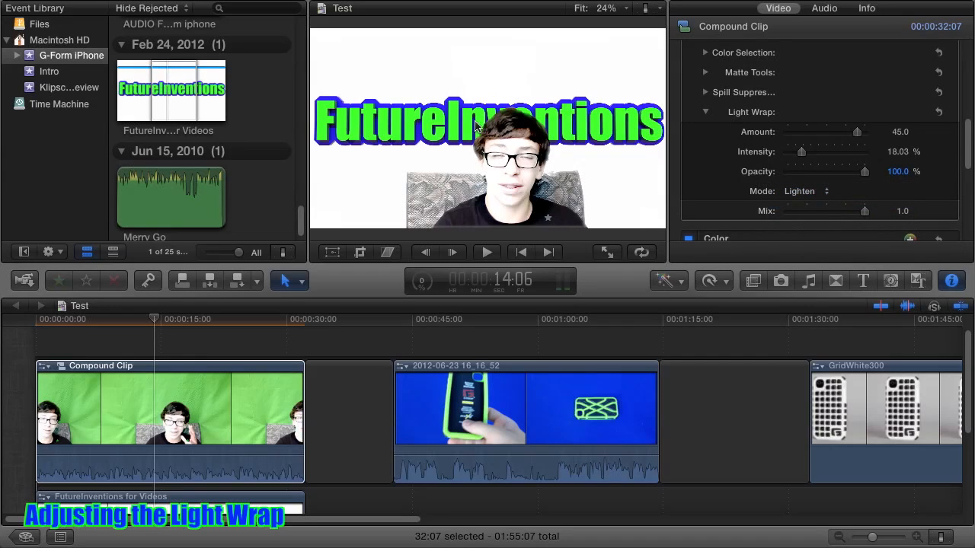
mouse_move(843, 226)
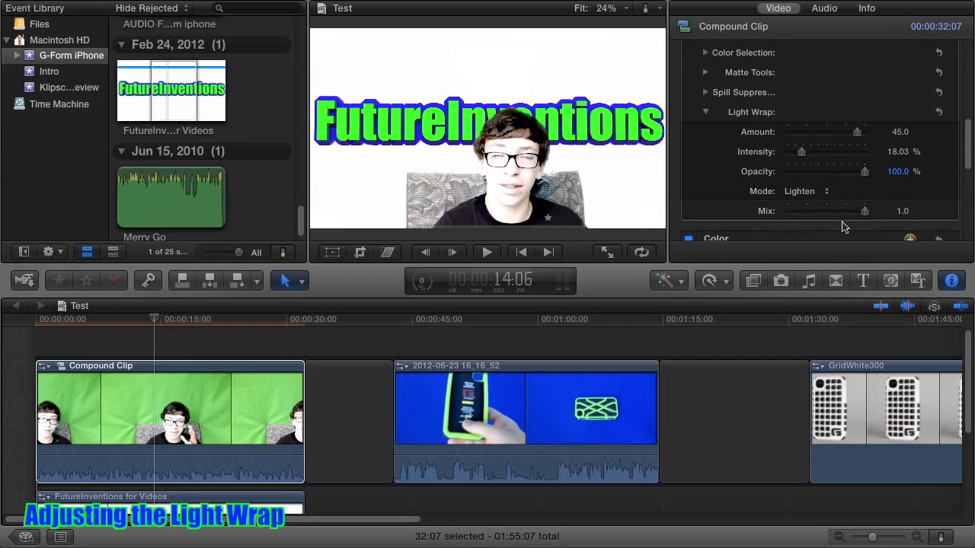
left_click(807, 191)
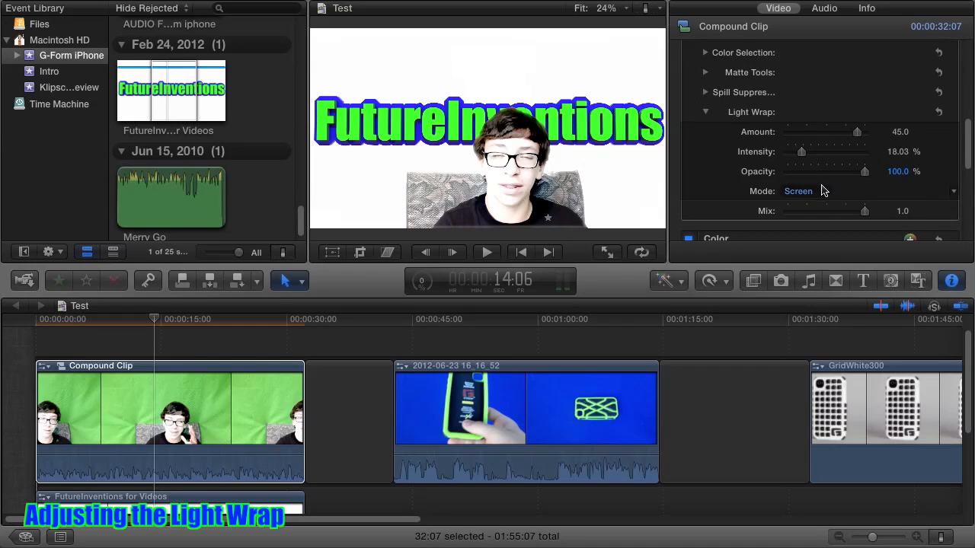
left_click(823, 191)
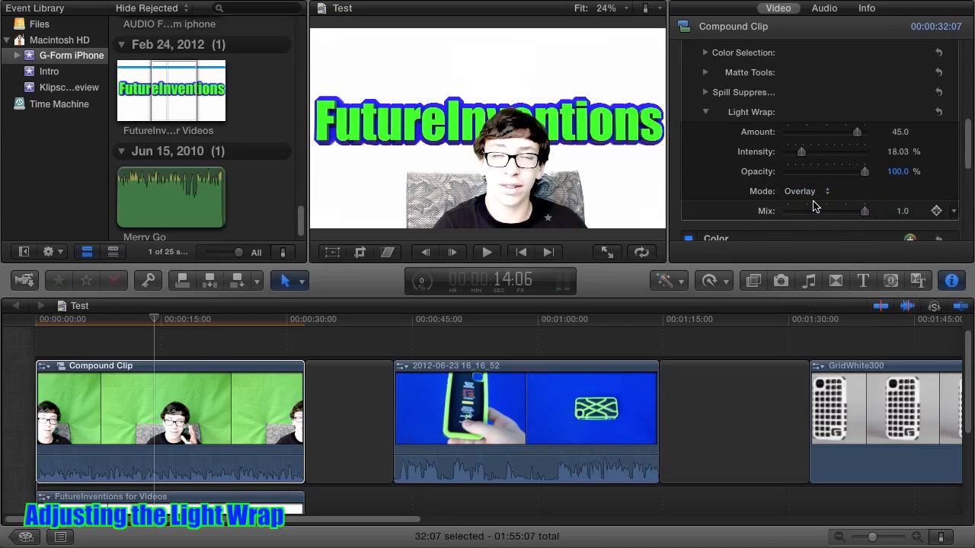
left_click(812, 192)
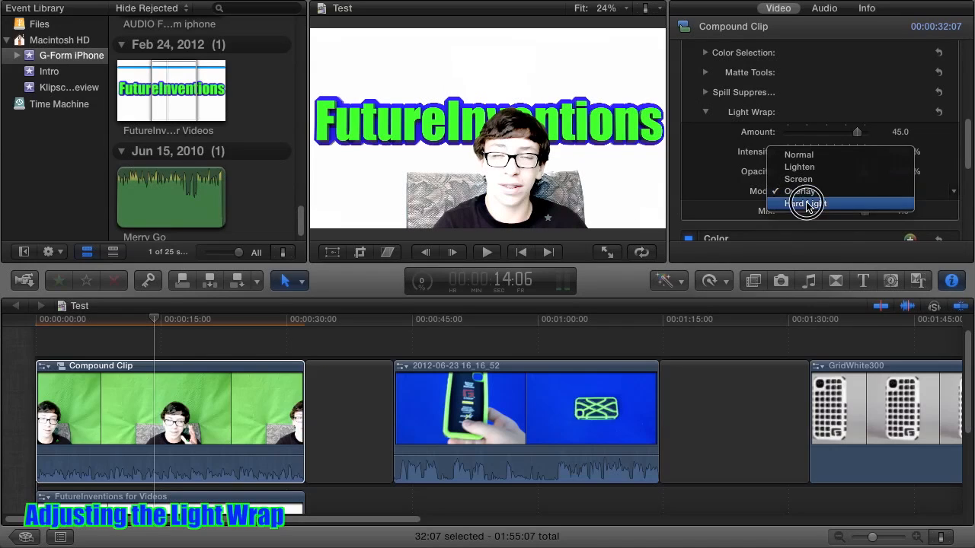
left_click(804, 204)
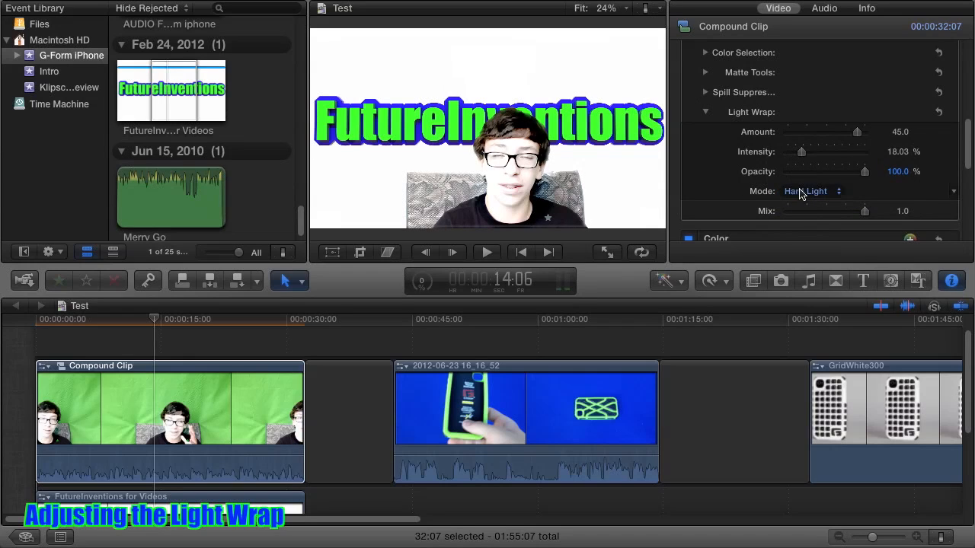
left_click(812, 191)
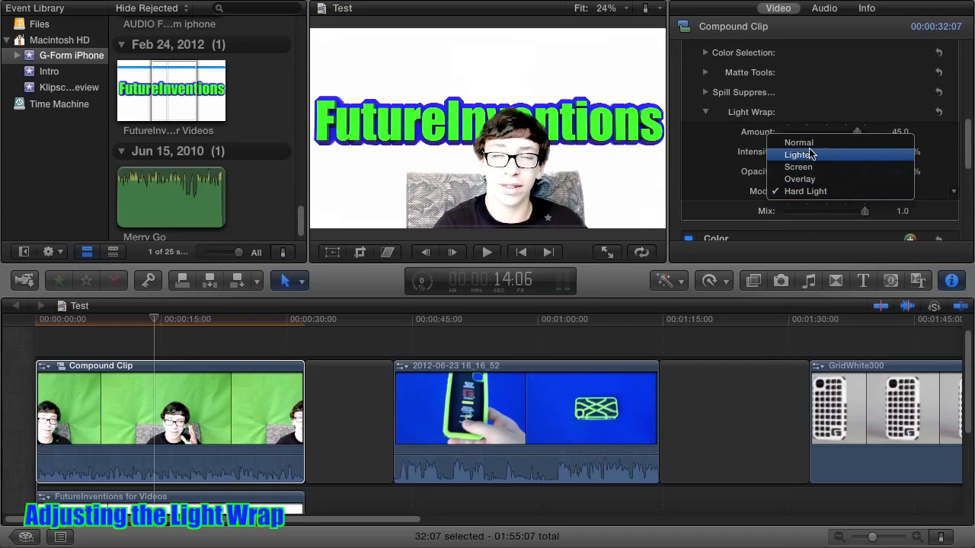
left_click(799, 142)
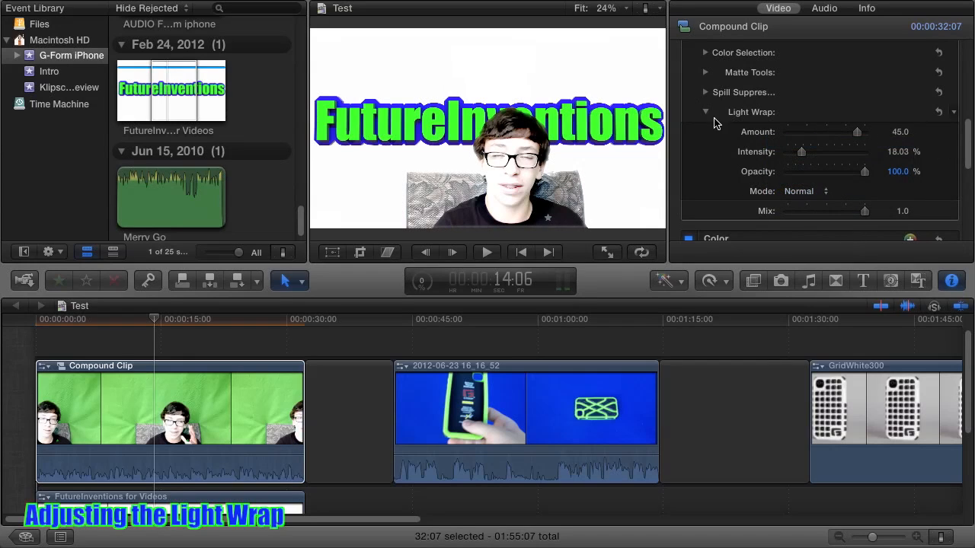
left_click(704, 112)
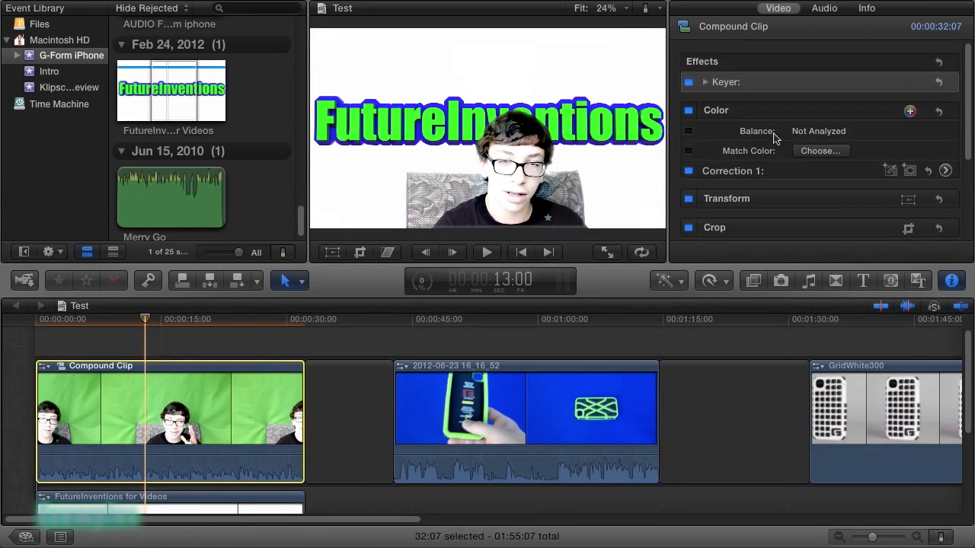
Expand the Keyer settings and scroll down the inspector.
left_click(706, 81)
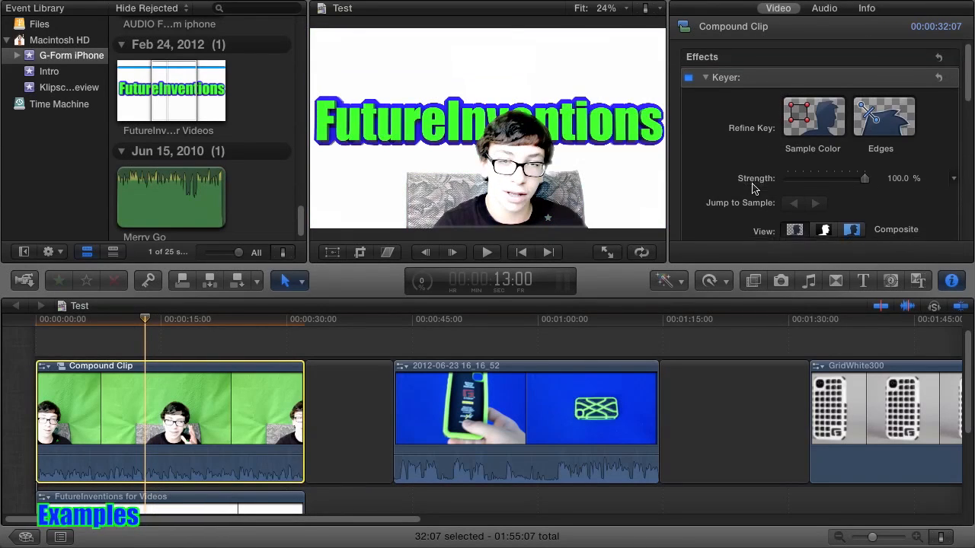
scroll("down", 3)
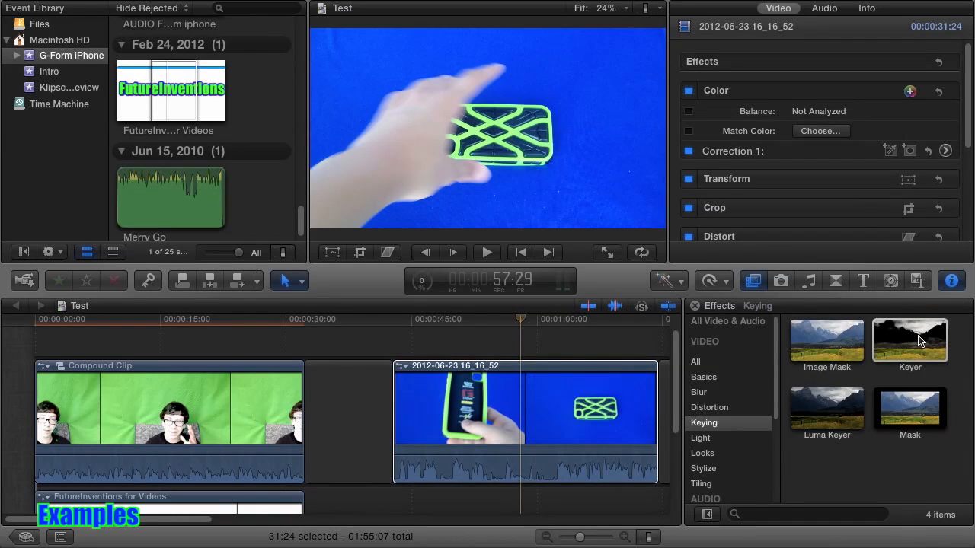
Apply Mask to the blue-screen clip and drag its lower-left corner handle into place.
double_click(909, 409)
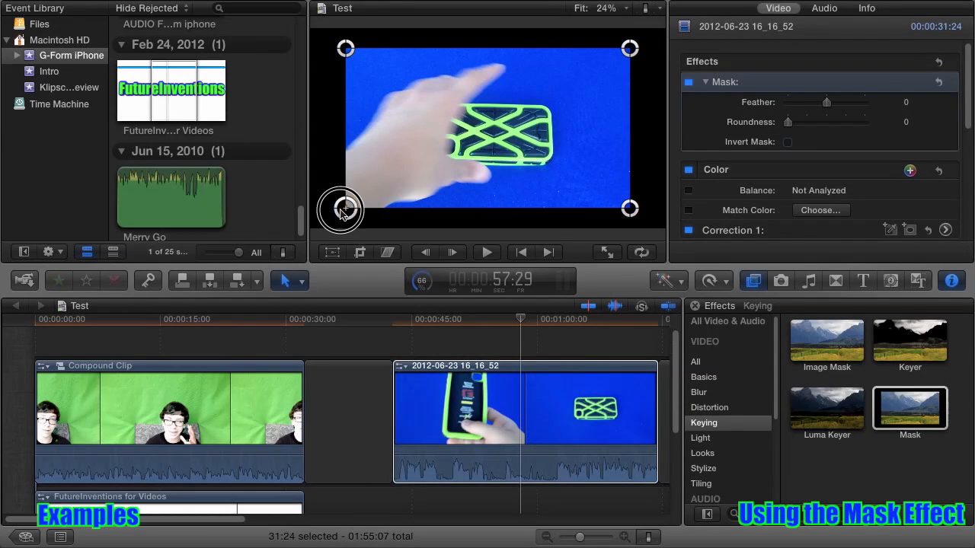
left_click_drag(341, 211, 332, 221)
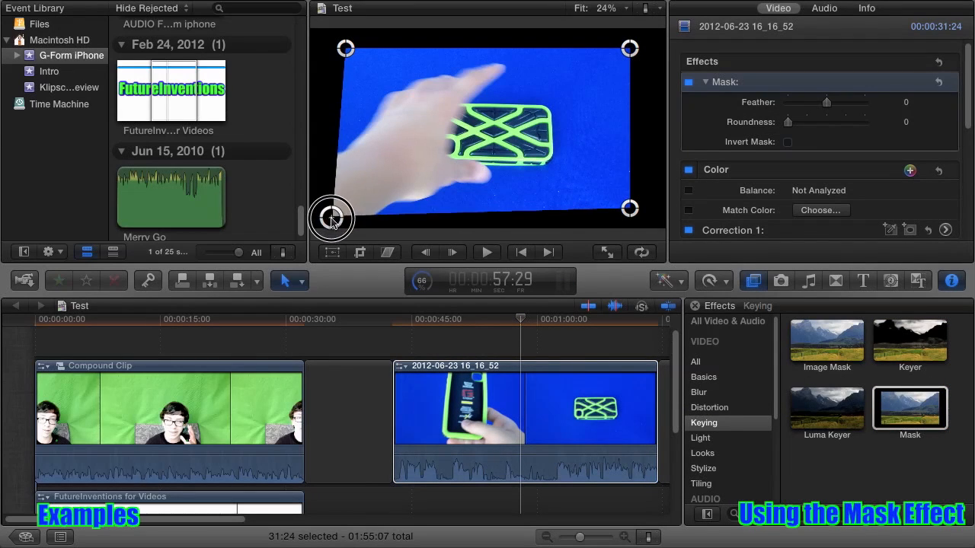
left_click_drag(332, 208, 331, 36)
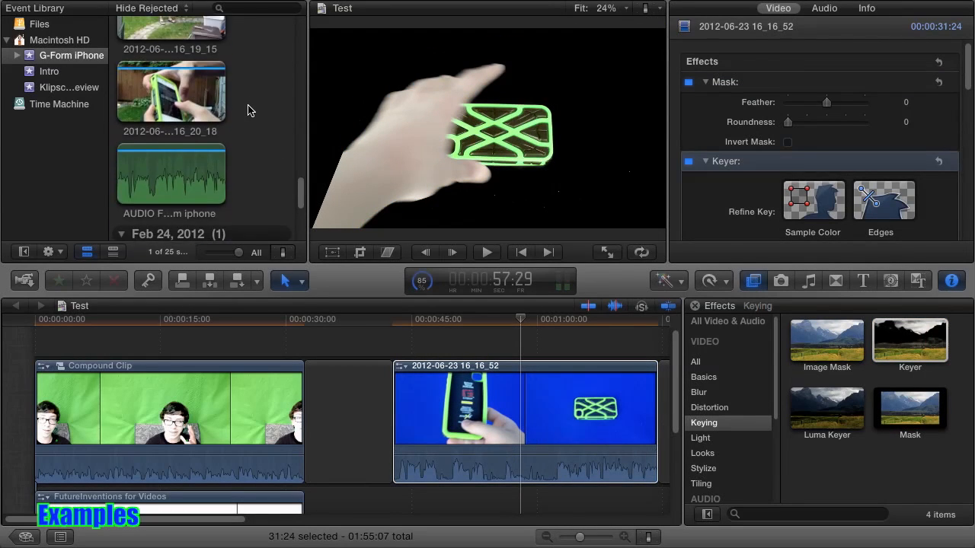
Pick the XproPurple300 case footage, keep mask Feather at 100 and set Roundness to 43.
left_click(220, 126)
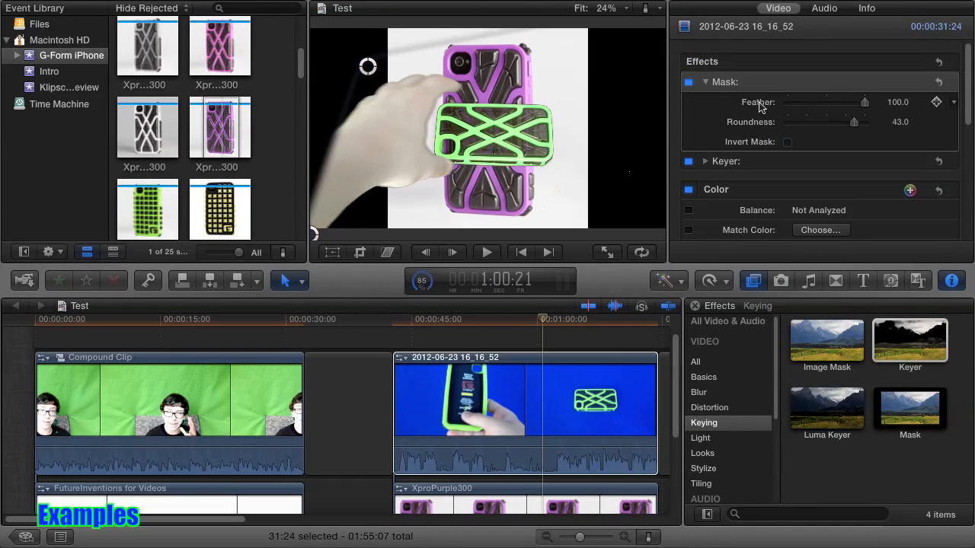
left_click_drag(864, 102, 815, 102)
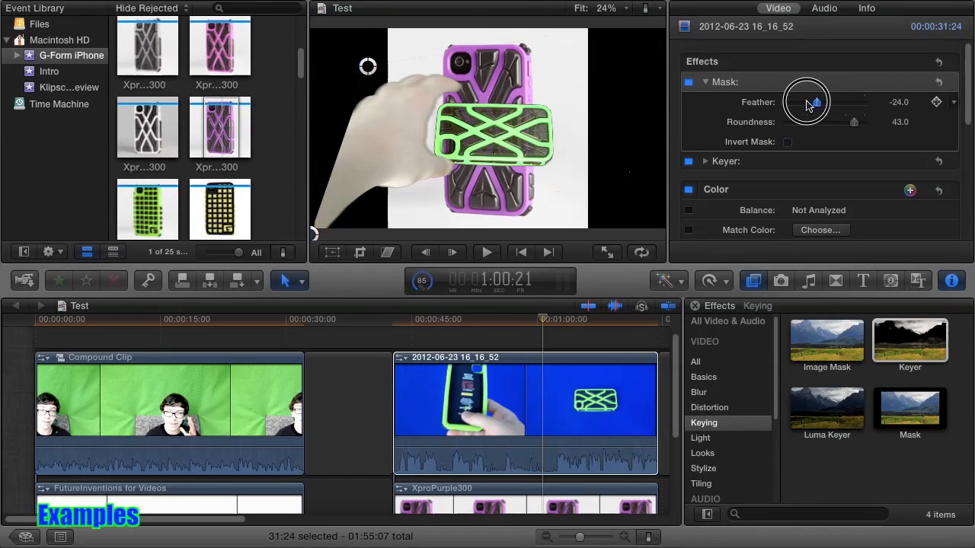
left_click_drag(815, 103, 865, 102)
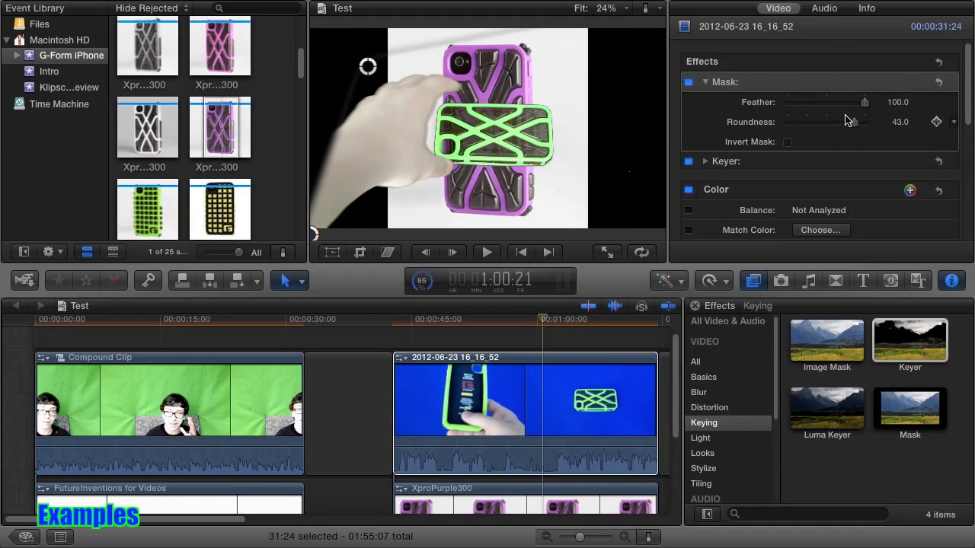
left_click_drag(827, 122, 865, 122)
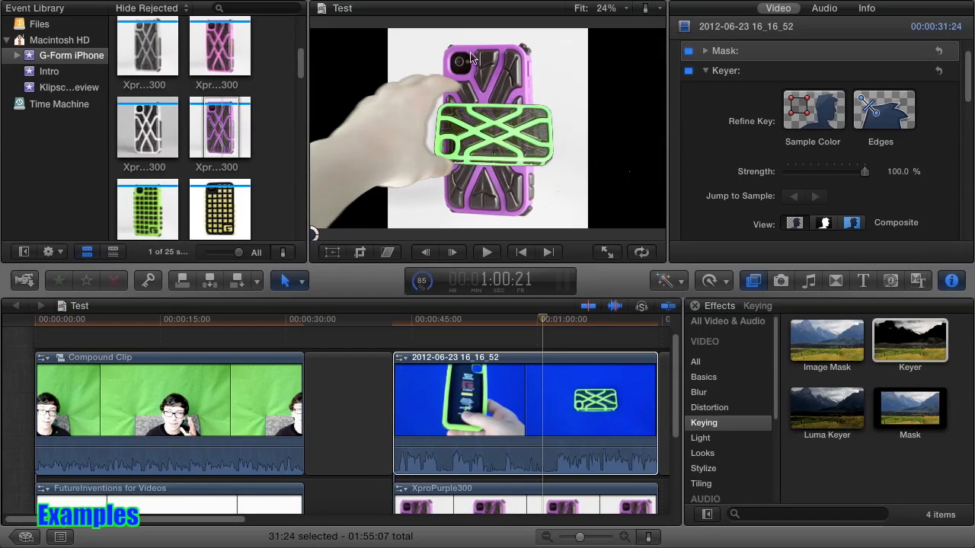
mouse_move(528, 134)
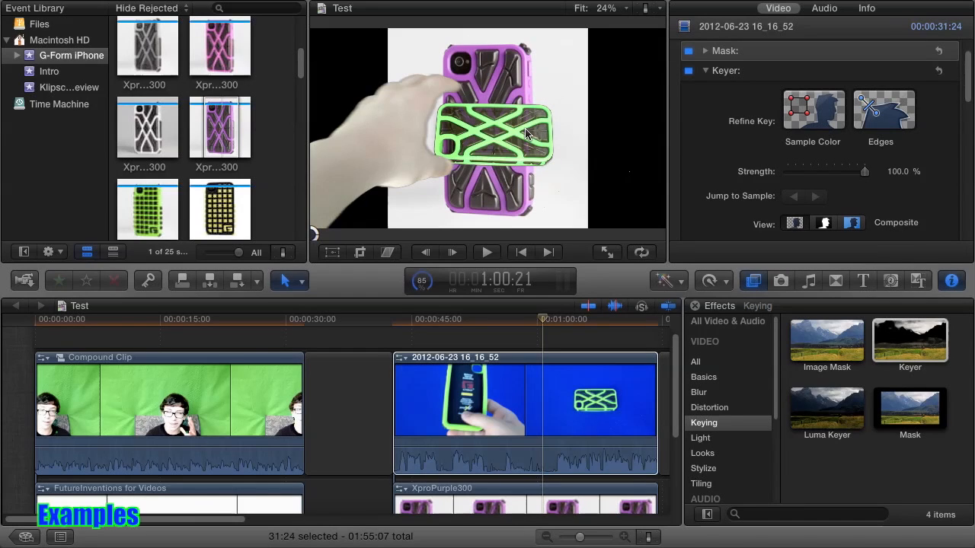
mouse_move(507, 60)
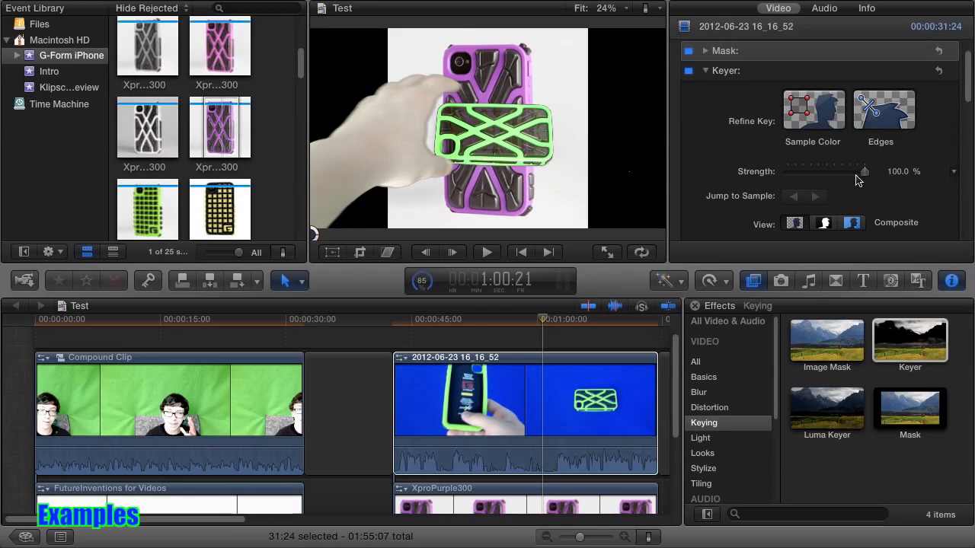
Sample an extra background area and bring key Strength back to 100%.
left_click(812, 108)
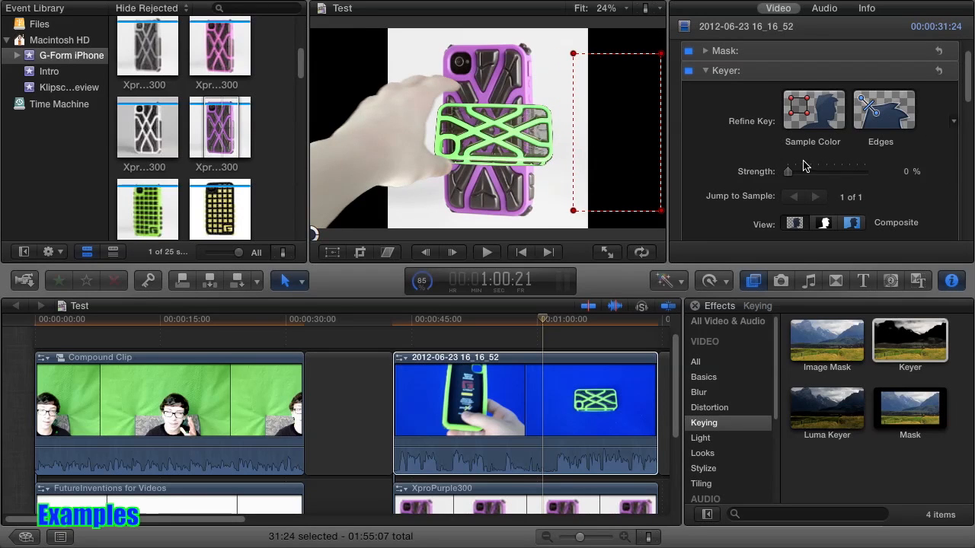
left_click_drag(788, 171, 824, 171)
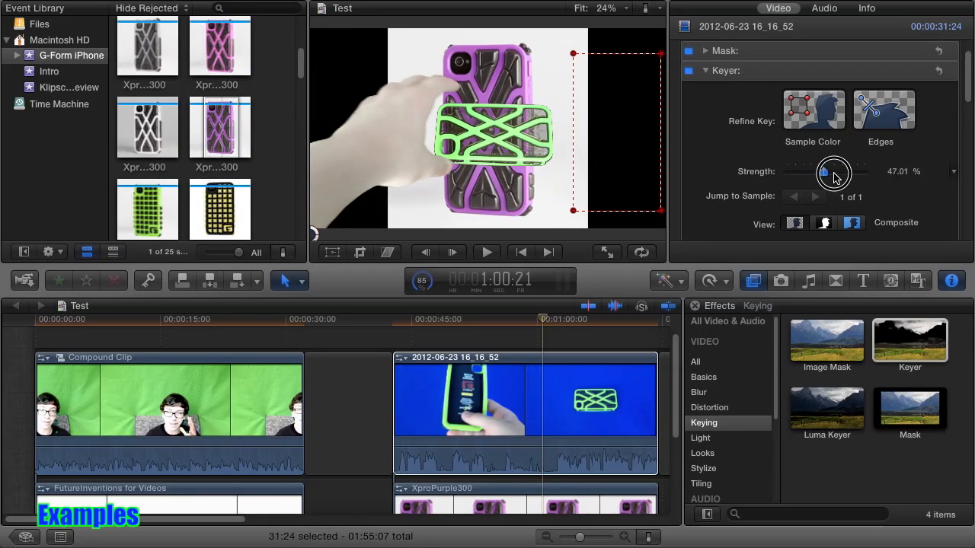
left_click_drag(822, 172, 864, 172)
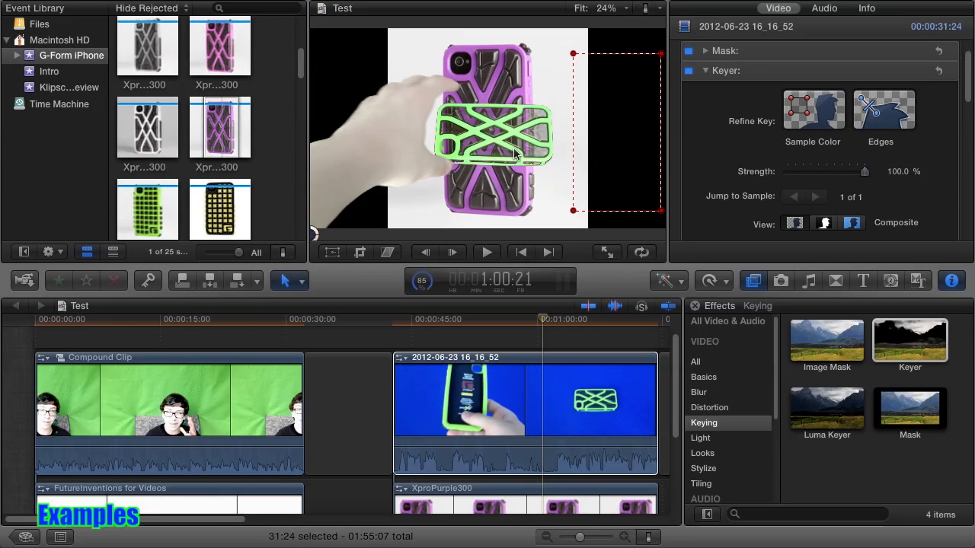
Set Fill Holes to 2.35, Edge Distance to 12 and Spill Level to about 41%.
scroll("down", 3)
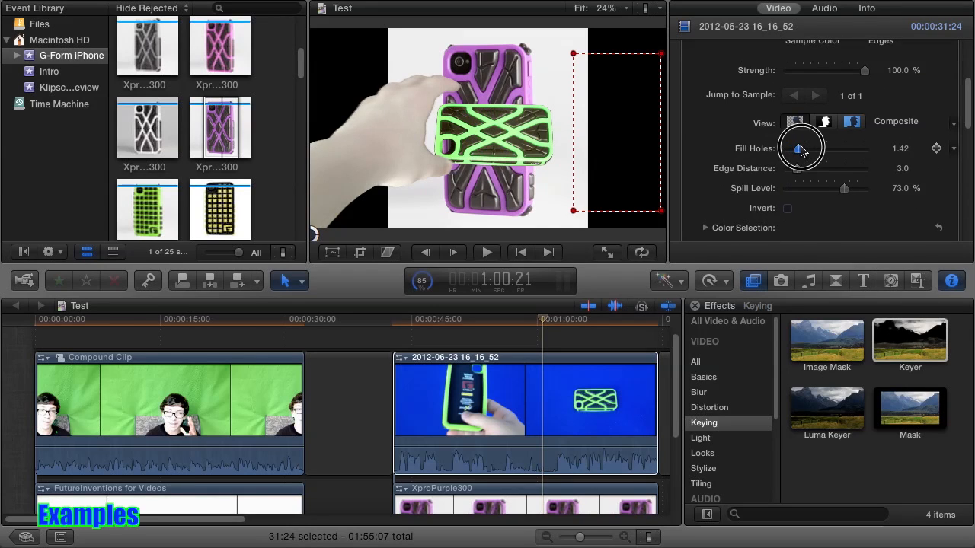
left_click_drag(800, 149, 806, 147)
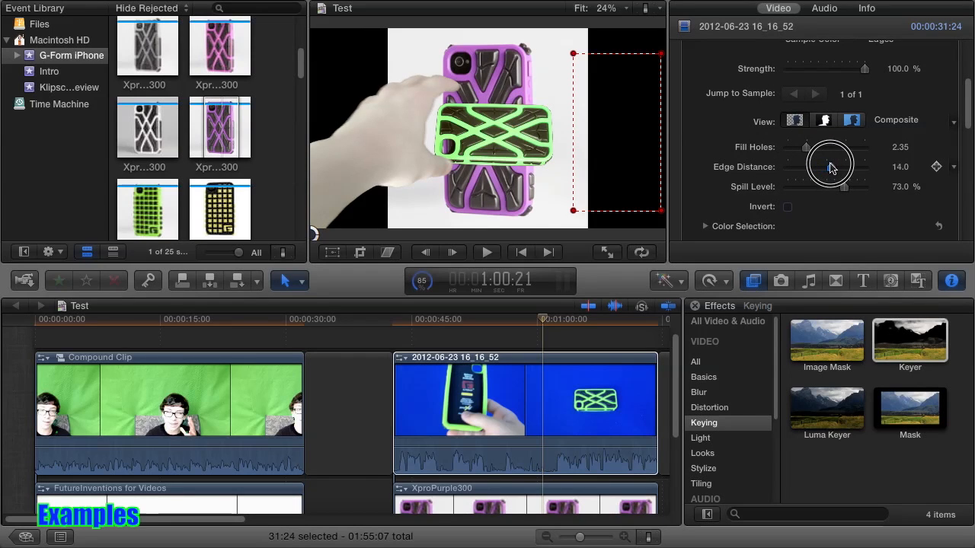
left_click_drag(834, 166, 819, 166)
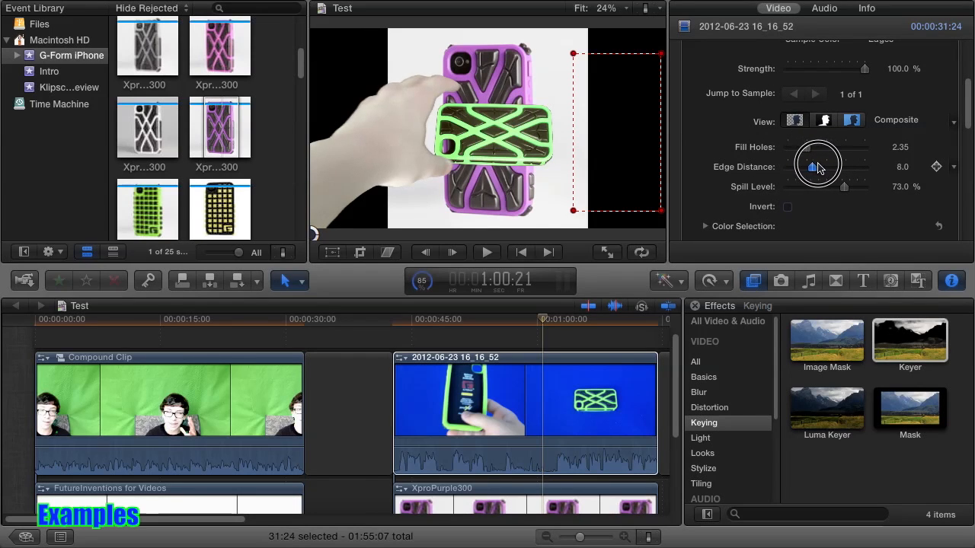
left_click_drag(819, 166, 818, 187)
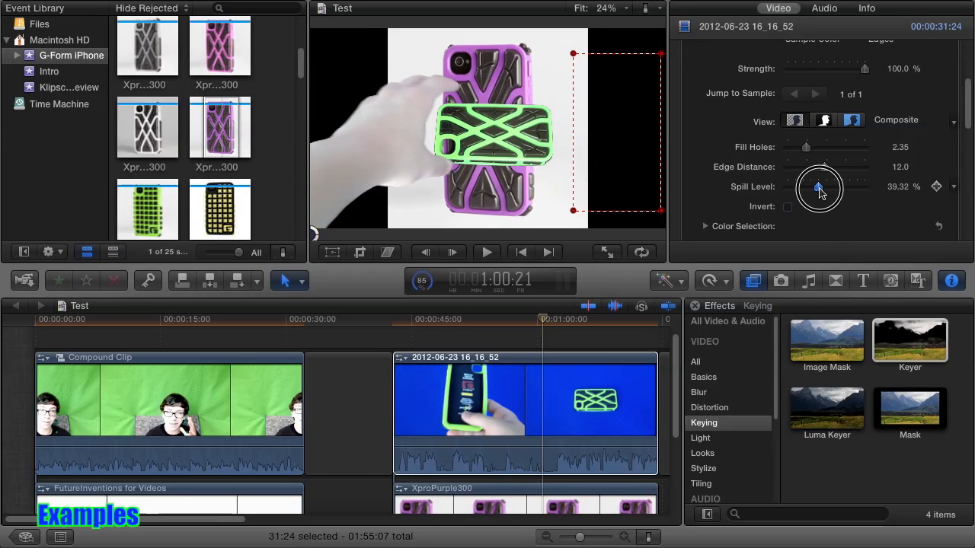
left_click_drag(818, 185, 820, 185)
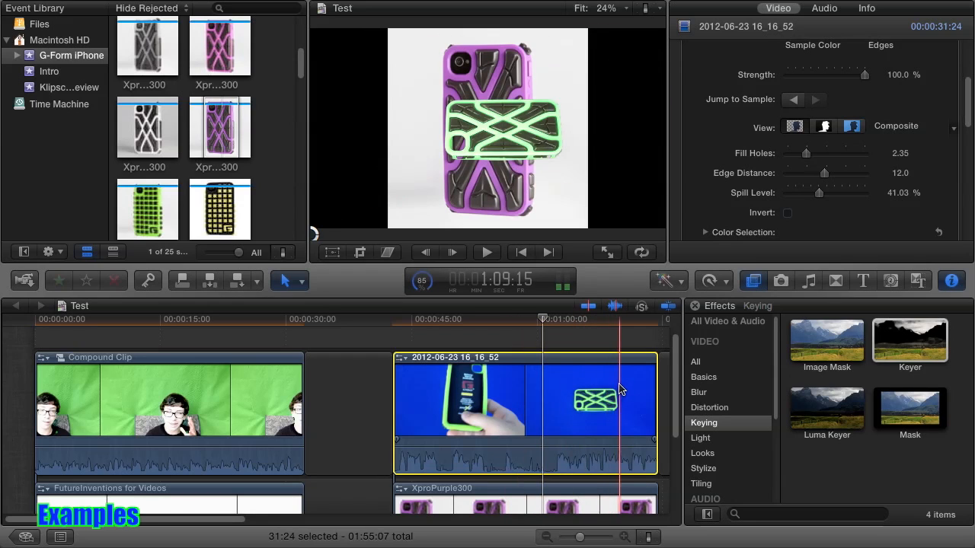
Preview a later frame and raise Fill Holes to about 3.18.
left_click(602, 392)
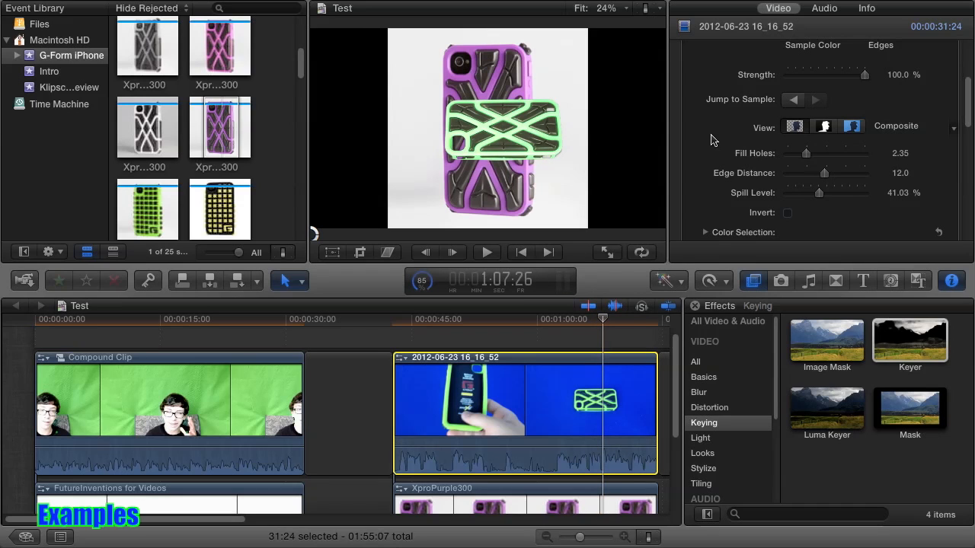
left_click_drag(806, 153, 811, 153)
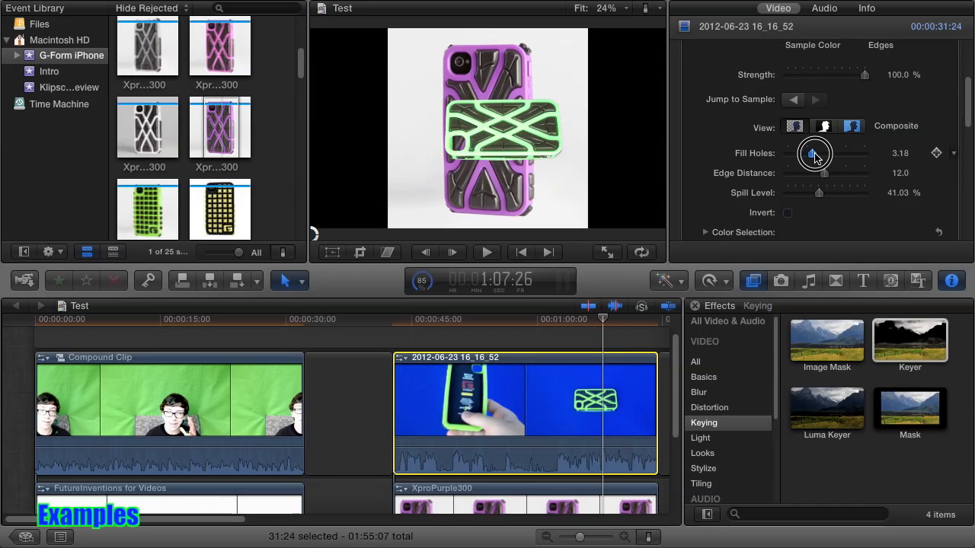
left_click_drag(814, 152, 818, 153)
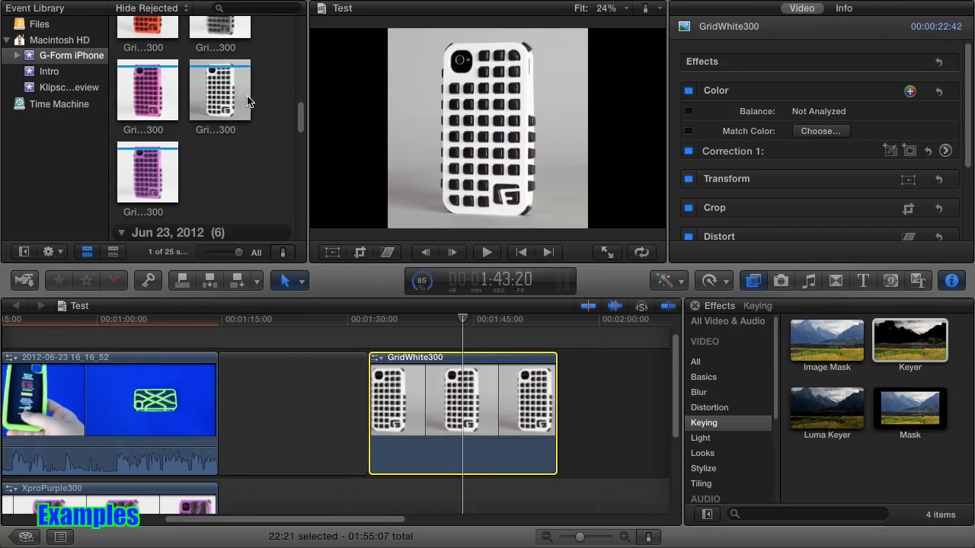
Scroll the timeline and select the GridWhite300 clip above the outdoor footage.
scroll("down", 3)
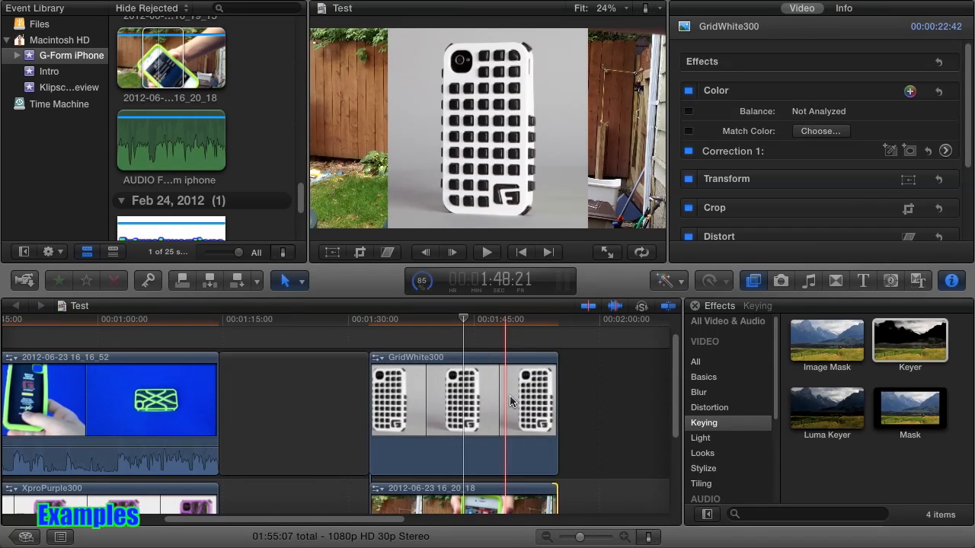
left_click(463, 411)
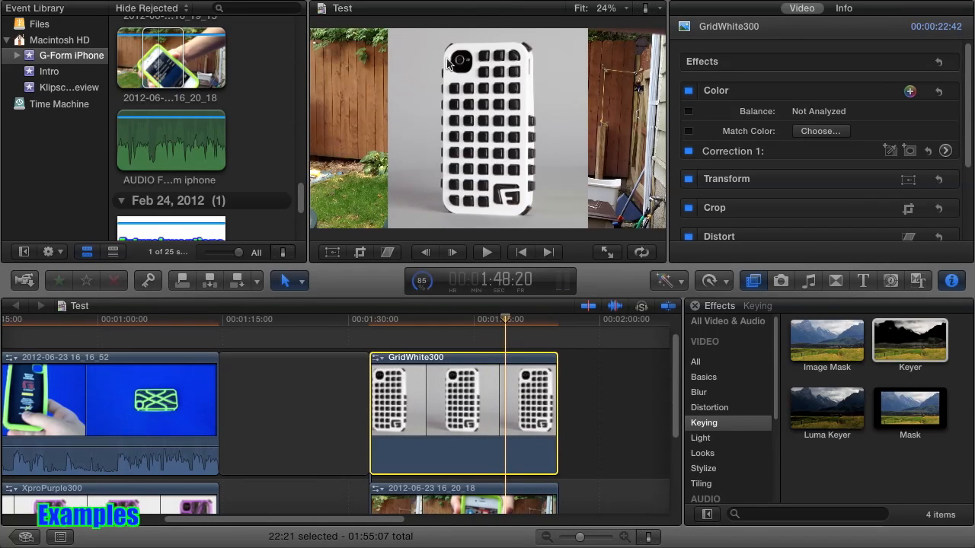
mouse_move(450, 87)
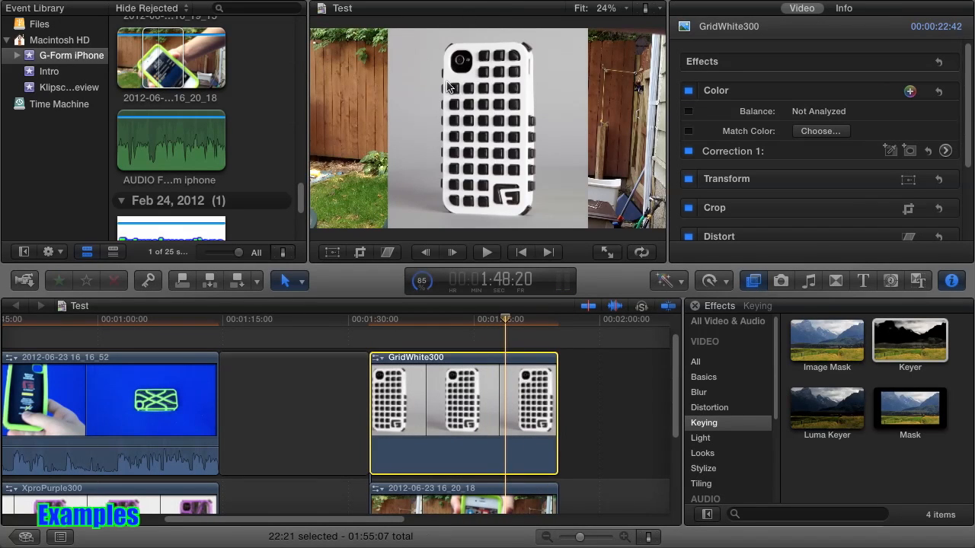
mouse_move(558, 126)
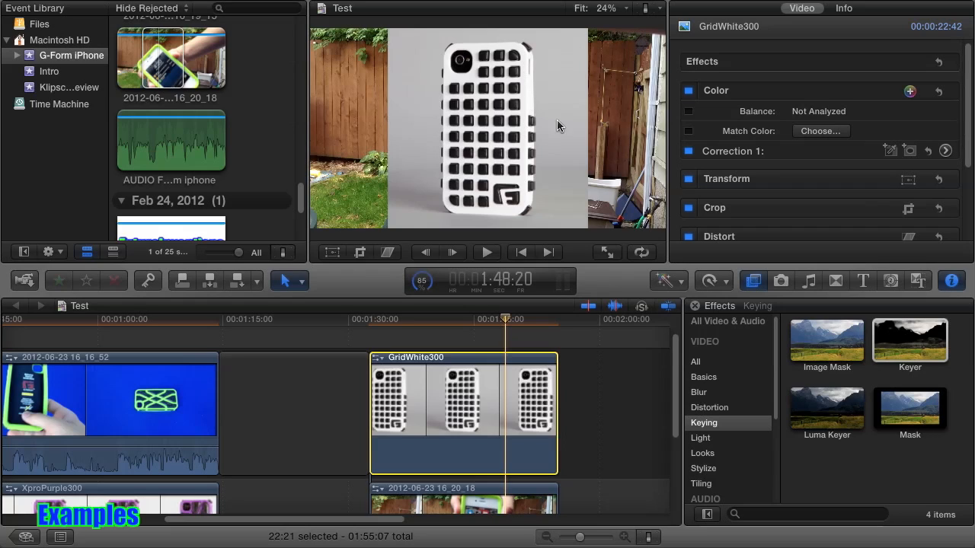
mouse_move(573, 82)
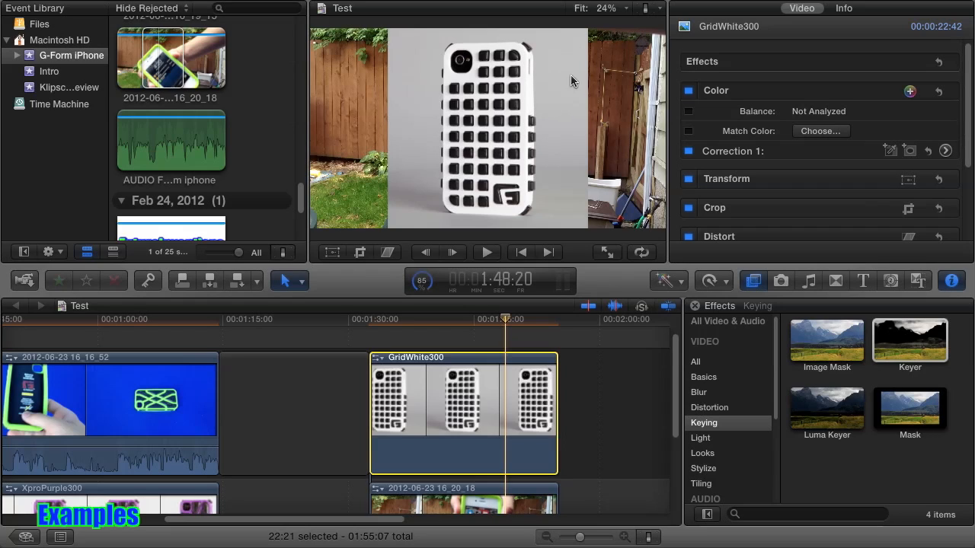
mouse_move(508, 40)
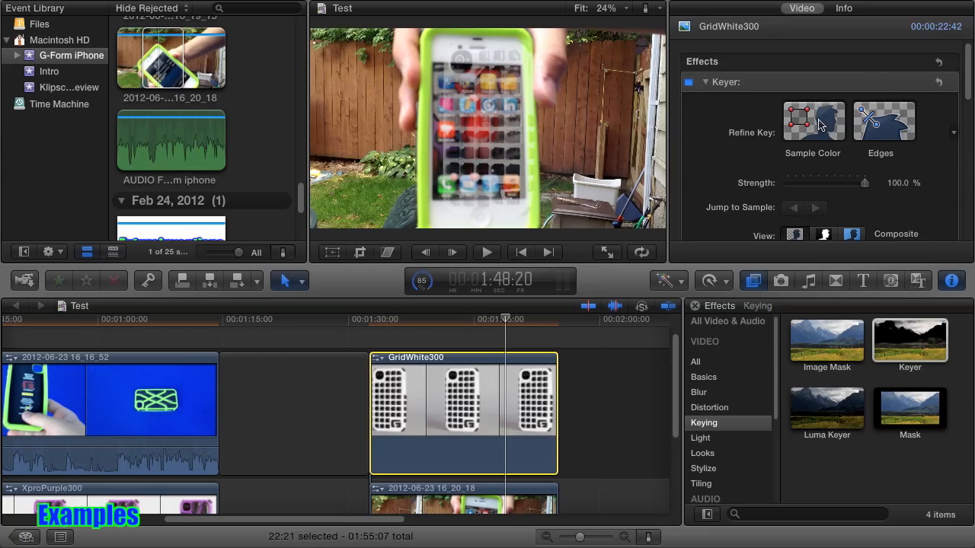
Sample the grey backdrop beside the white case at zero strength, then restore Strength to 100%.
left_click(812, 120)
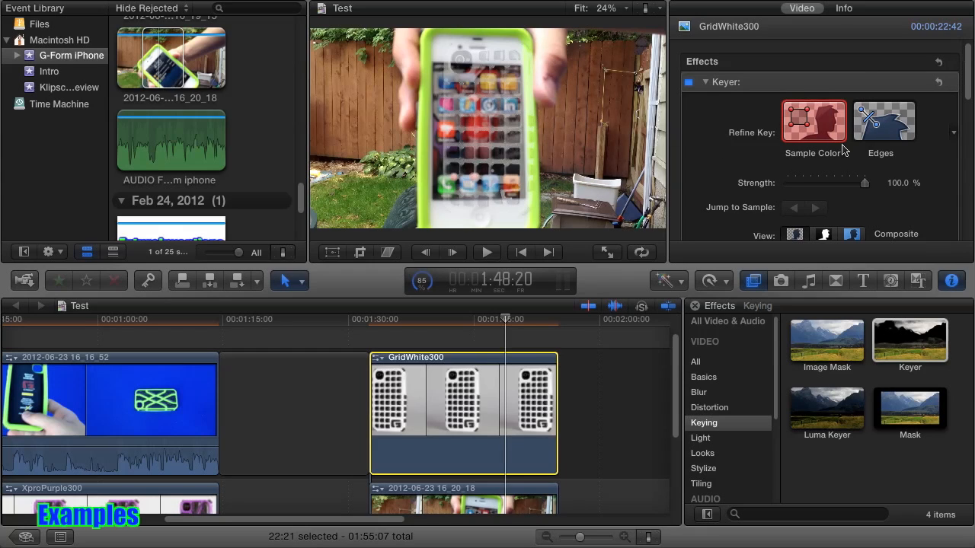
left_click_drag(864, 183, 788, 182)
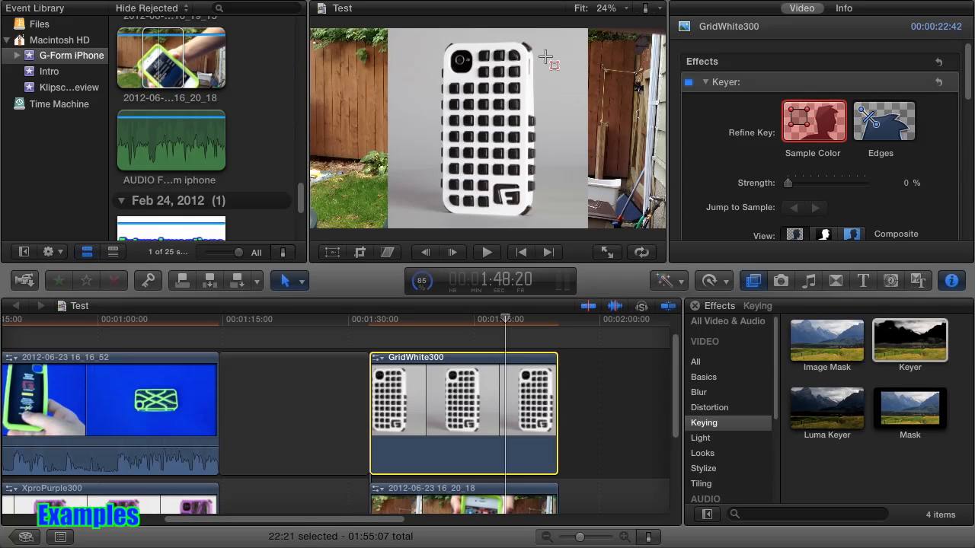
mouse_move(893, 170)
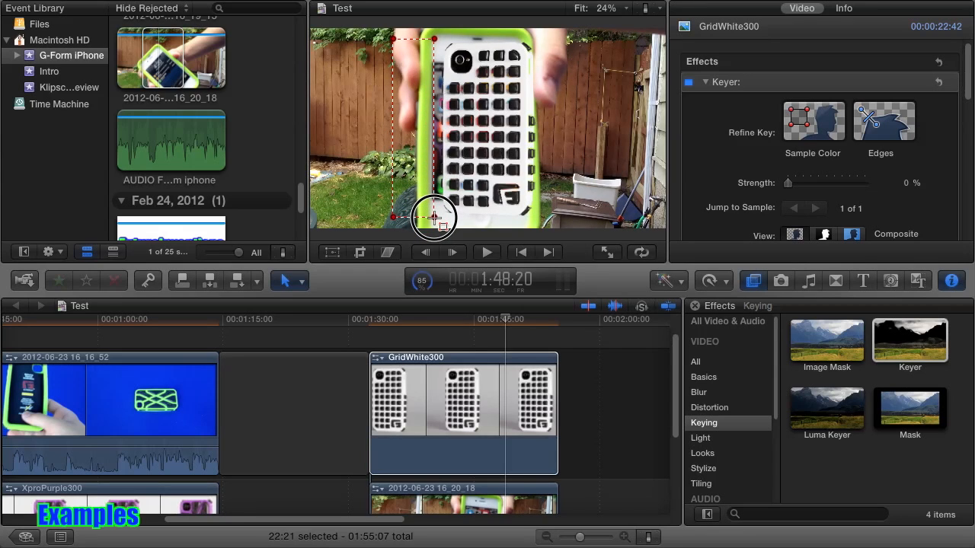
mouse_move(796, 190)
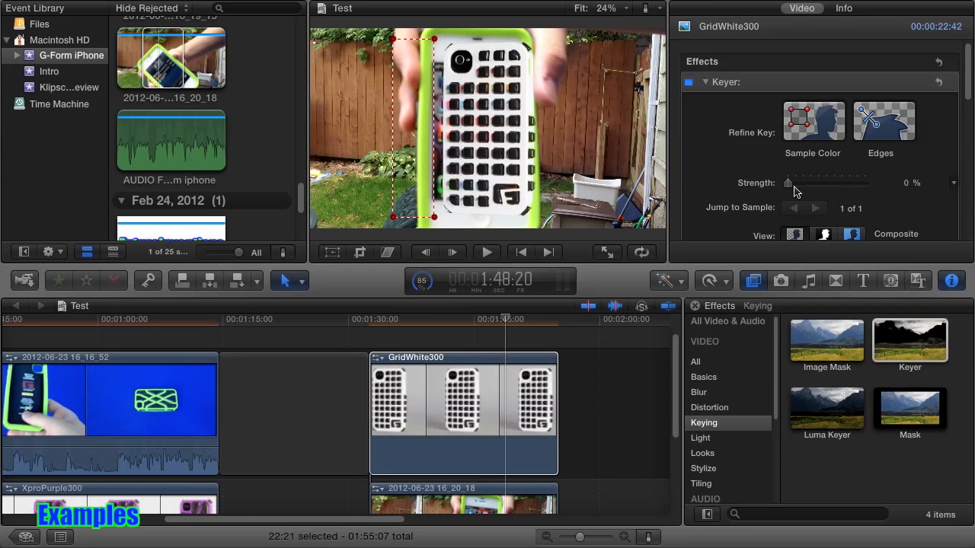
left_click_drag(789, 182, 865, 182)
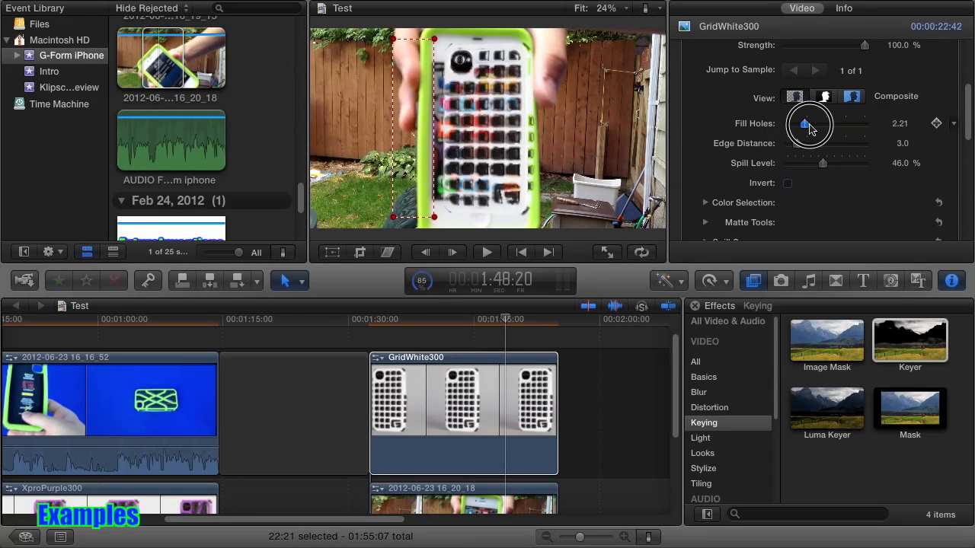
Set the keyer's Fill Holes to 7.86 and Spill Level to 52.68%.
left_click_drag(805, 124, 861, 125)
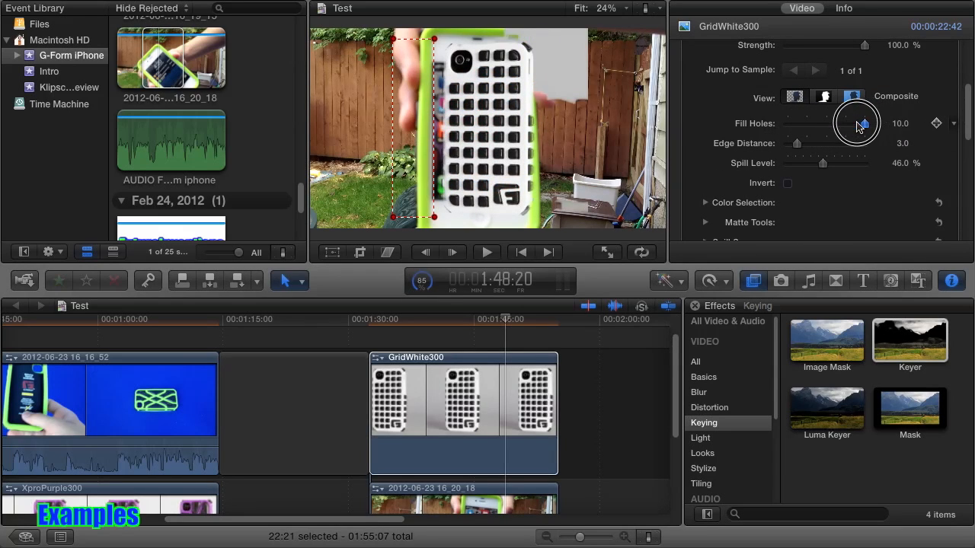
left_click_drag(865, 123, 847, 124)
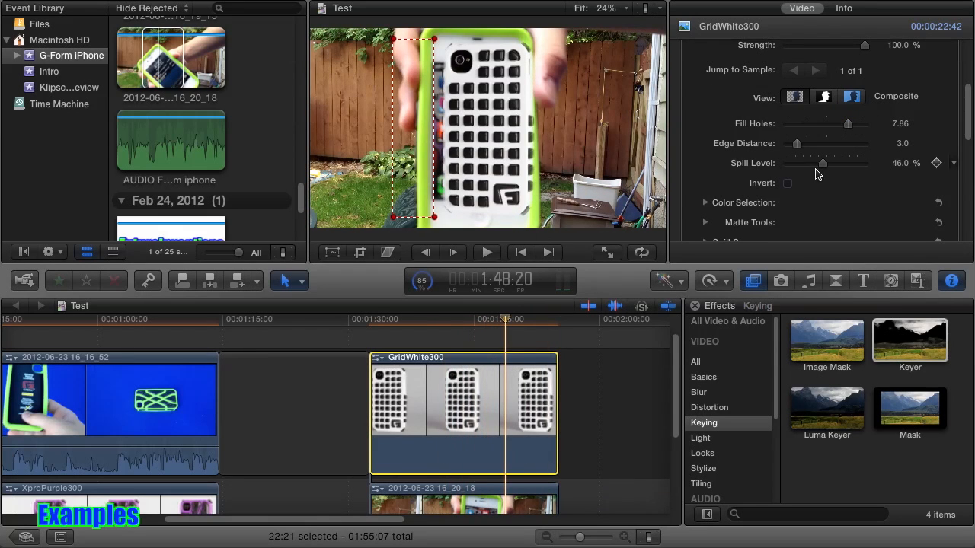
left_click_drag(823, 163, 829, 163)
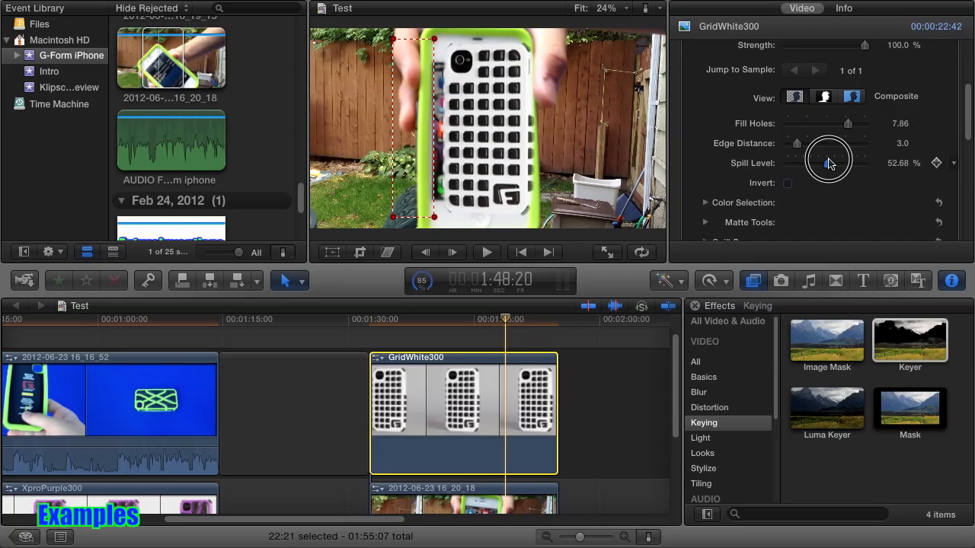
Adjust Edge Distance to 3.0 while checking the key in Matte view.
left_click_drag(828, 160, 805, 144)
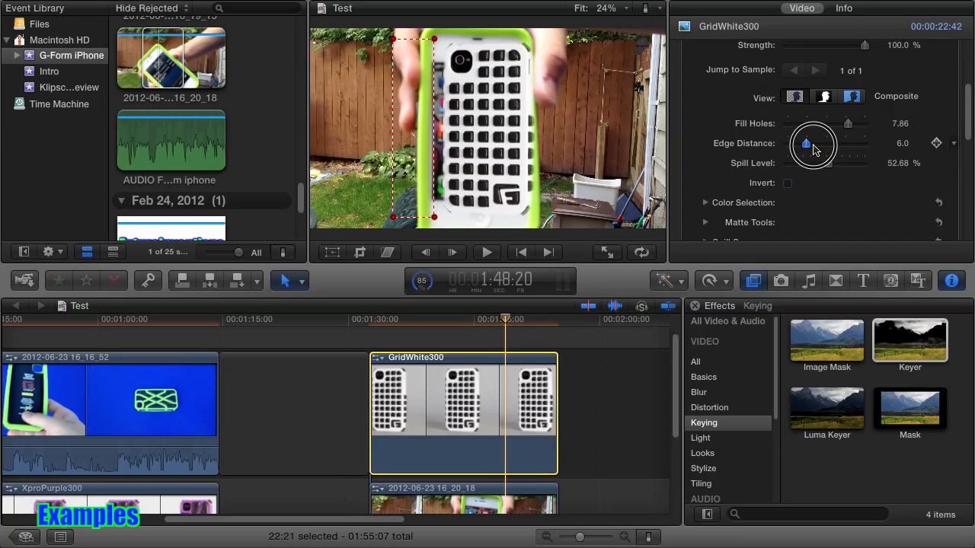
left_click_drag(805, 143, 787, 144)
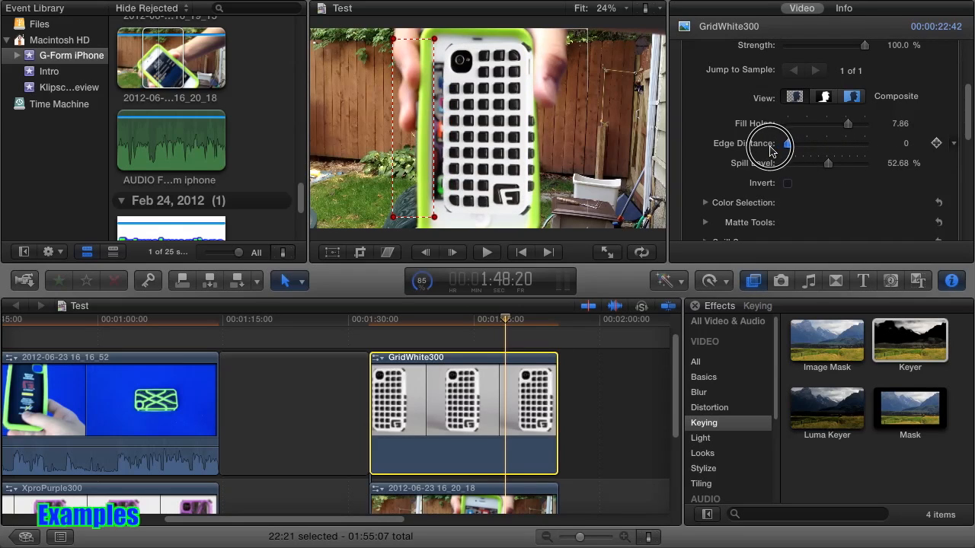
left_click_drag(786, 143, 795, 143)
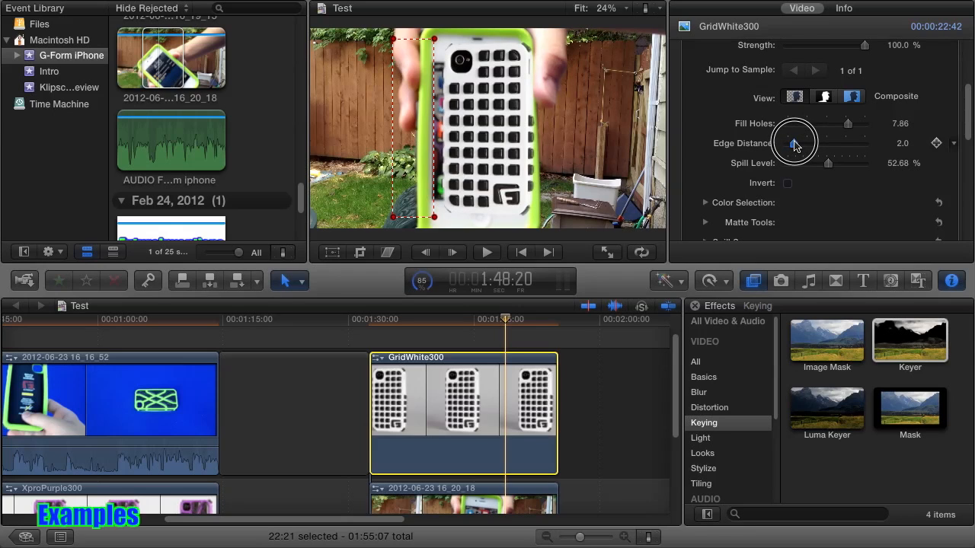
left_click(824, 96)
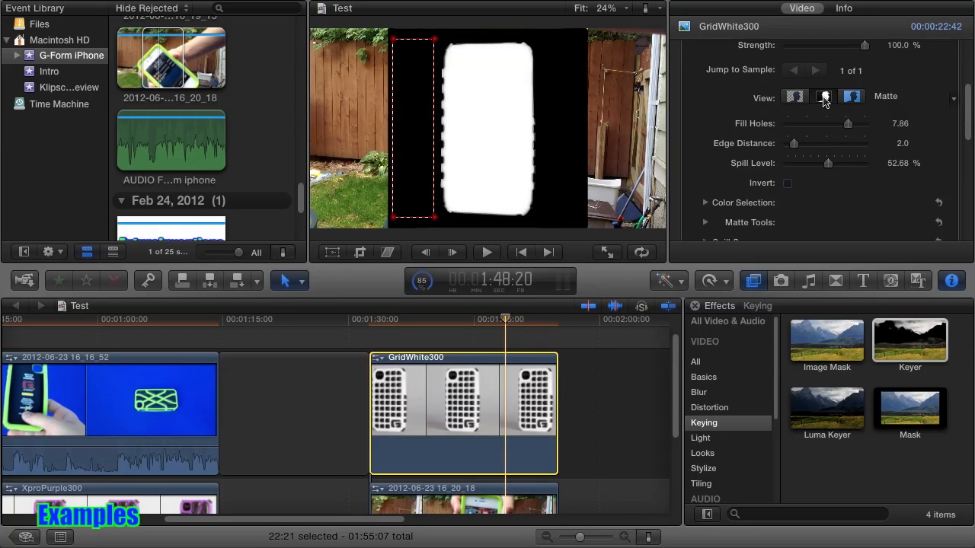
left_click_drag(793, 143, 798, 143)
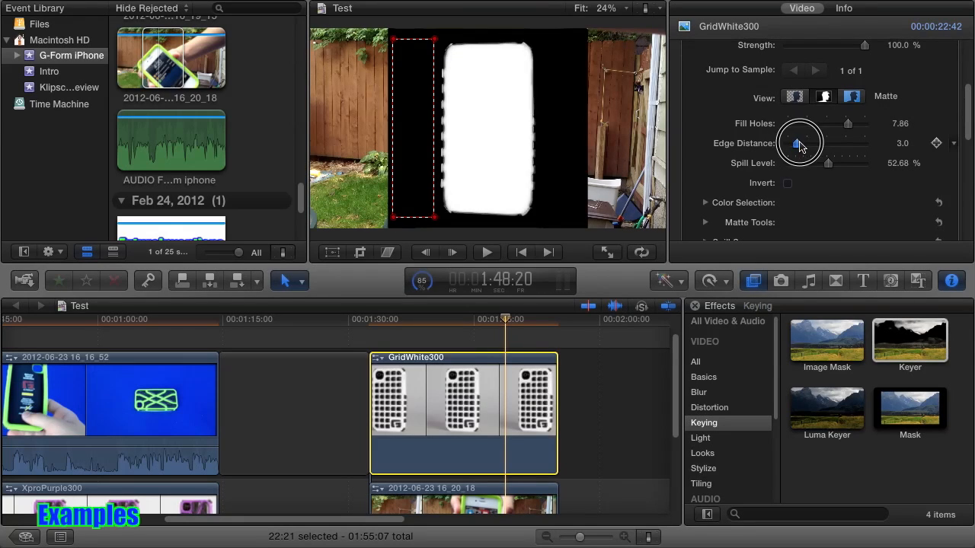